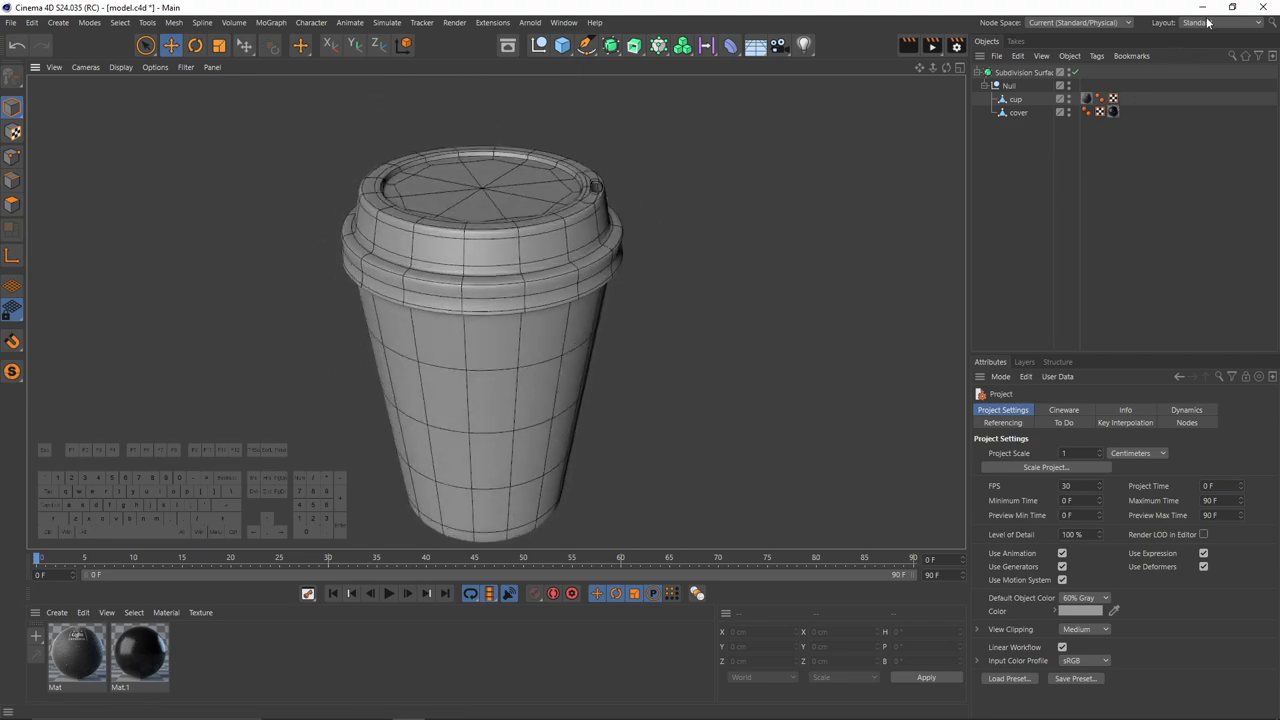
Switch the layout to BP - UV Edit, then BP - 3D Paint, showing the cup's label UVs.
{"action": "left_click", "coordinate": [1222, 22]}
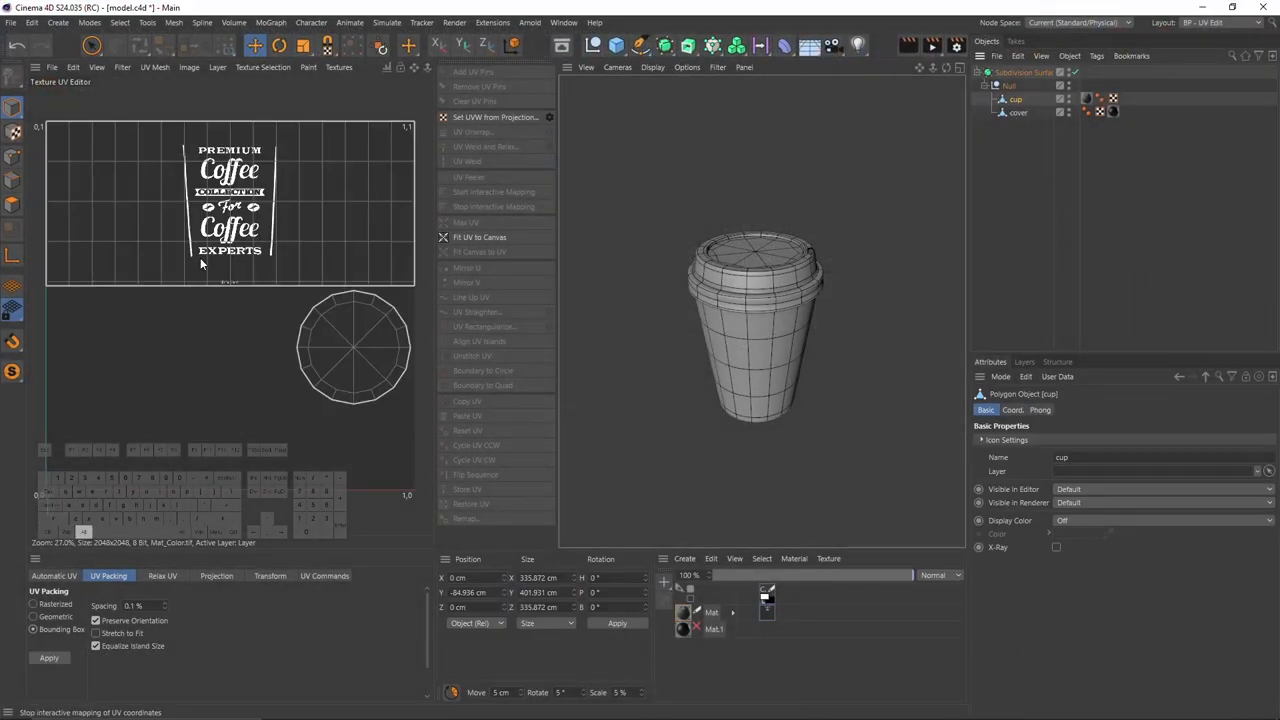
{"action": "left_click", "coordinate": [1215, 17]}
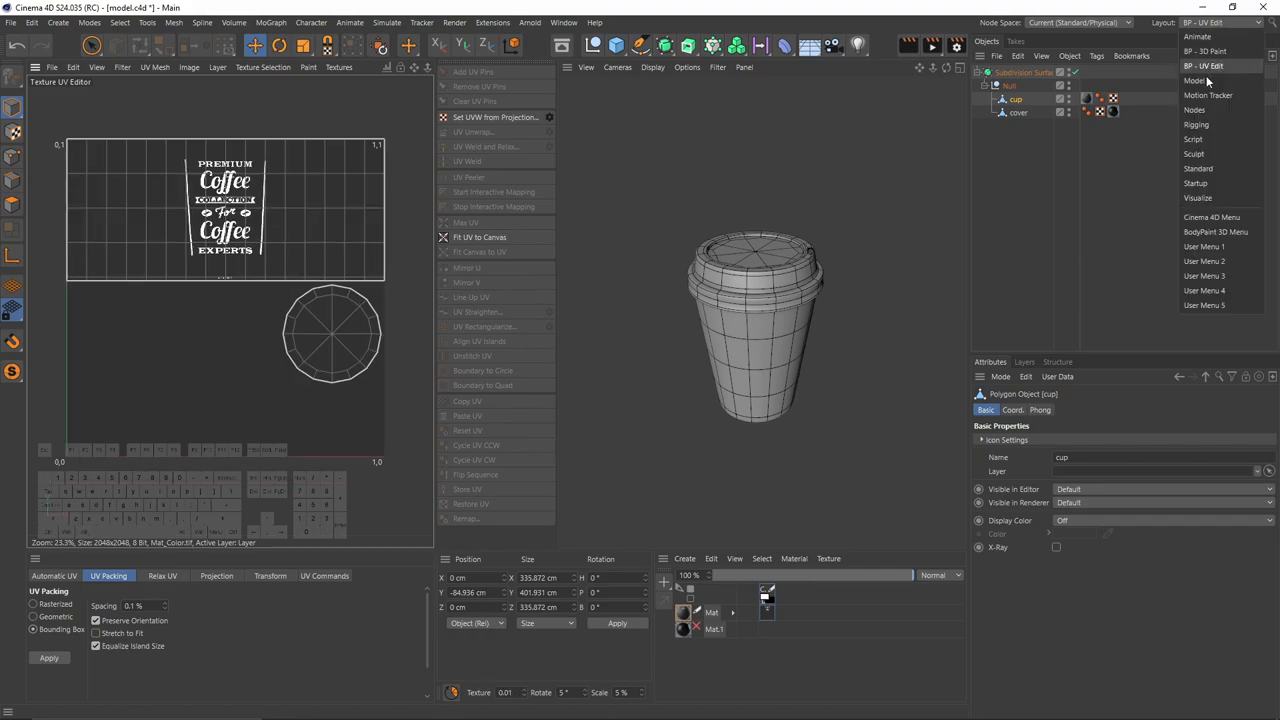
{"action": "left_click", "coordinate": [1197, 53]}
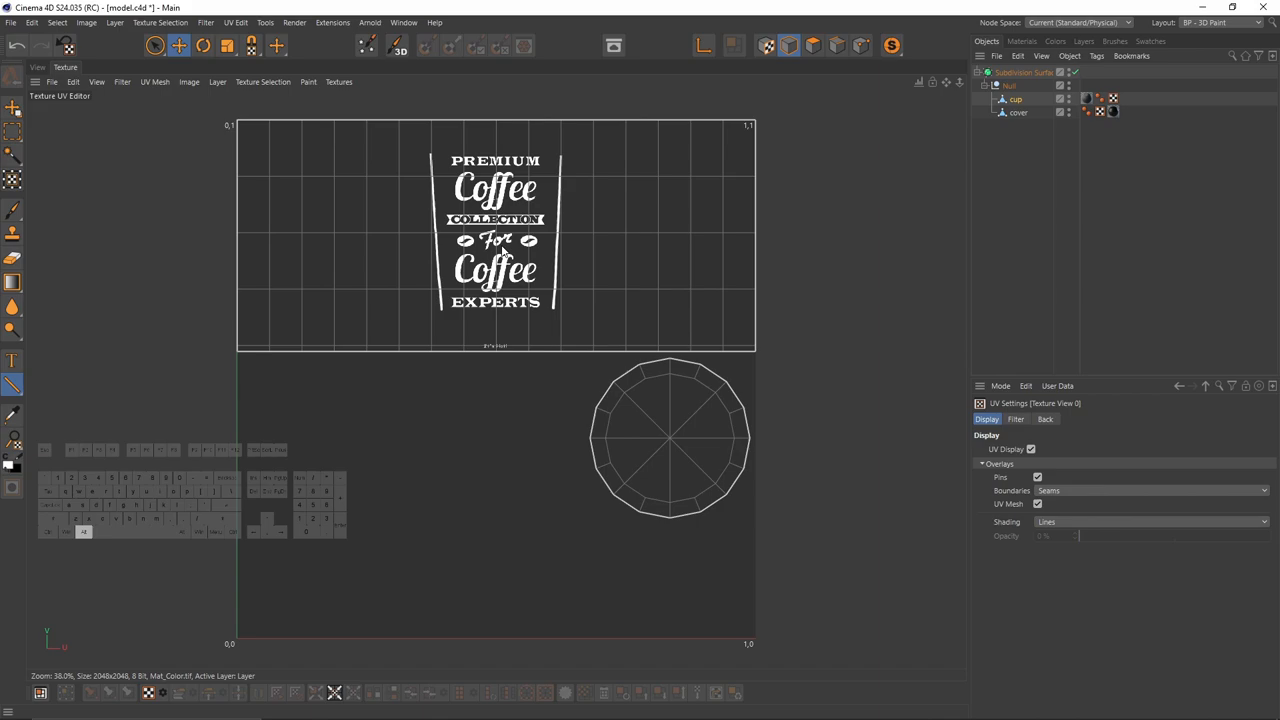
{"action": "mouse_move", "coordinate": [45, 66]}
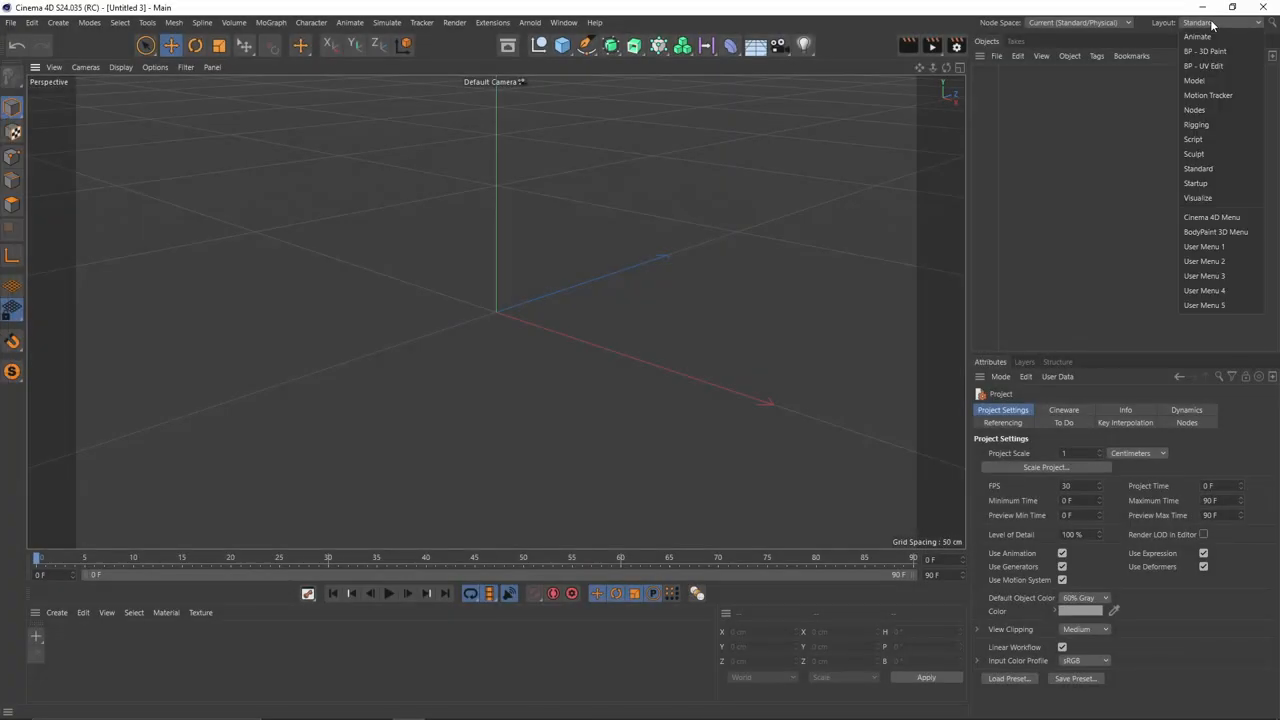
Use the Model layout and load the coffee cup photo as the viewport background.
{"action": "left_click", "coordinate": [1186, 81]}
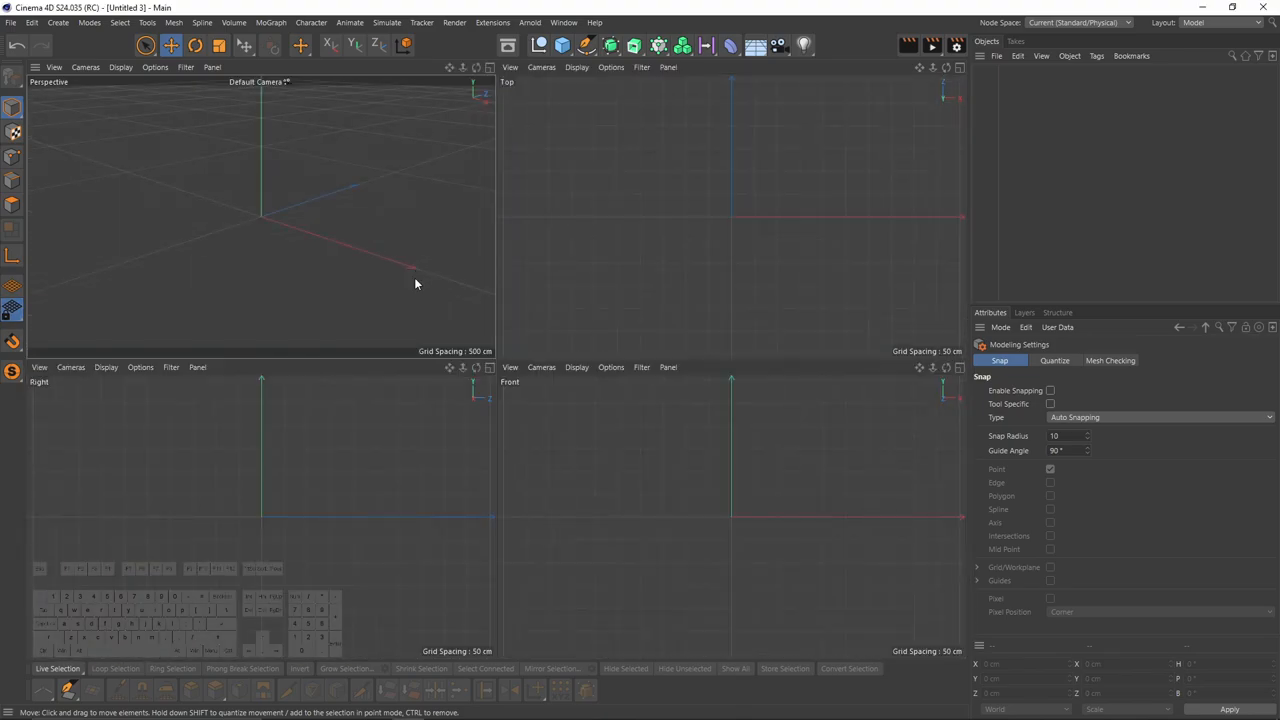
{"action": "mouse_move", "coordinate": [664, 448]}
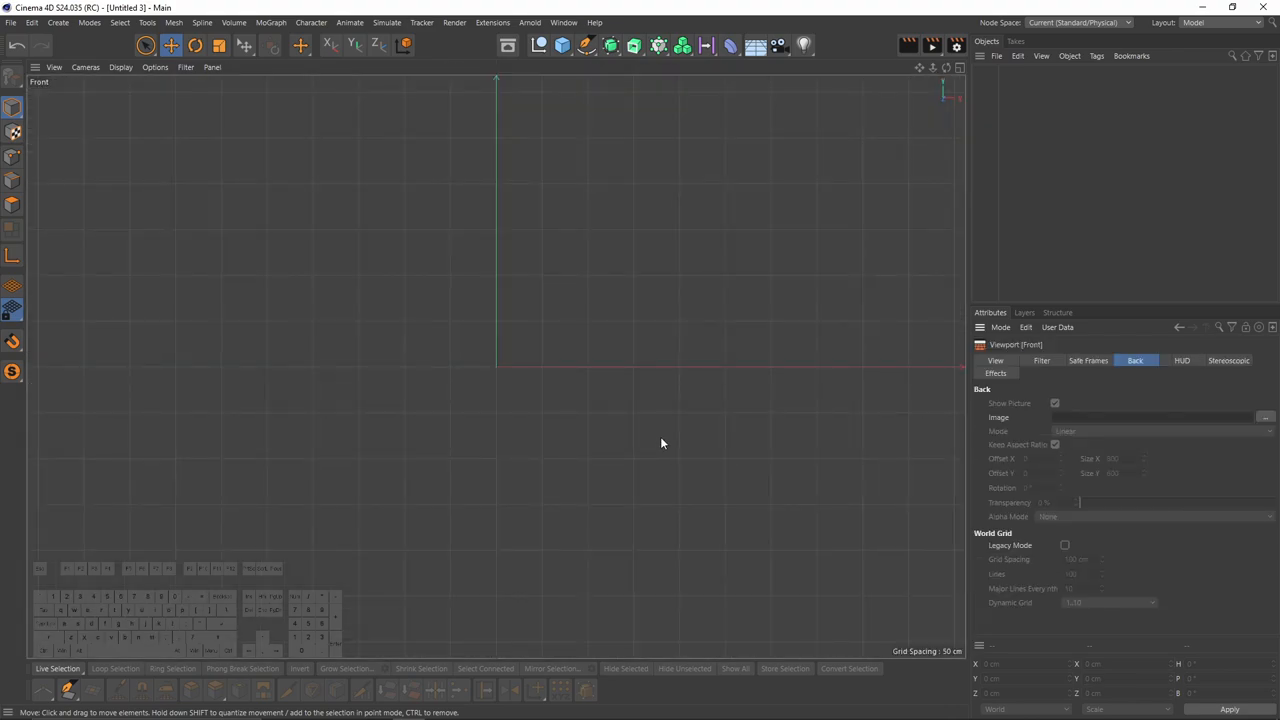
{"action": "left_click", "coordinate": [1135, 360]}
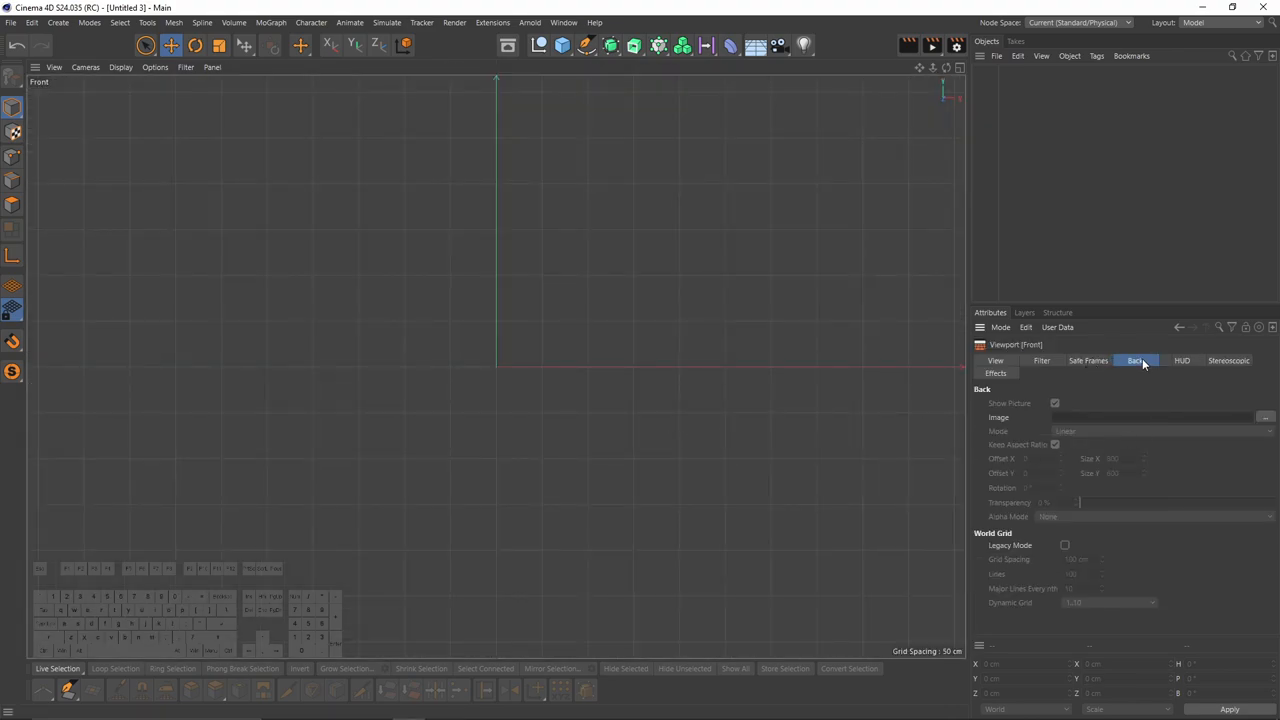
{"action": "left_click", "coordinate": [1265, 414]}
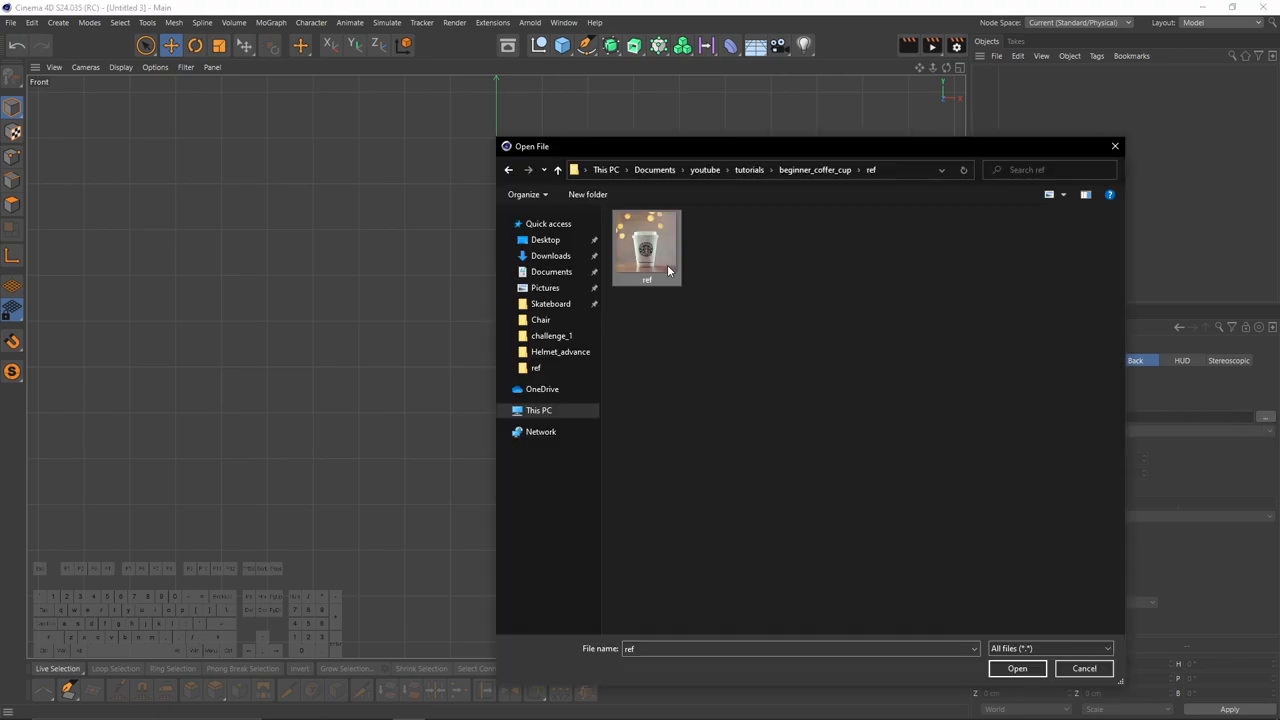
{"action": "left_click", "coordinate": [1018, 668]}
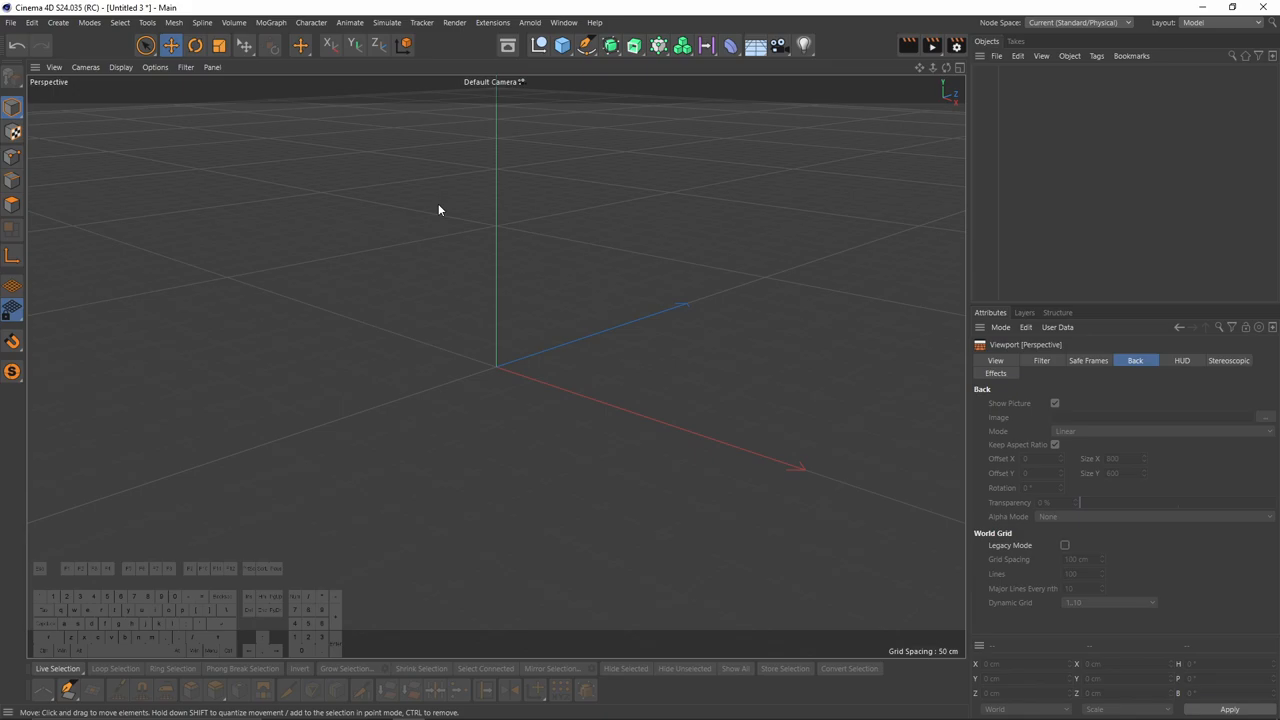
Add a cylinder with radius 164 cm, height 517 cm, 1 segment, shaded with lines.
{"action": "left_click", "coordinate": [559, 47]}
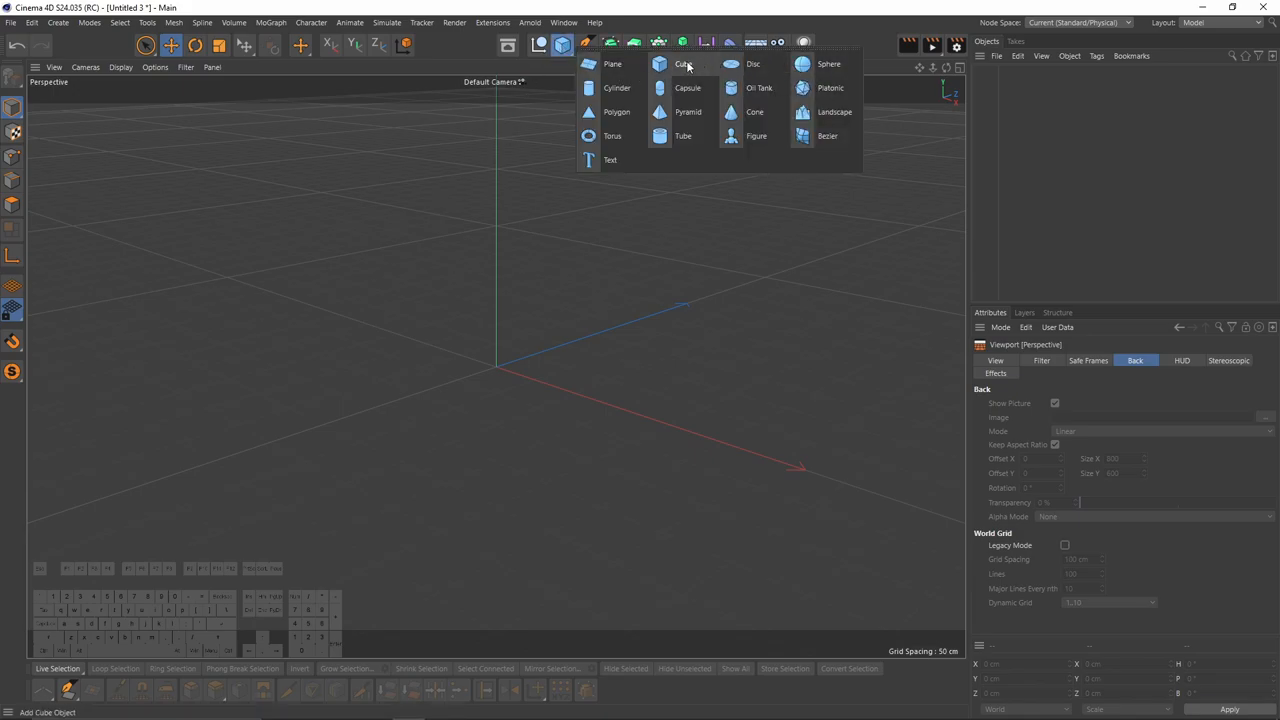
{"action": "left_click", "coordinate": [621, 88]}
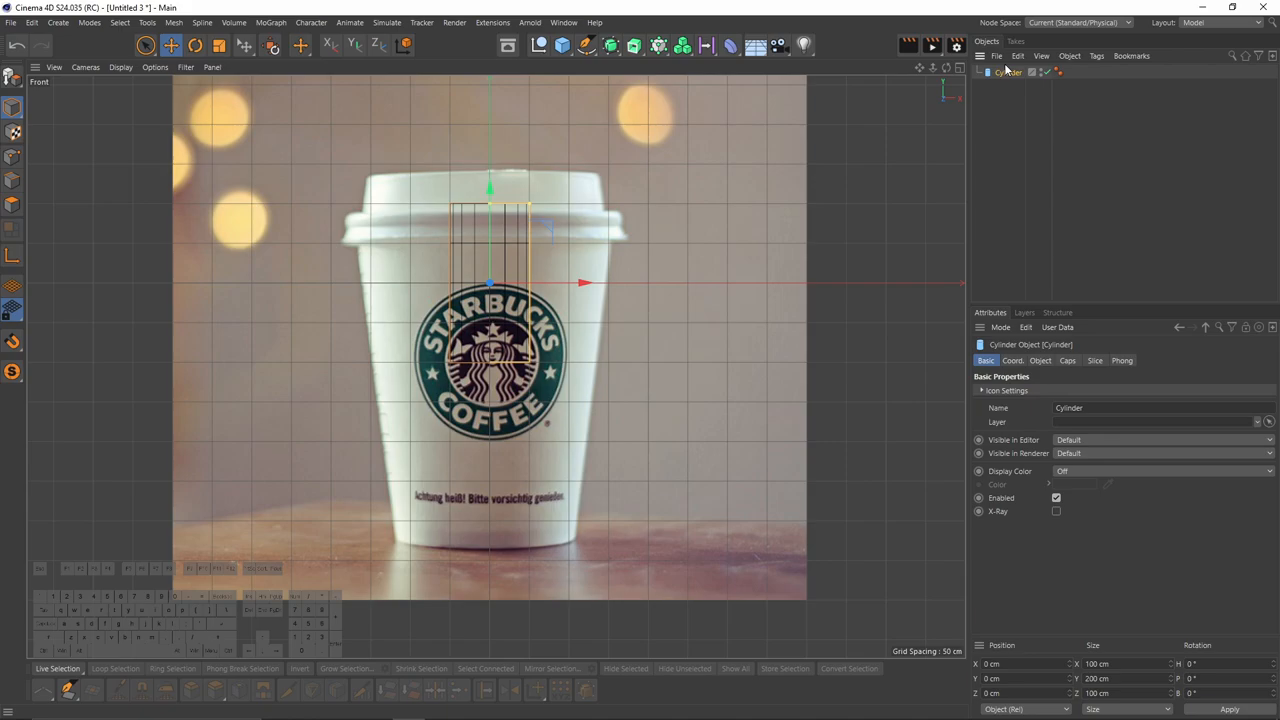
{"action": "left_click", "coordinate": [1040, 360]}
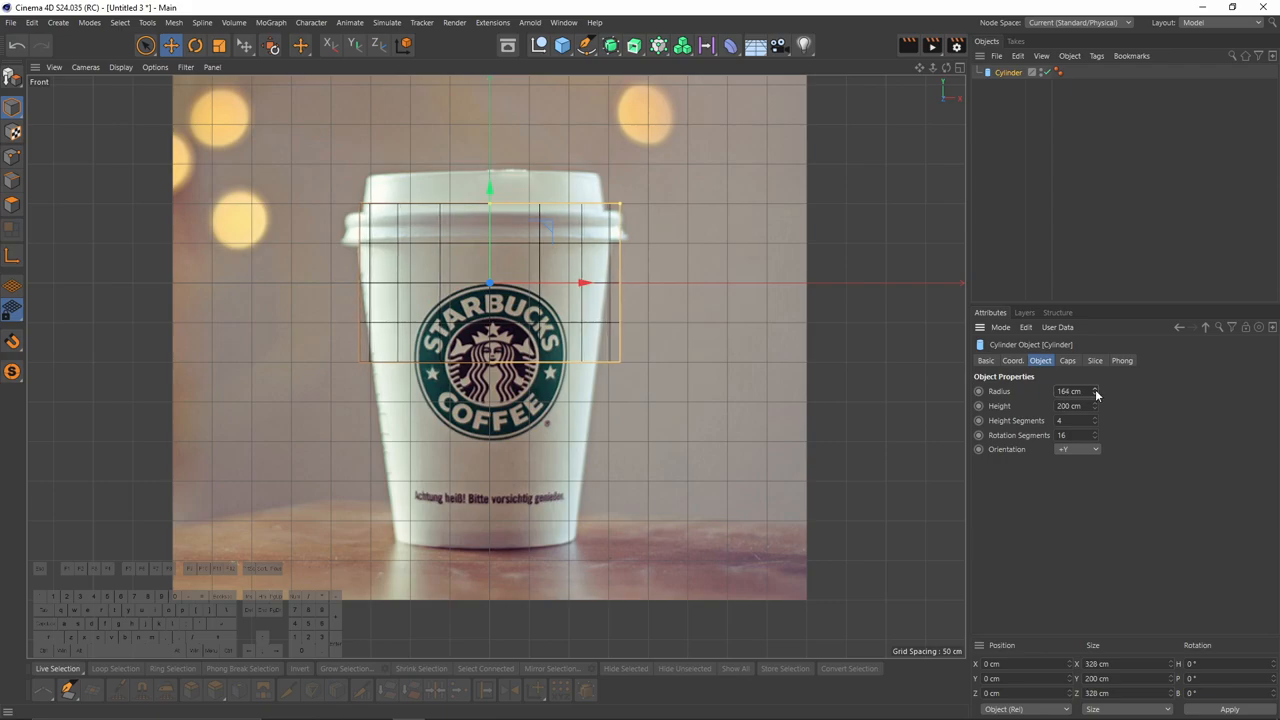
{"action": "left_click_drag", "start_coordinate": [1095, 405], "coordinate": [1095, 405]}
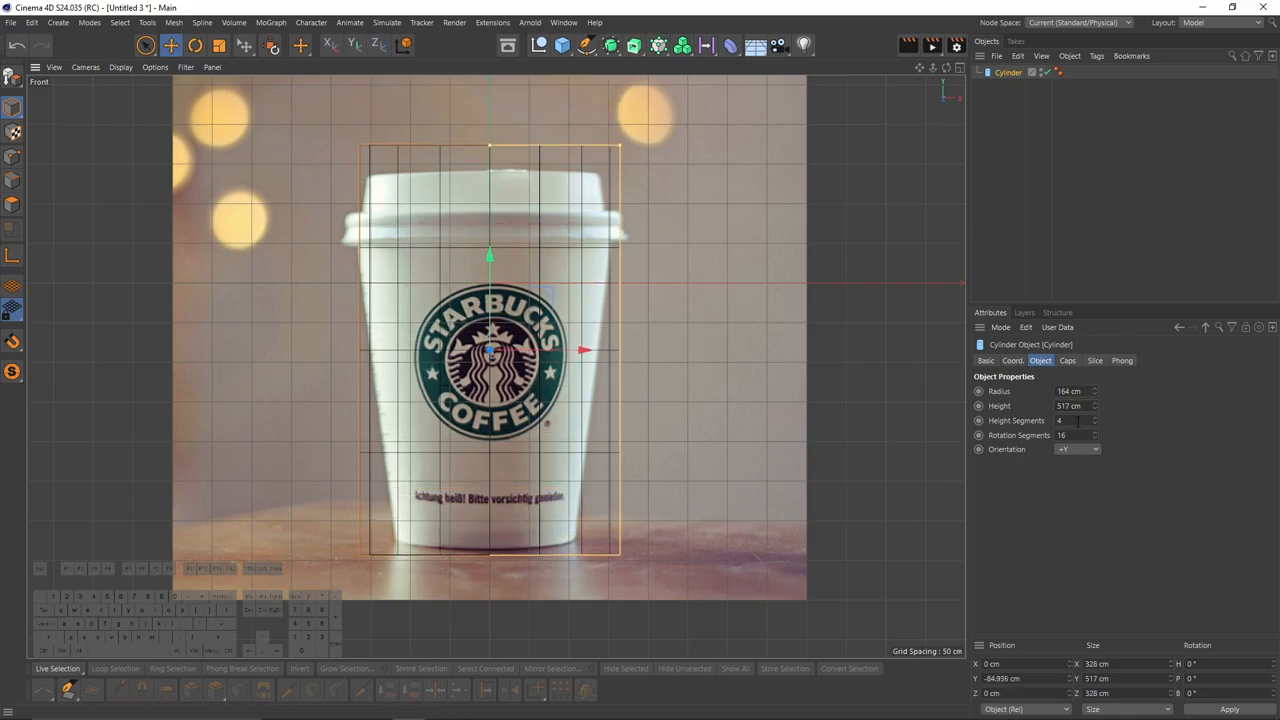
{"action": "type", "text": "1"}
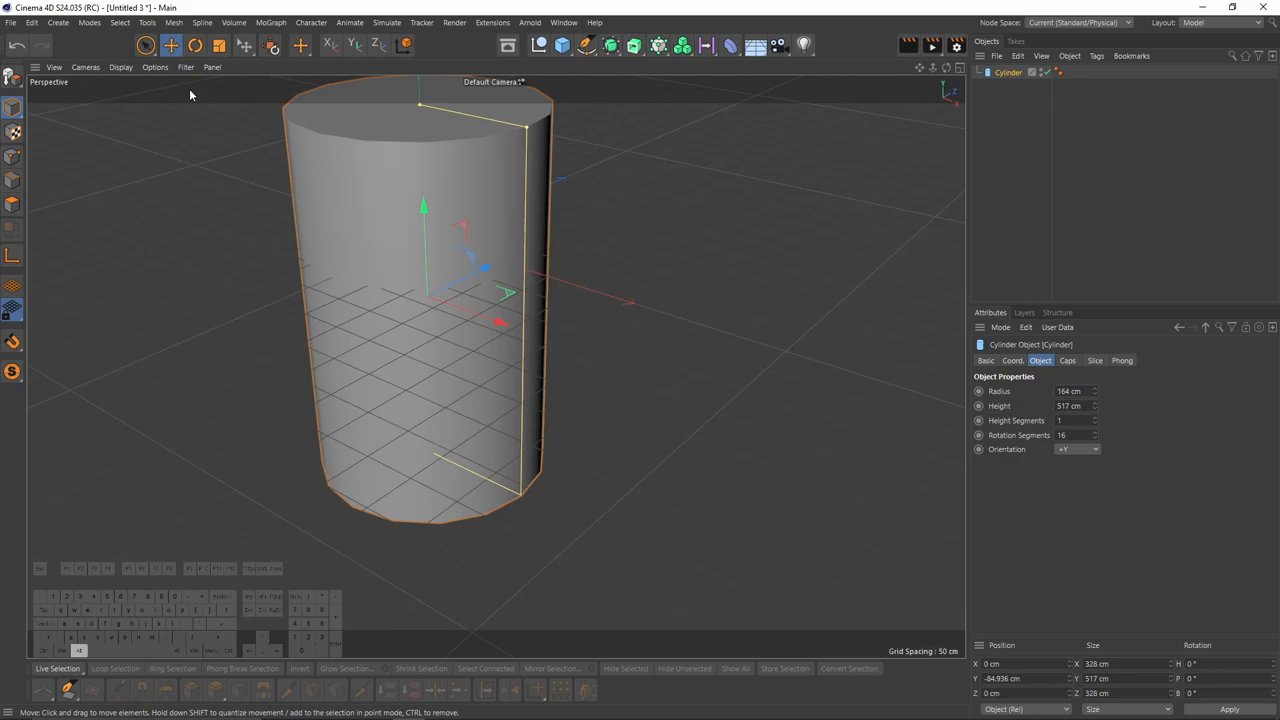
{"action": "left_click", "coordinate": [120, 67]}
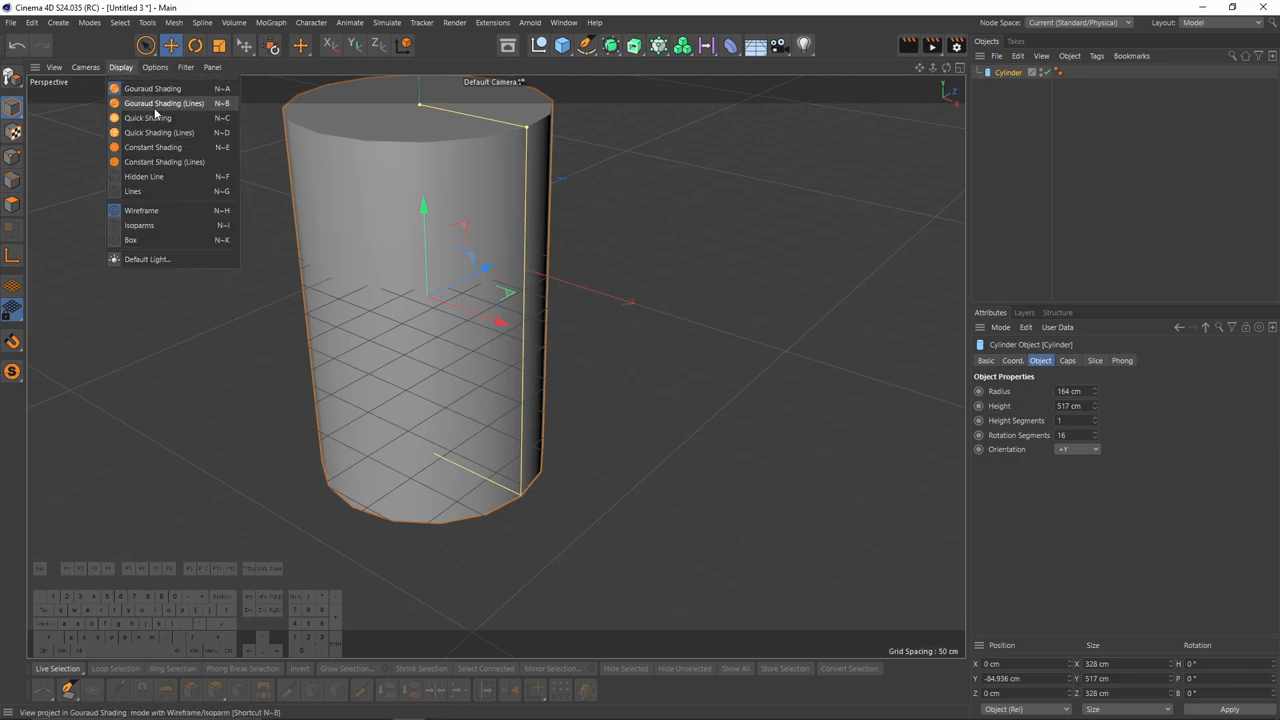
{"action": "mouse_move", "coordinate": [131, 102]}
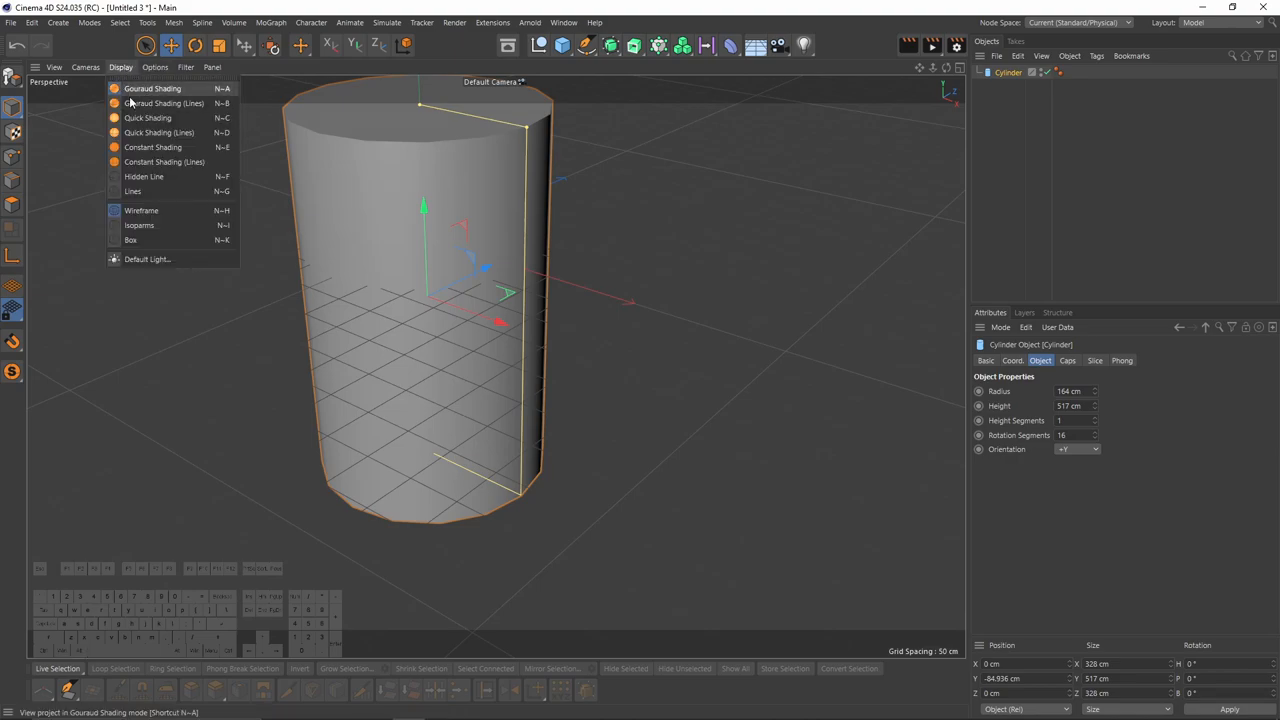
{"action": "left_click", "coordinate": [163, 104]}
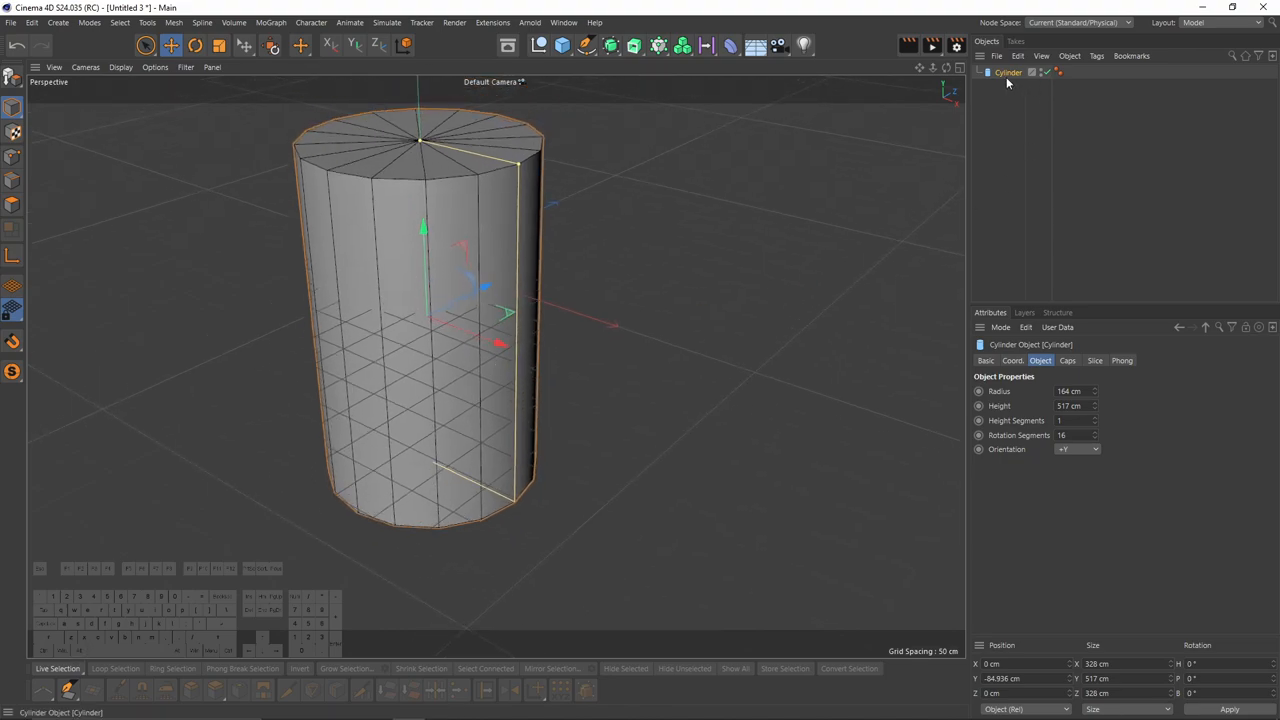
{"action": "mouse_move", "coordinate": [1011, 73]}
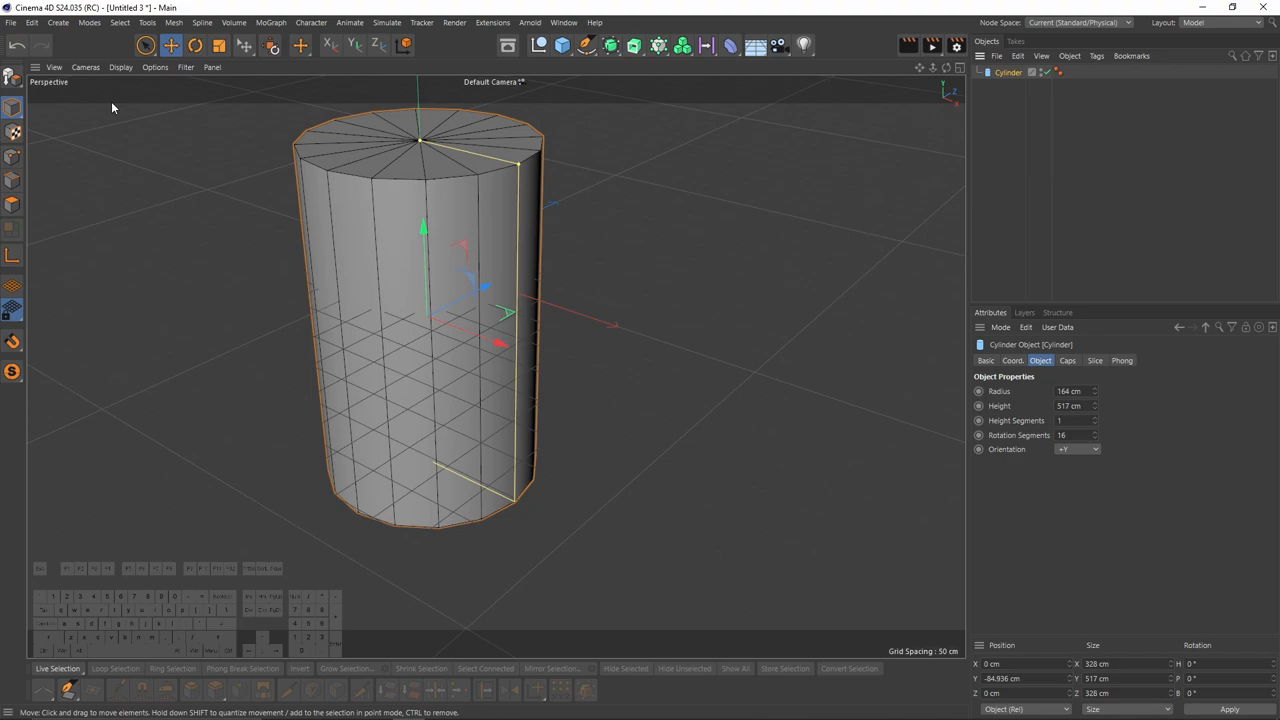
Make the cylinder editable, enter polygon mode in front view, and choose Rectangle Selection.
{"action": "left_click", "coordinate": [13, 107]}
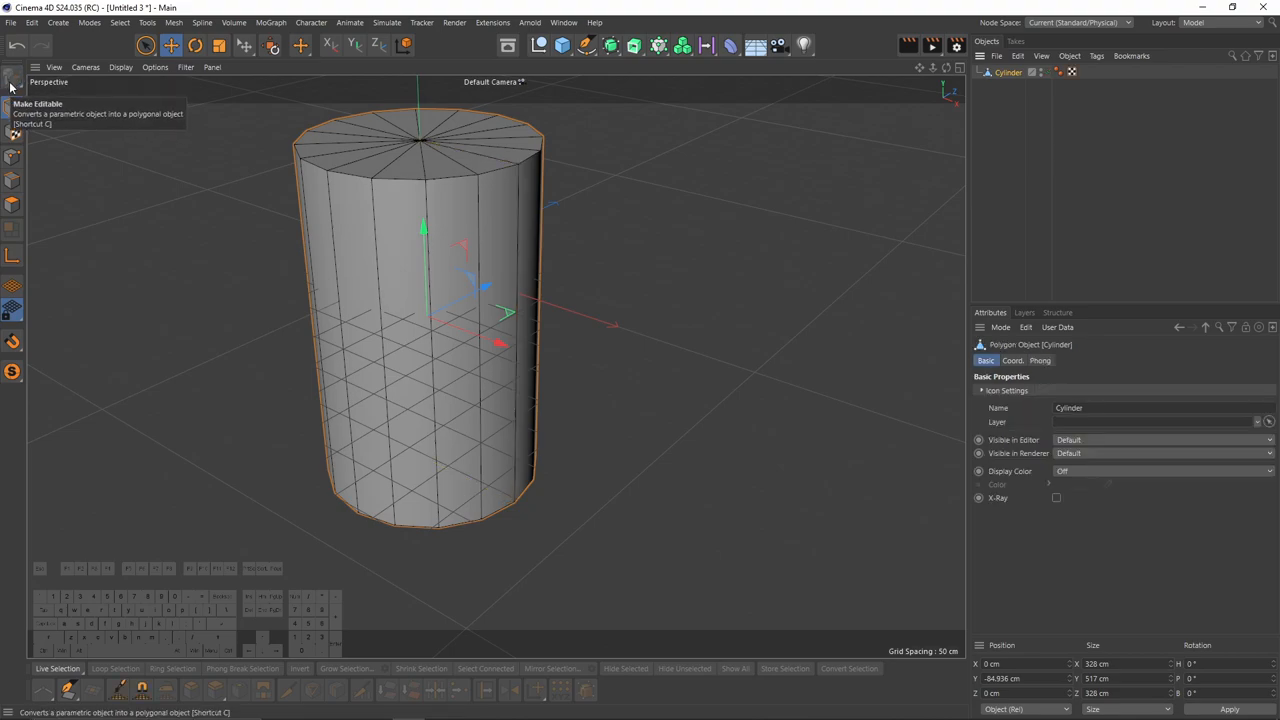
{"action": "mouse_move", "coordinate": [1033, 92]}
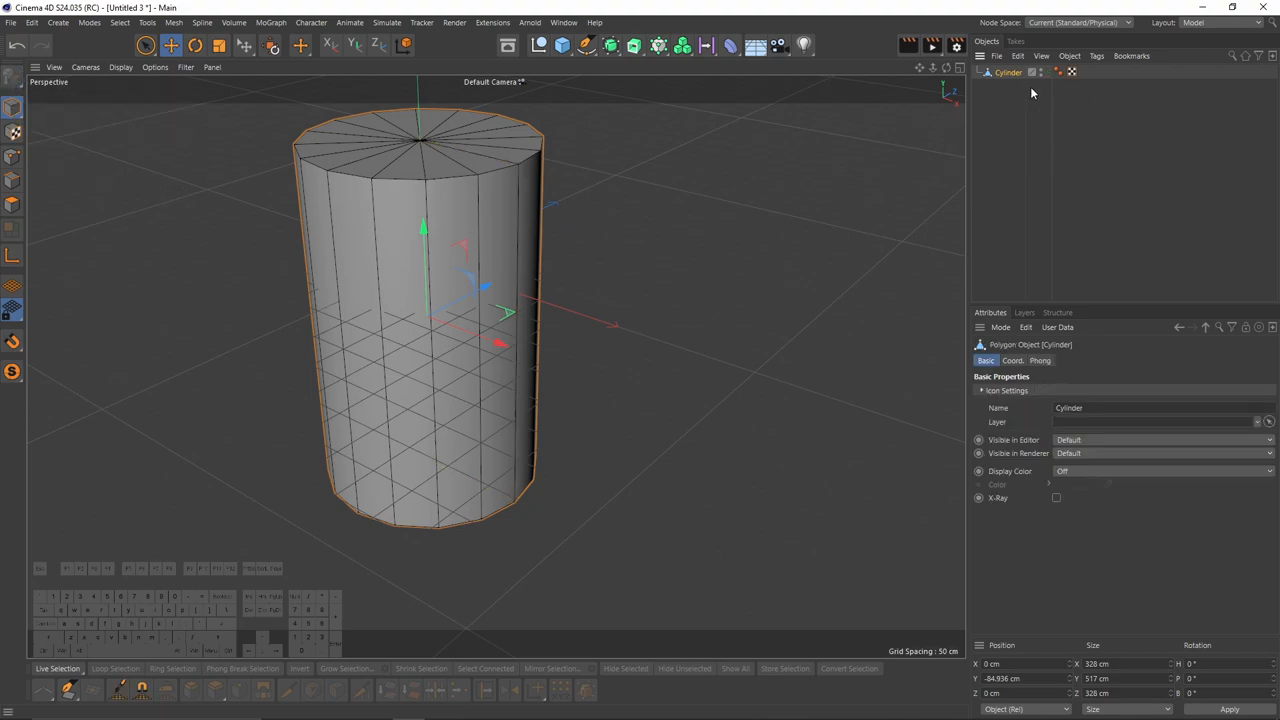
{"action": "left_click", "coordinate": [12, 158]}
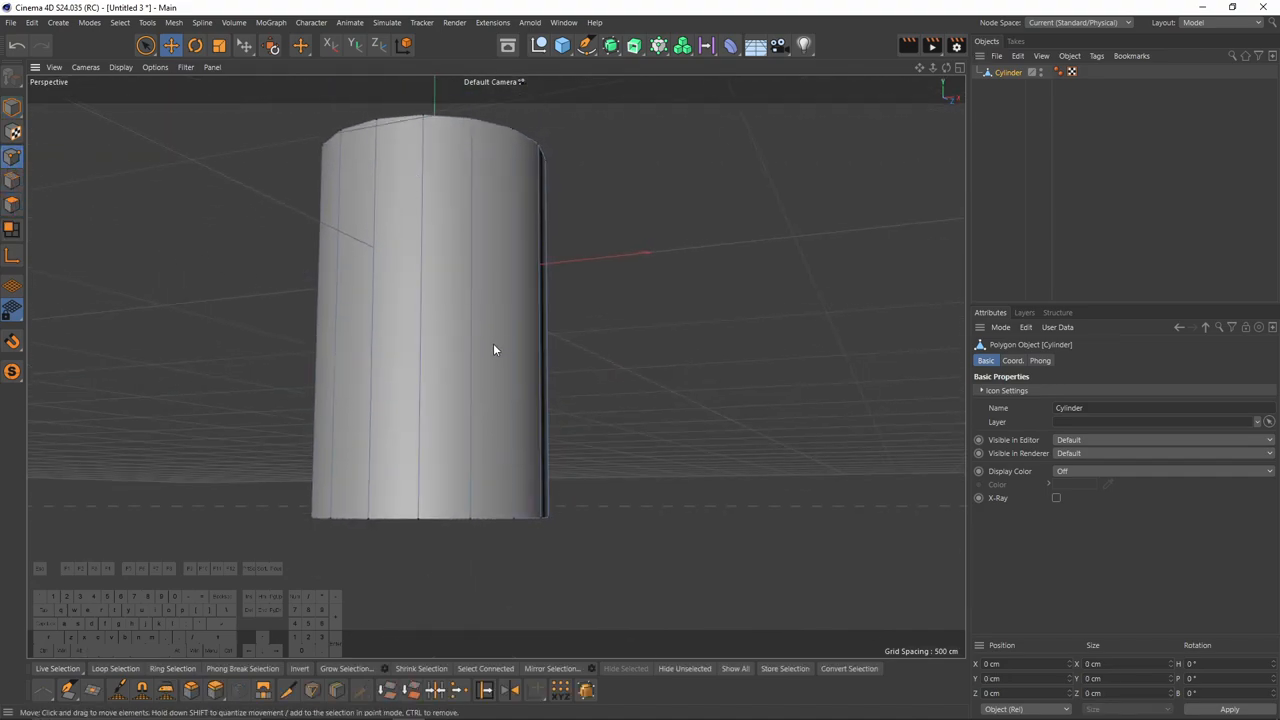
{"action": "left_click", "coordinate": [14, 207]}
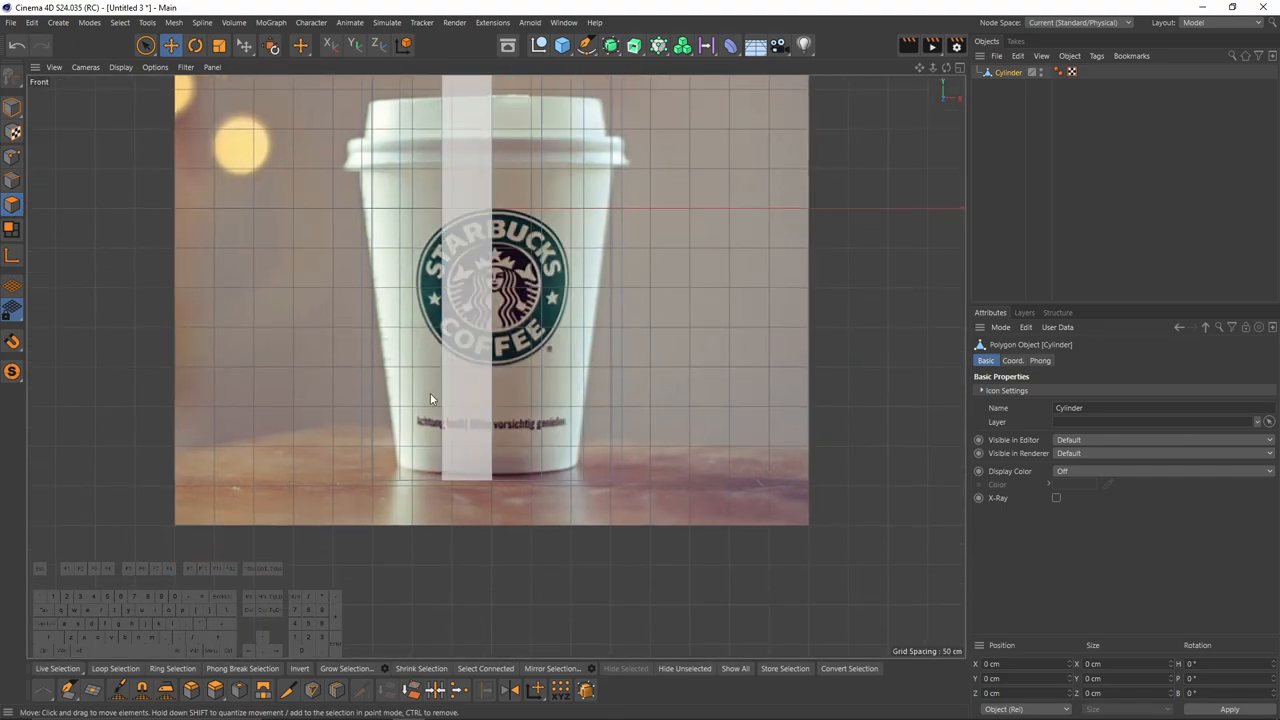
{"action": "left_click", "coordinate": [155, 46]}
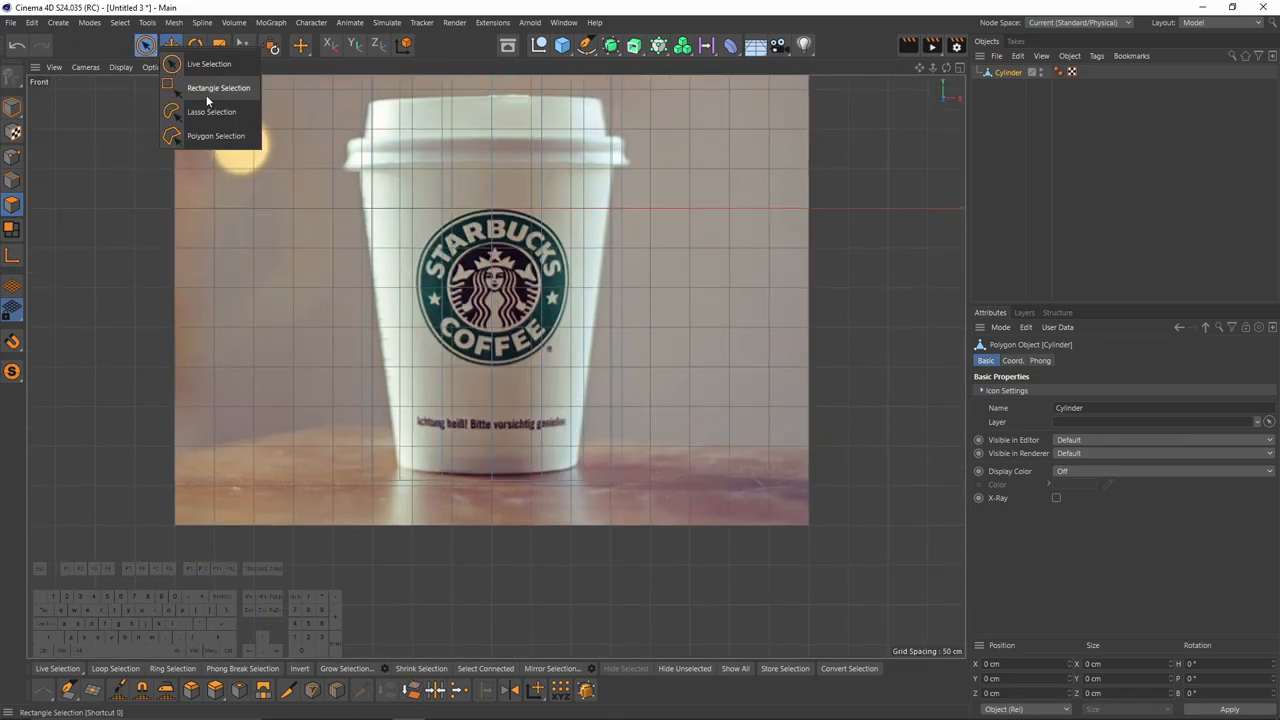
{"action": "left_click", "coordinate": [221, 88]}
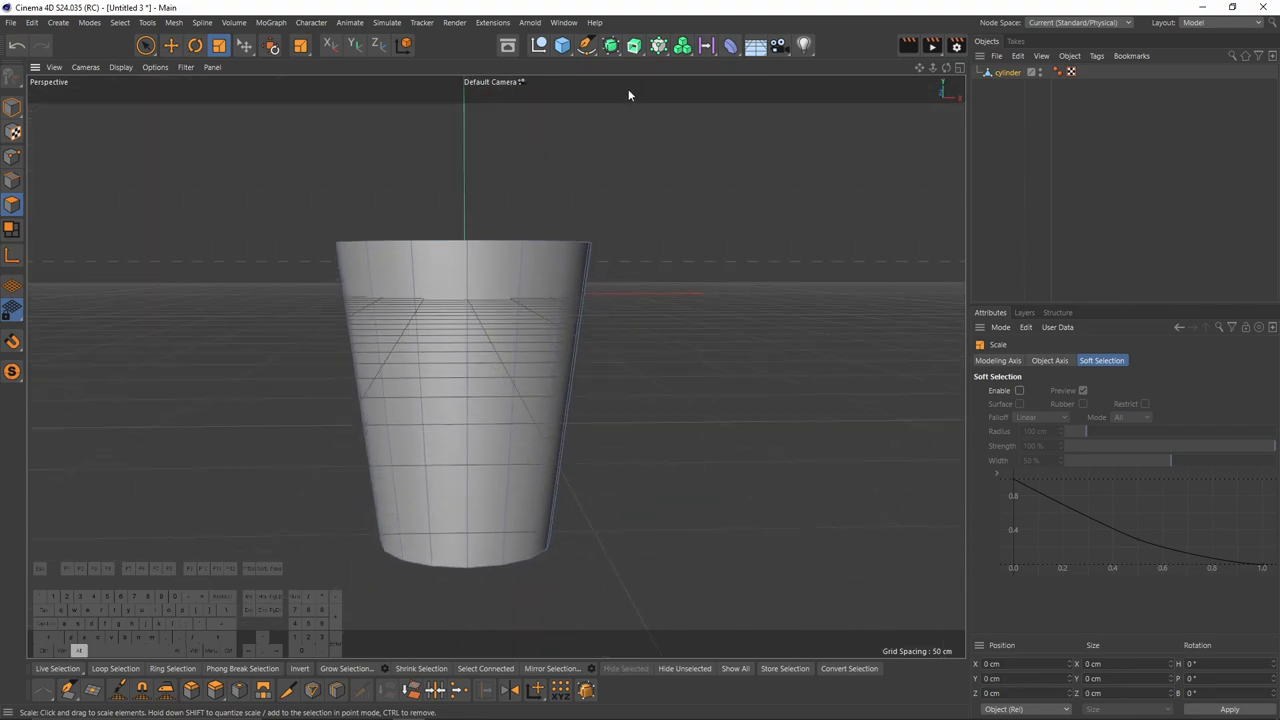
Place the cup mesh under a new Subdivision Surface and begin Smooth Shift on its walls.
{"action": "left_click", "coordinate": [605, 46]}
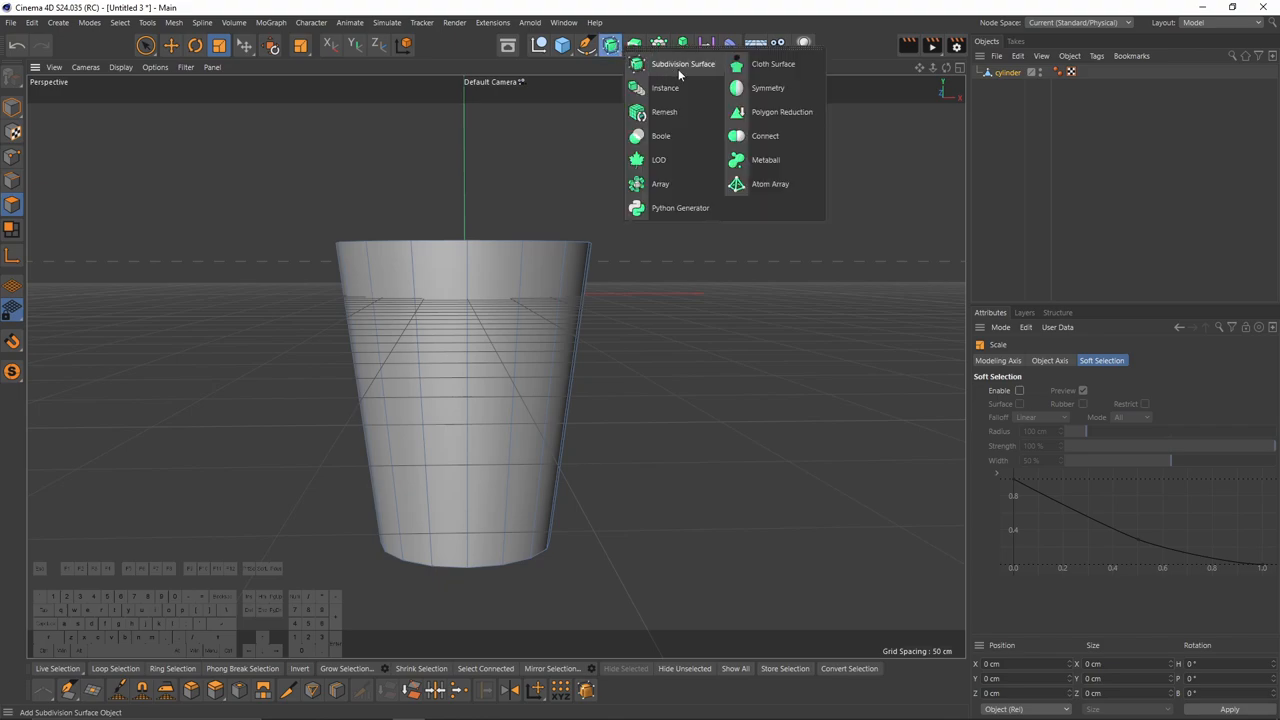
{"action": "left_click", "coordinate": [673, 64]}
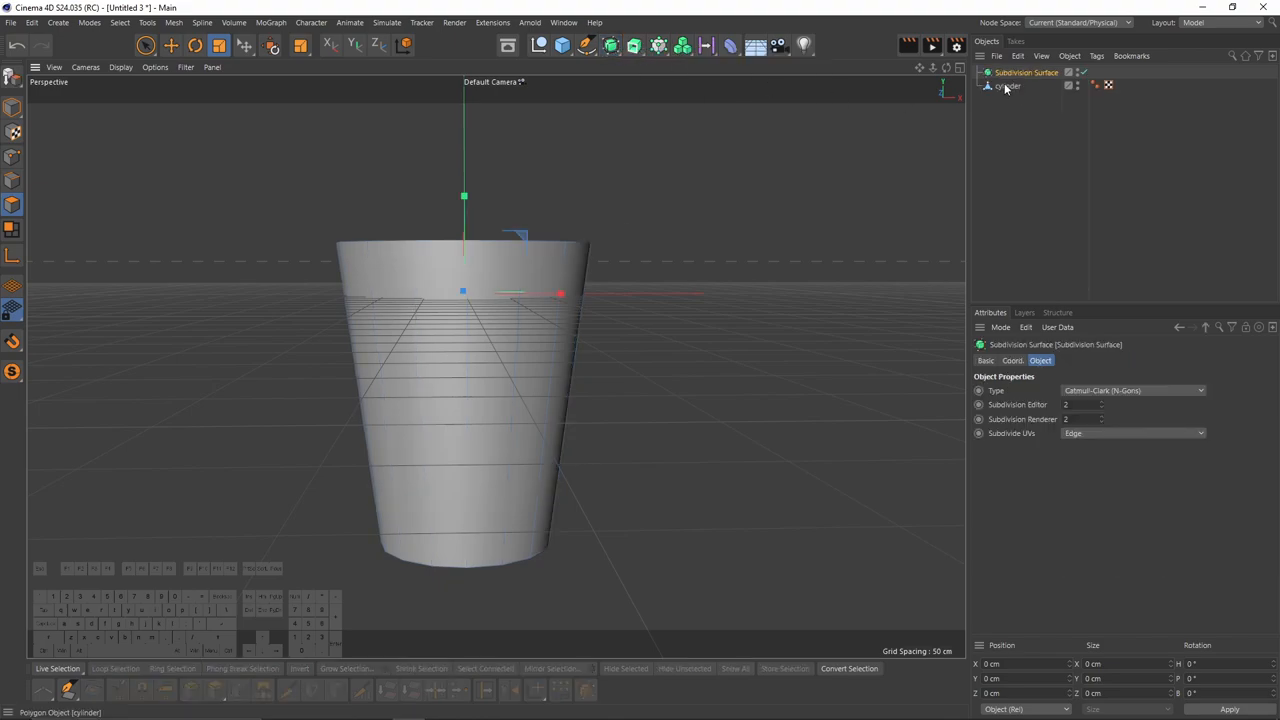
{"action": "left_click", "coordinate": [1014, 89]}
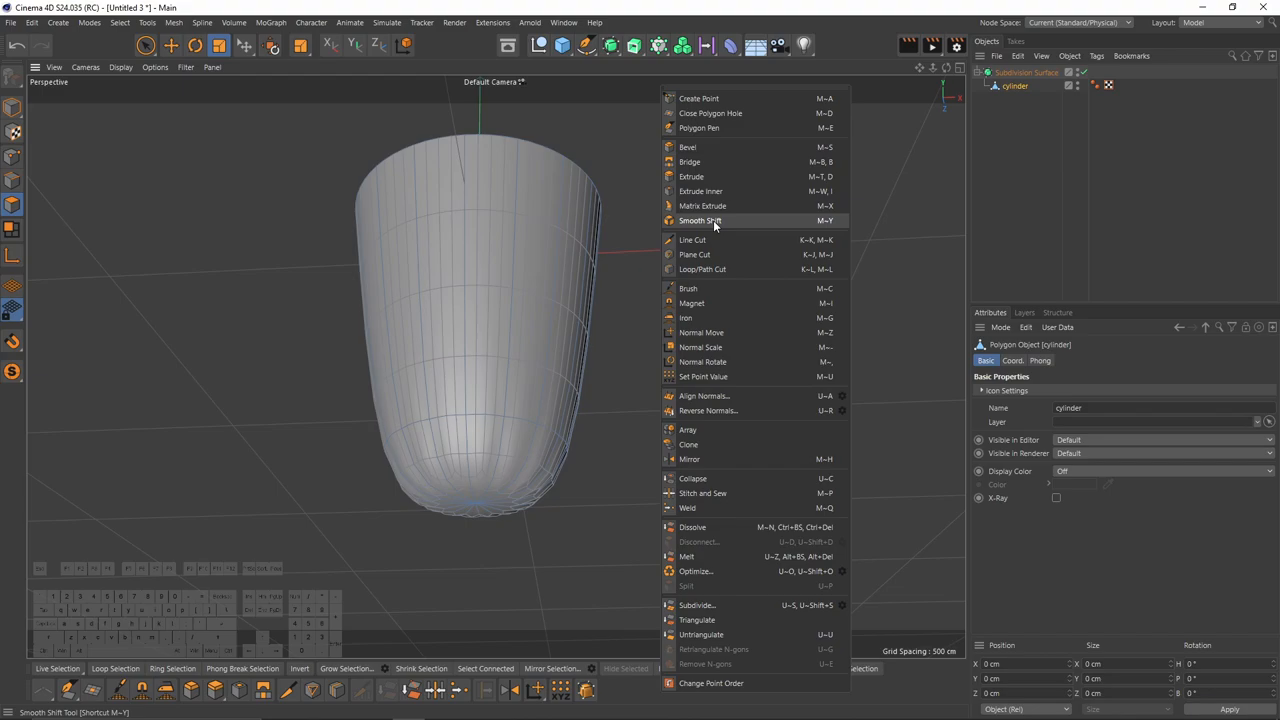
{"action": "left_click", "coordinate": [704, 269]}
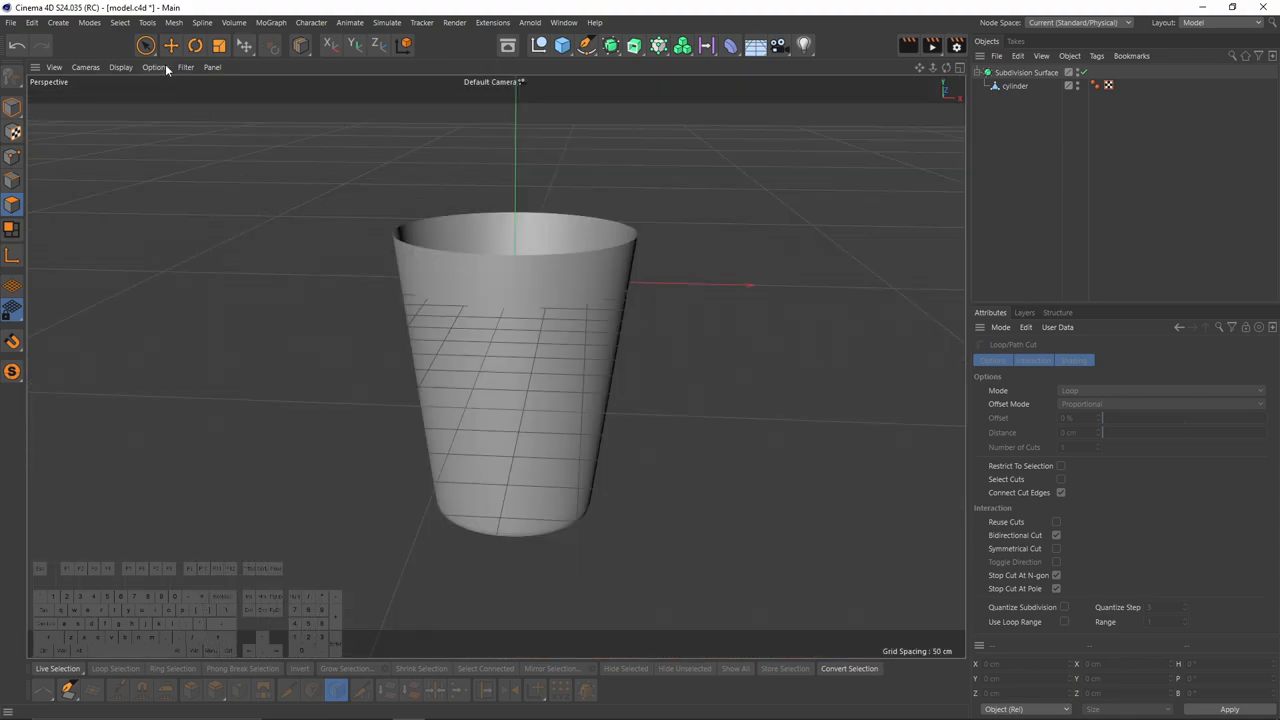
Adjust the viewport display options and scale the cup's top edge loop outward.
{"action": "left_click", "coordinate": [160, 67]}
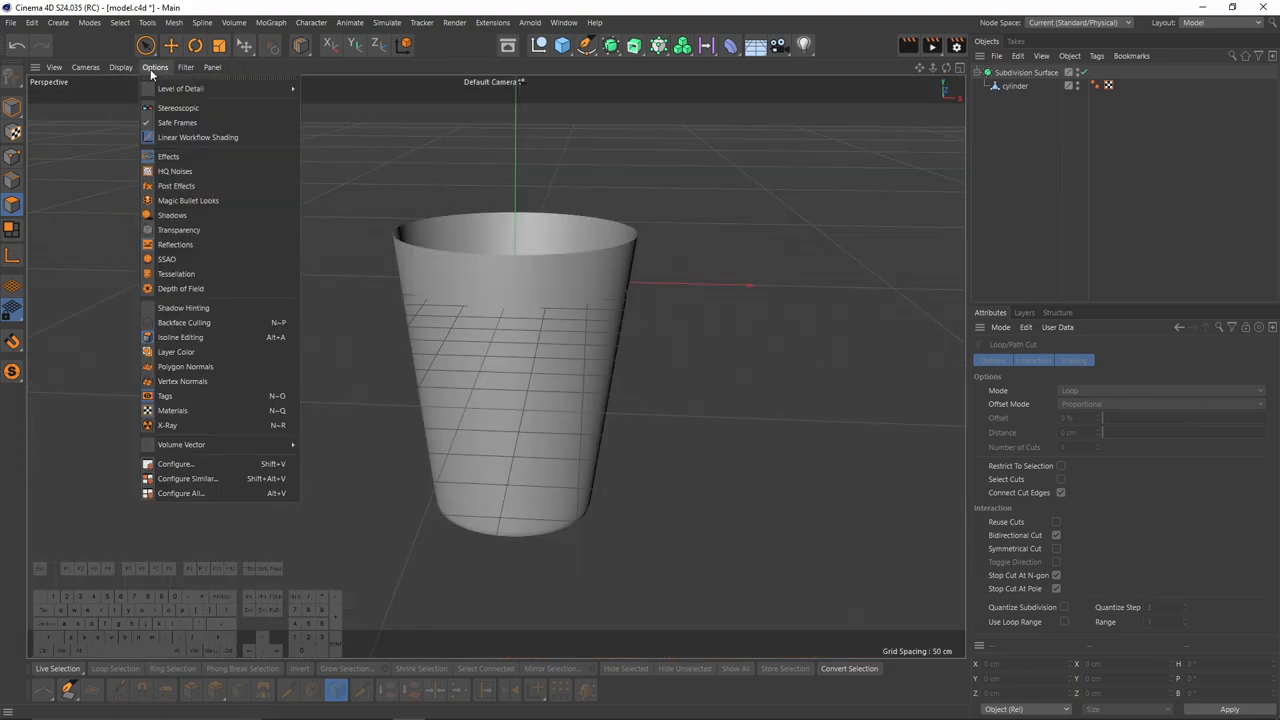
{"action": "left_click", "coordinate": [614, 358]}
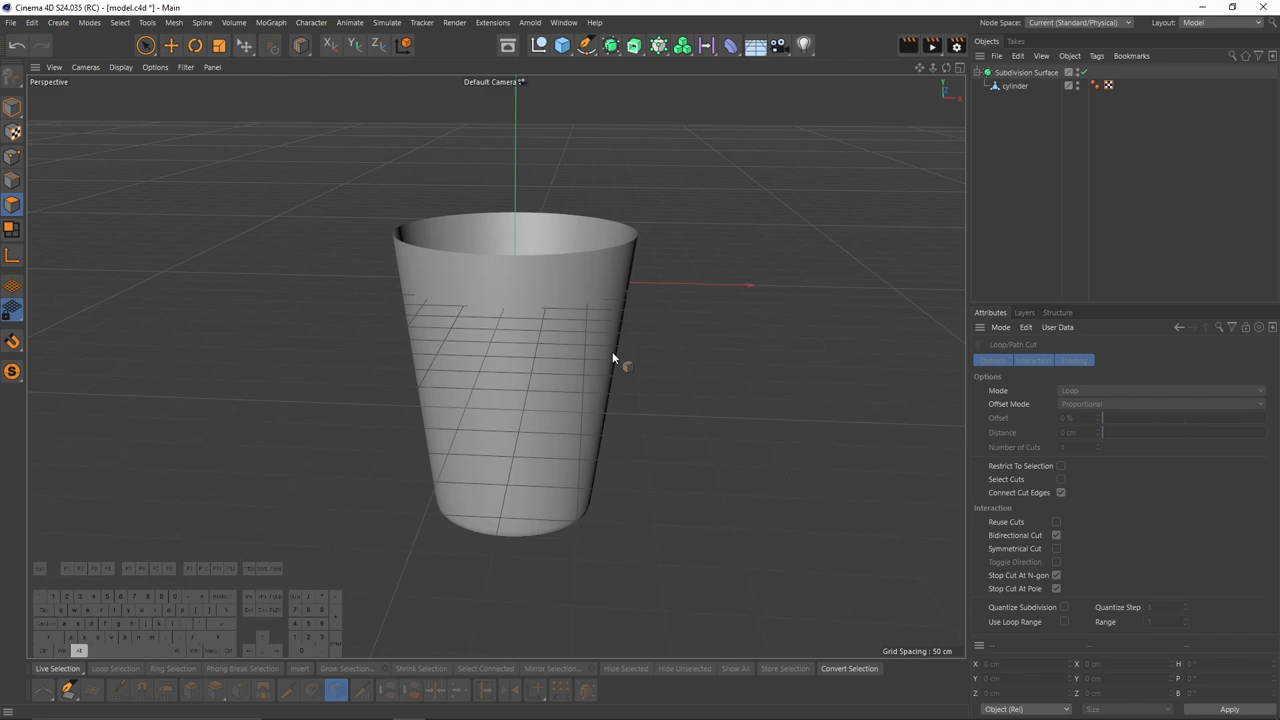
{"action": "left_click", "coordinate": [182, 67]}
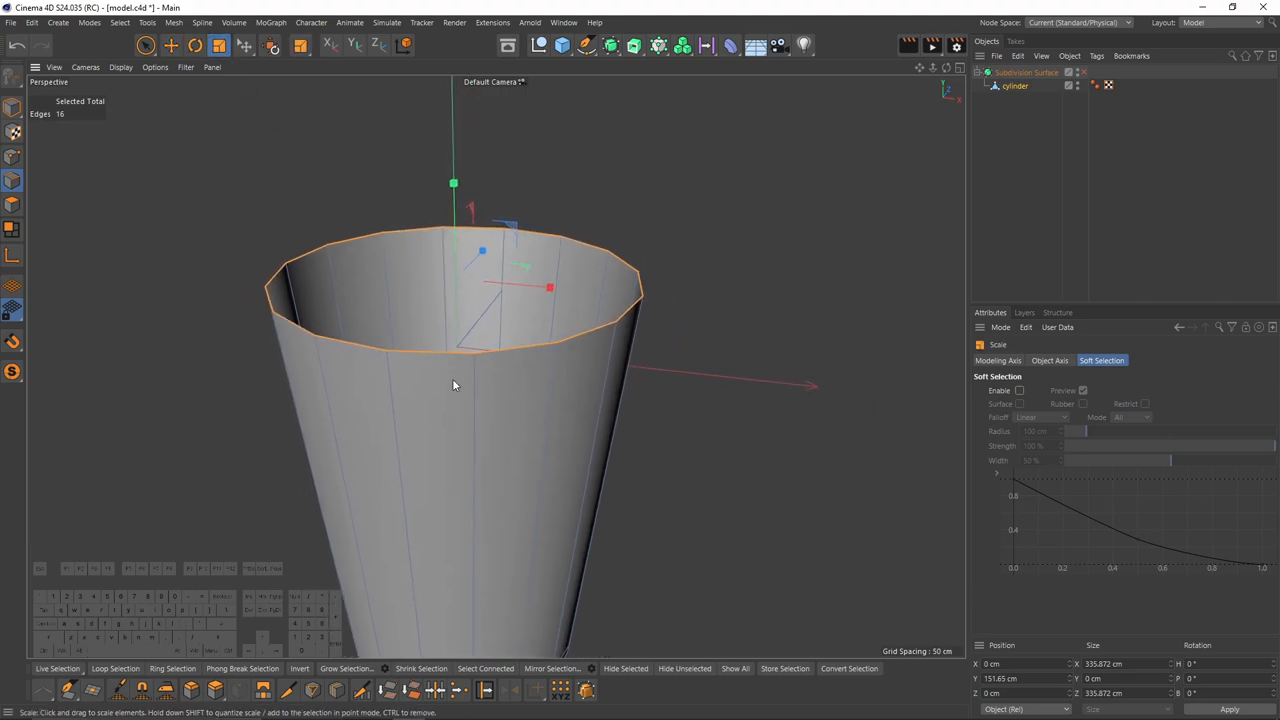
{"action": "left_click_drag", "start_coordinate": [548, 288], "coordinate": [552, 288]}
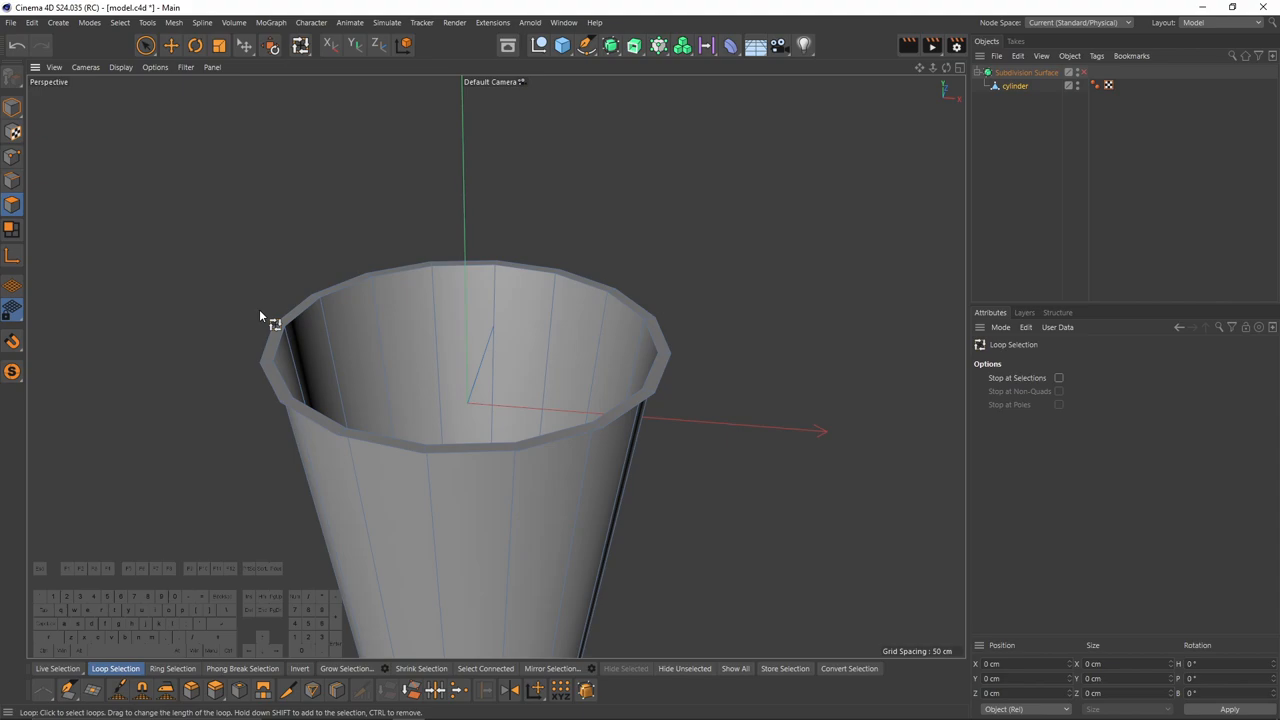
Select the ring of rim polygons and split it into its own object.
{"action": "left_click", "coordinate": [285, 320]}
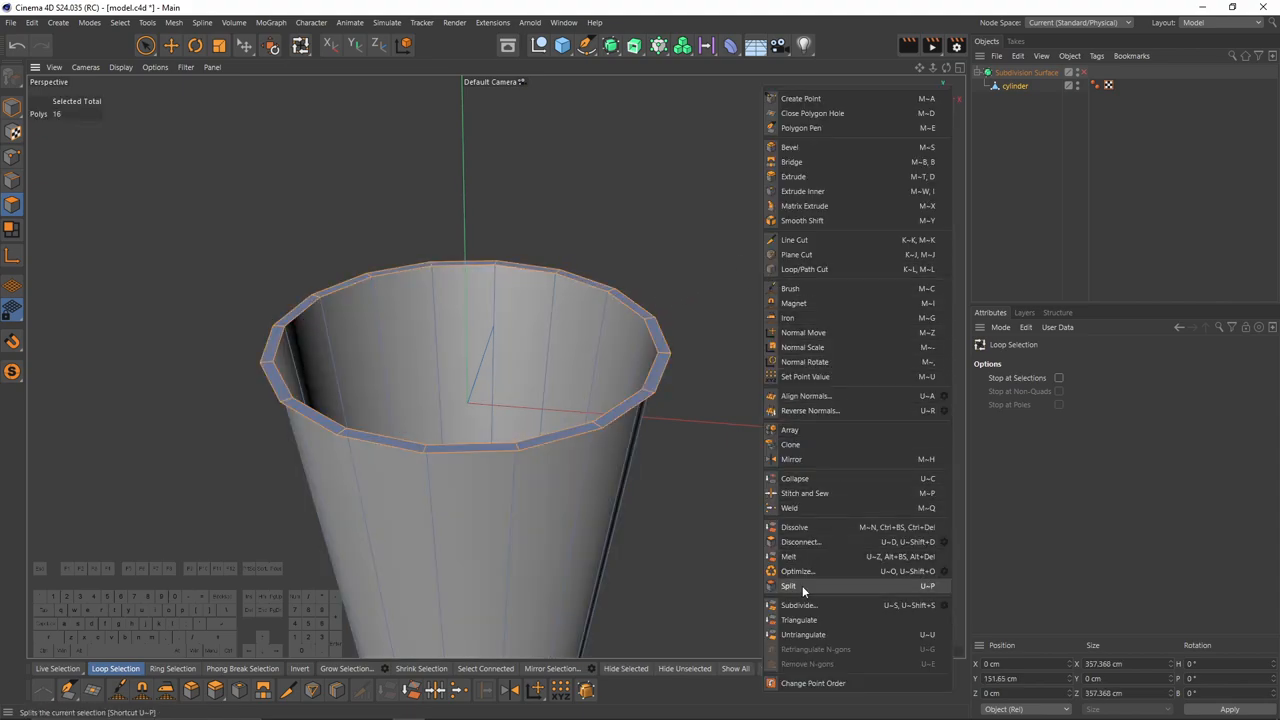
{"action": "left_click", "coordinate": [788, 586]}
{"action": "type", "text": "cup"}
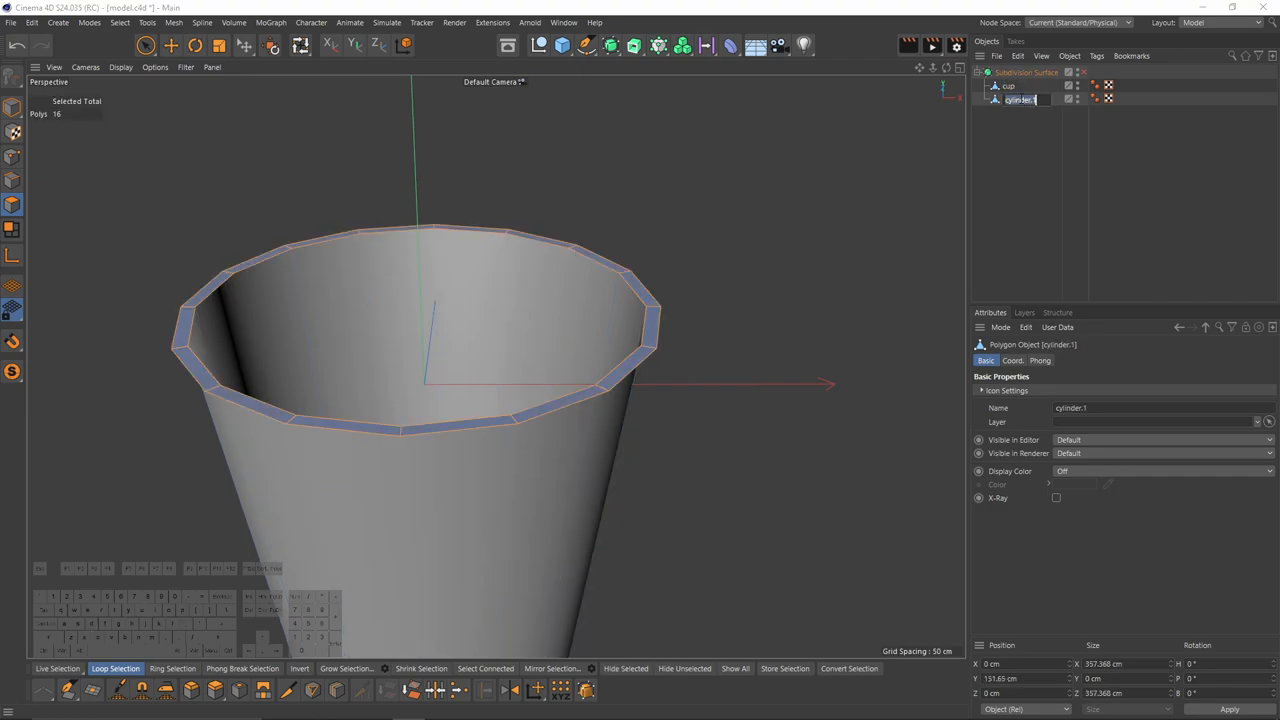
Name the split ring 'cover' and raise its top edge loop to the reference lid height.
{"action": "type", "text": "cover"}
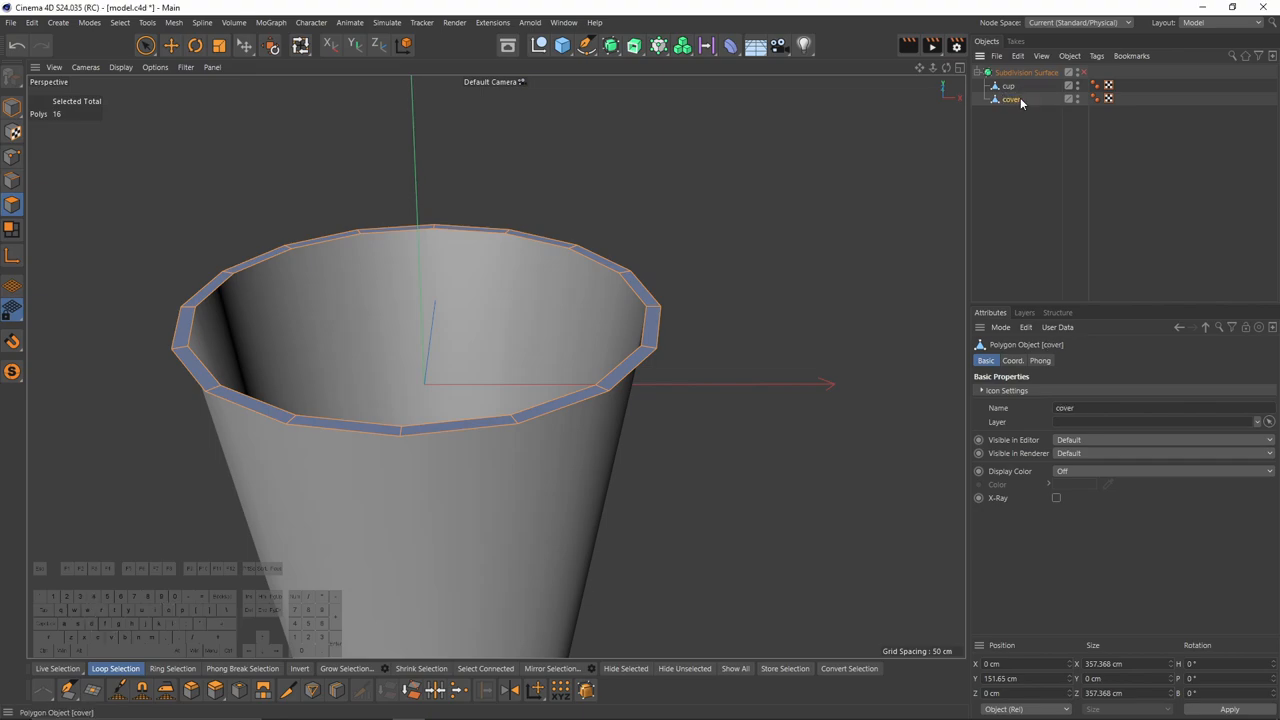
{"action": "mouse_move", "coordinate": [1018, 179]}
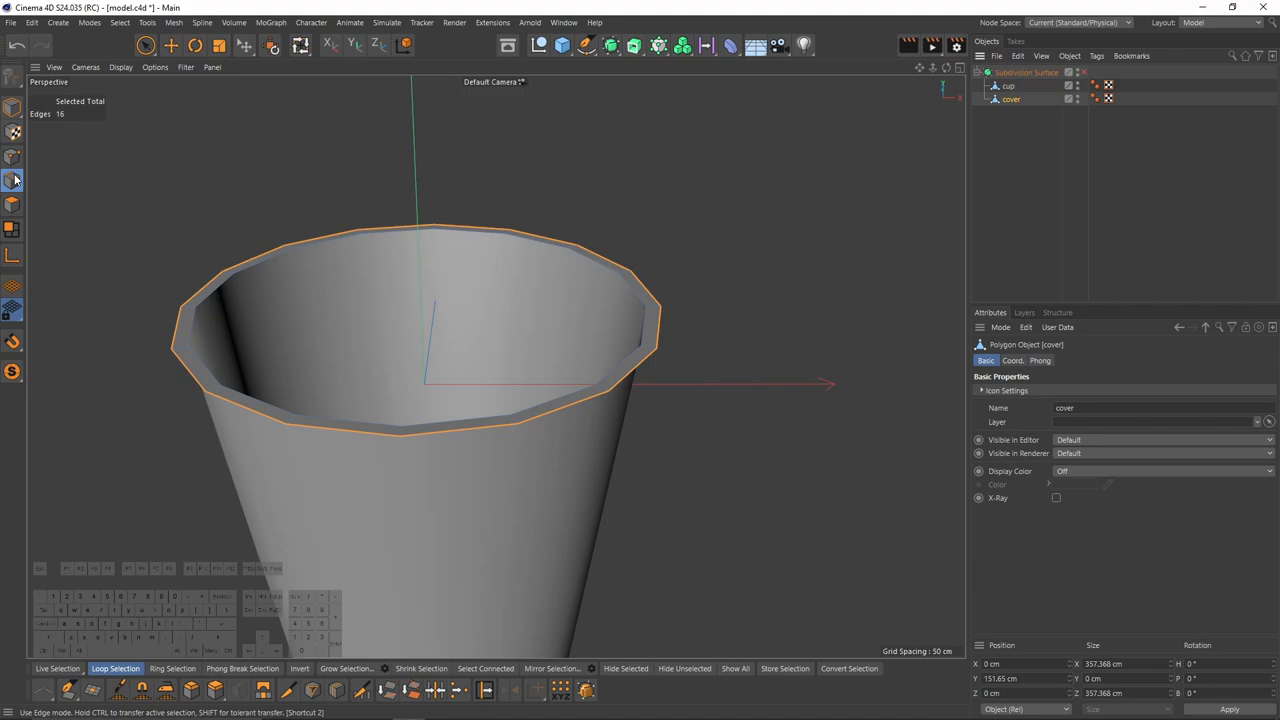
{"action": "left_click", "coordinate": [171, 45]}
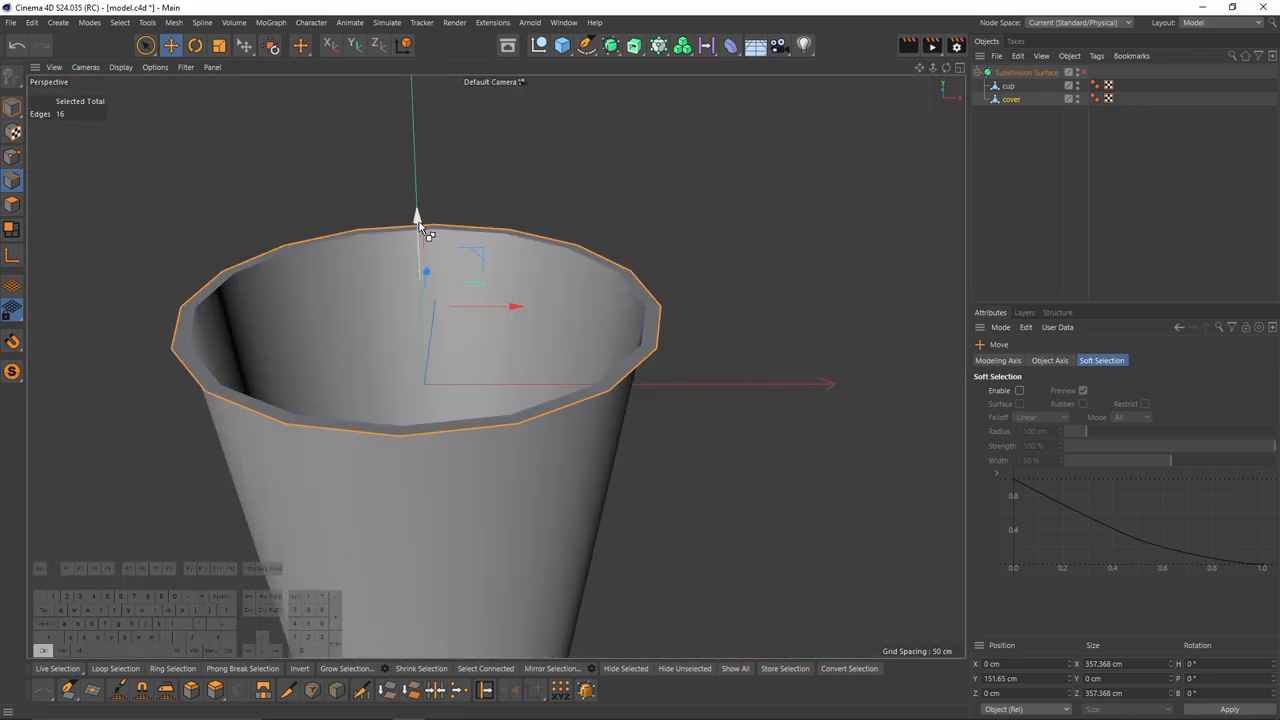
{"action": "left_click_drag", "start_coordinate": [418, 215], "coordinate": [416, 188]}
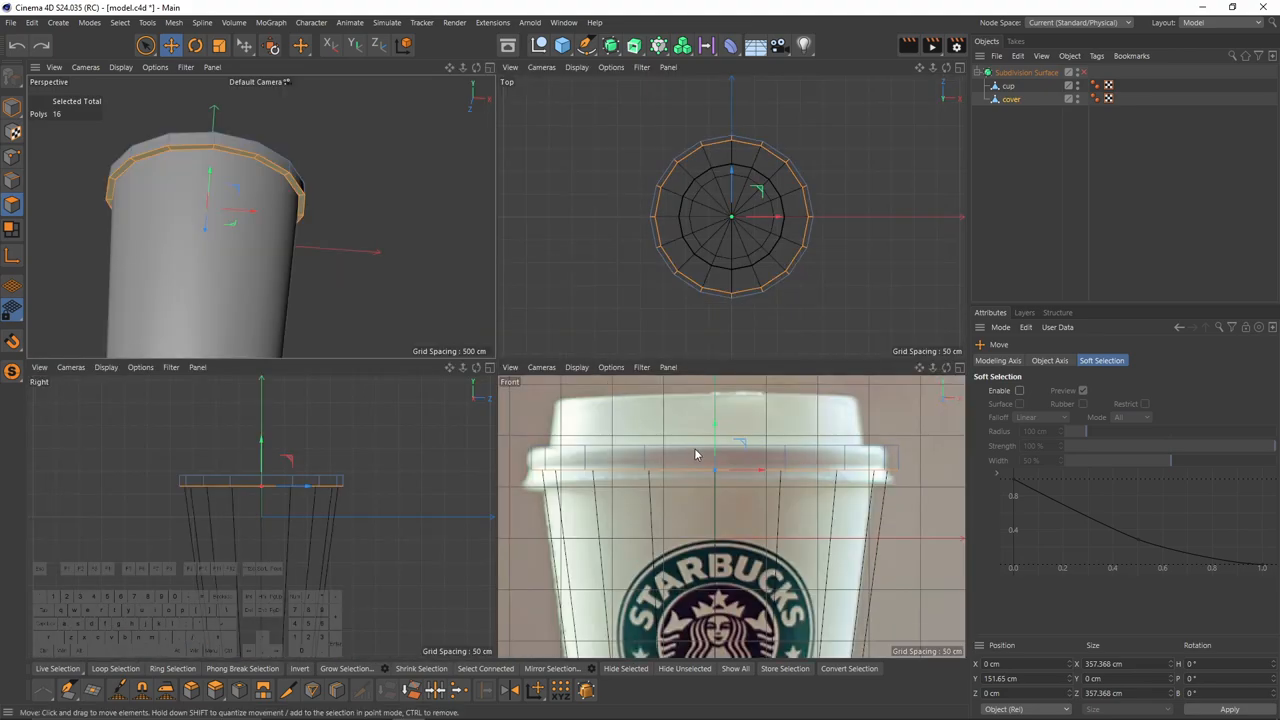
{"action": "left_click_drag", "start_coordinate": [720, 455], "coordinate": [718, 445]}
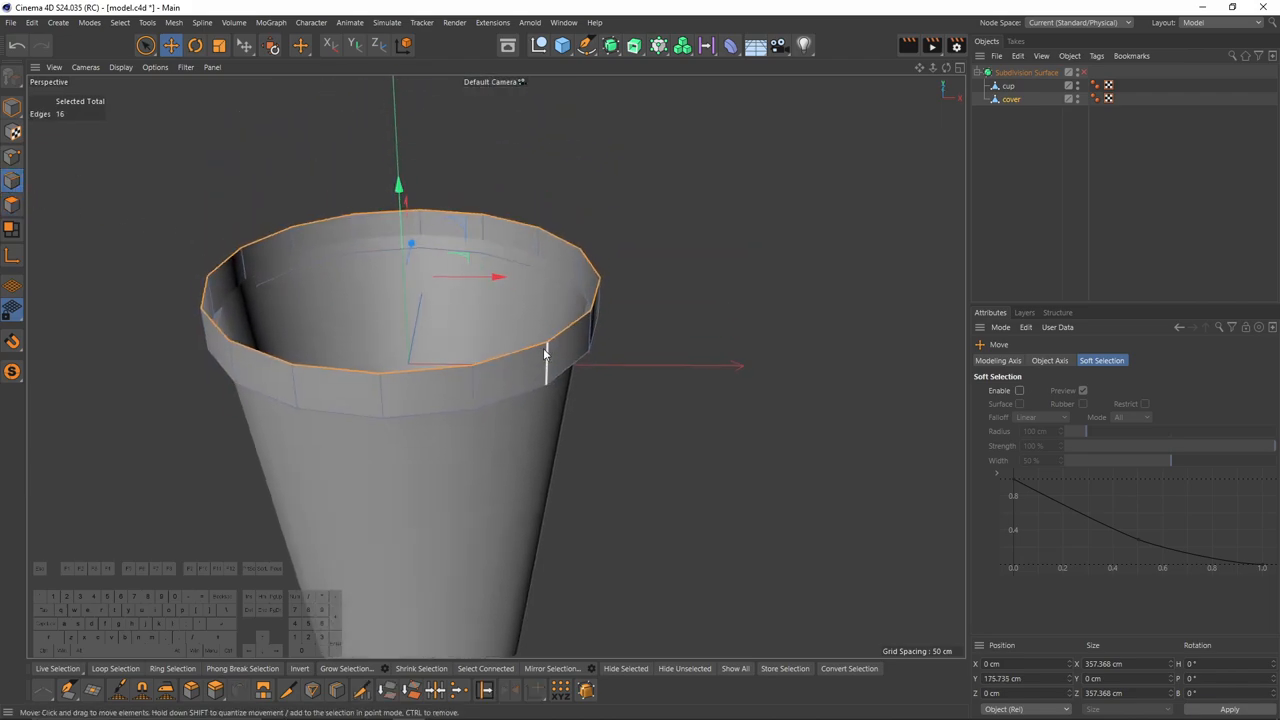
{"action": "mouse_move", "coordinate": [241, 97]}
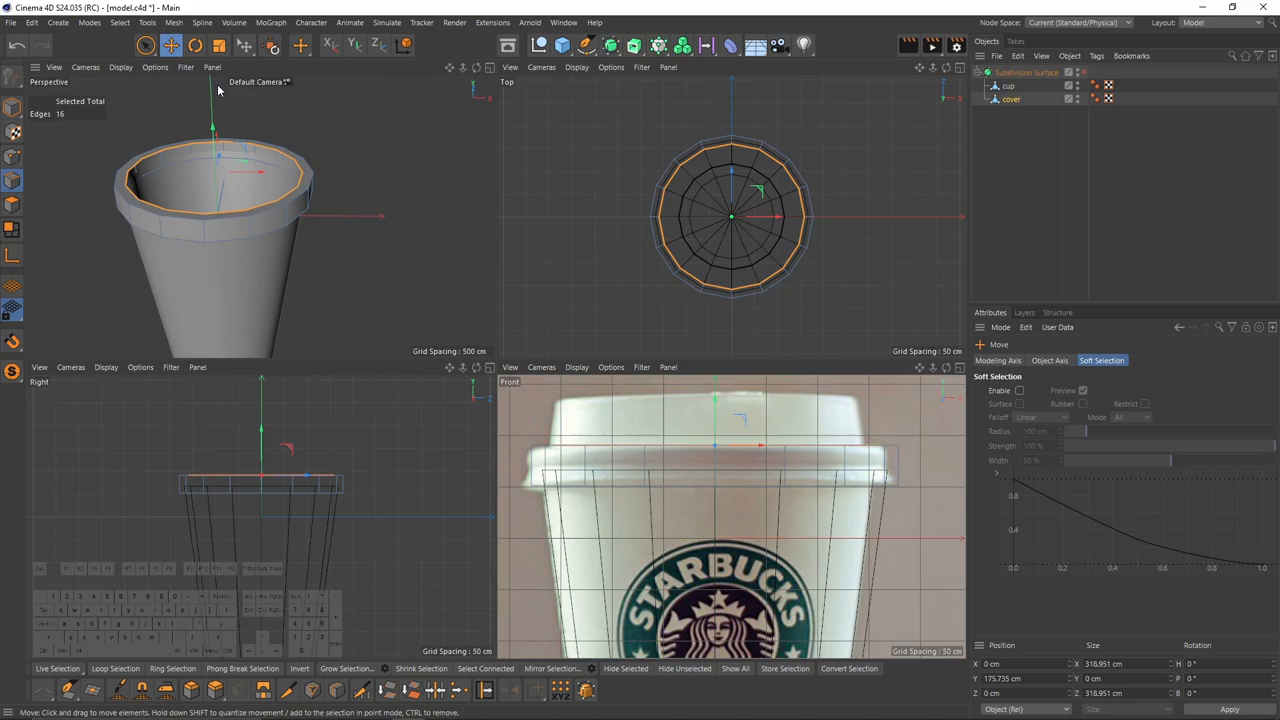
{"action": "mouse_move", "coordinate": [325, 446]}
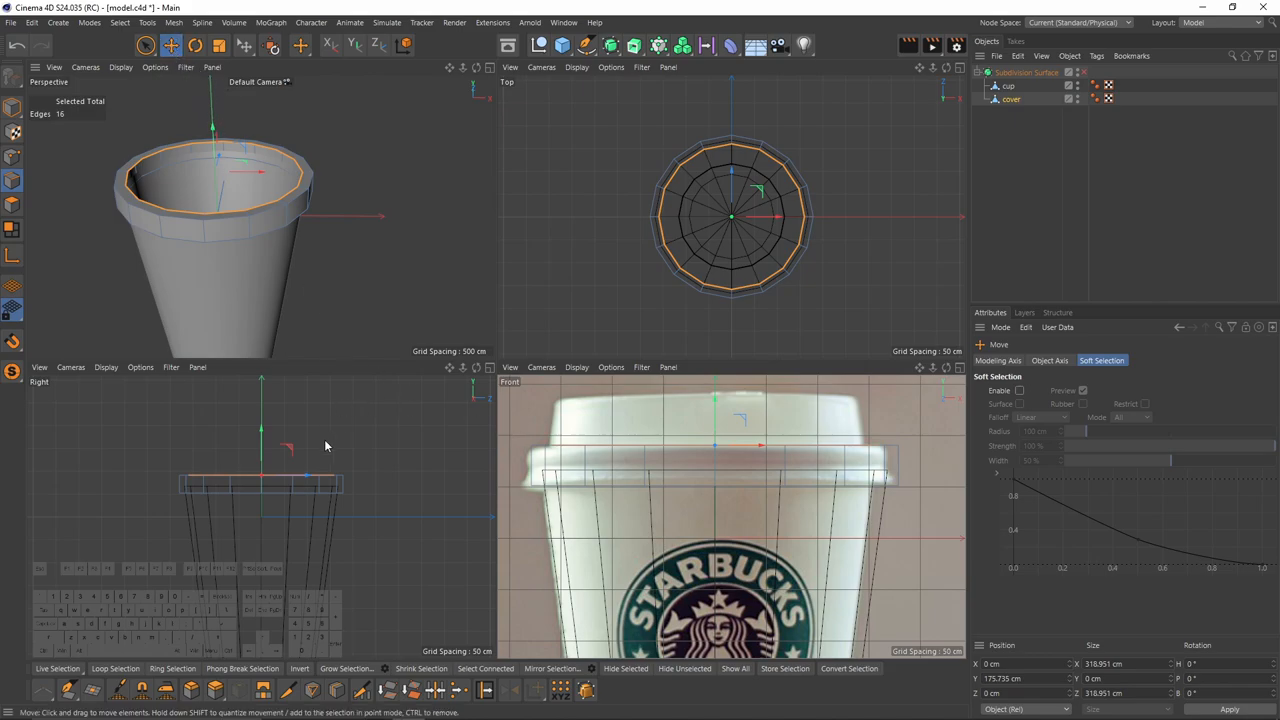
{"action": "left_click_drag", "start_coordinate": [261, 447], "coordinate": [261, 430]}
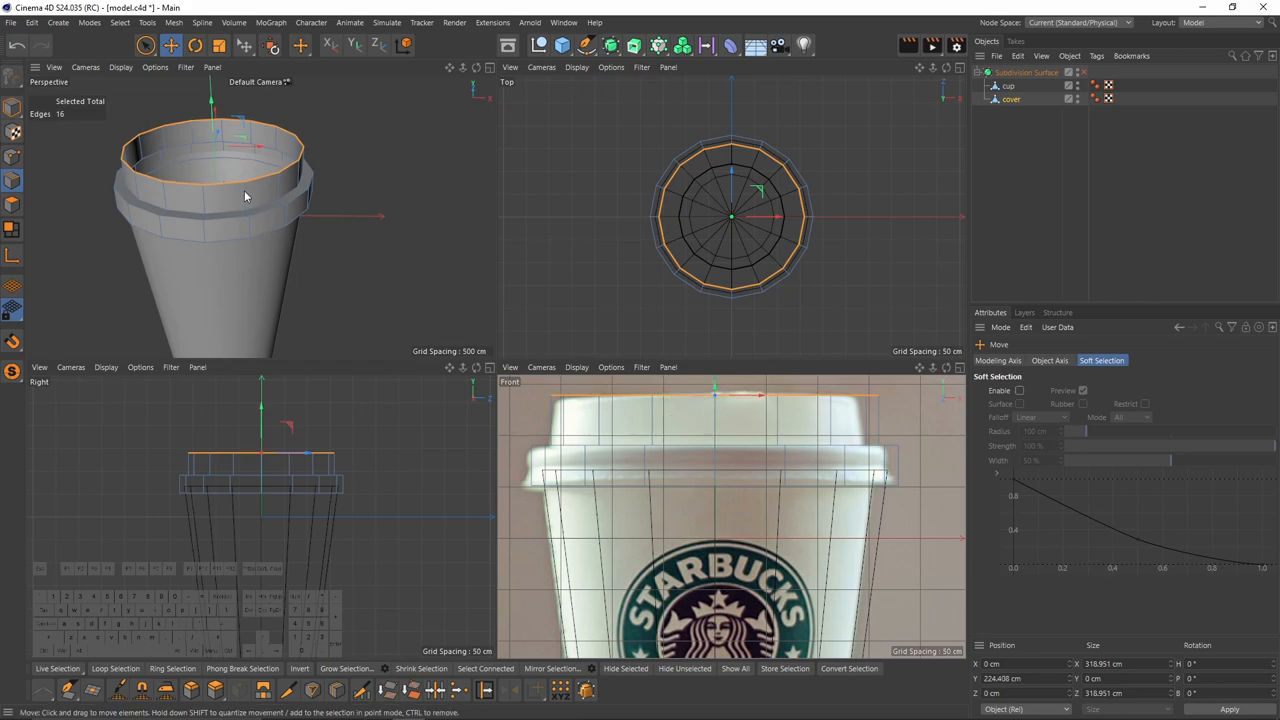
{"action": "left_click", "coordinate": [212, 46]}
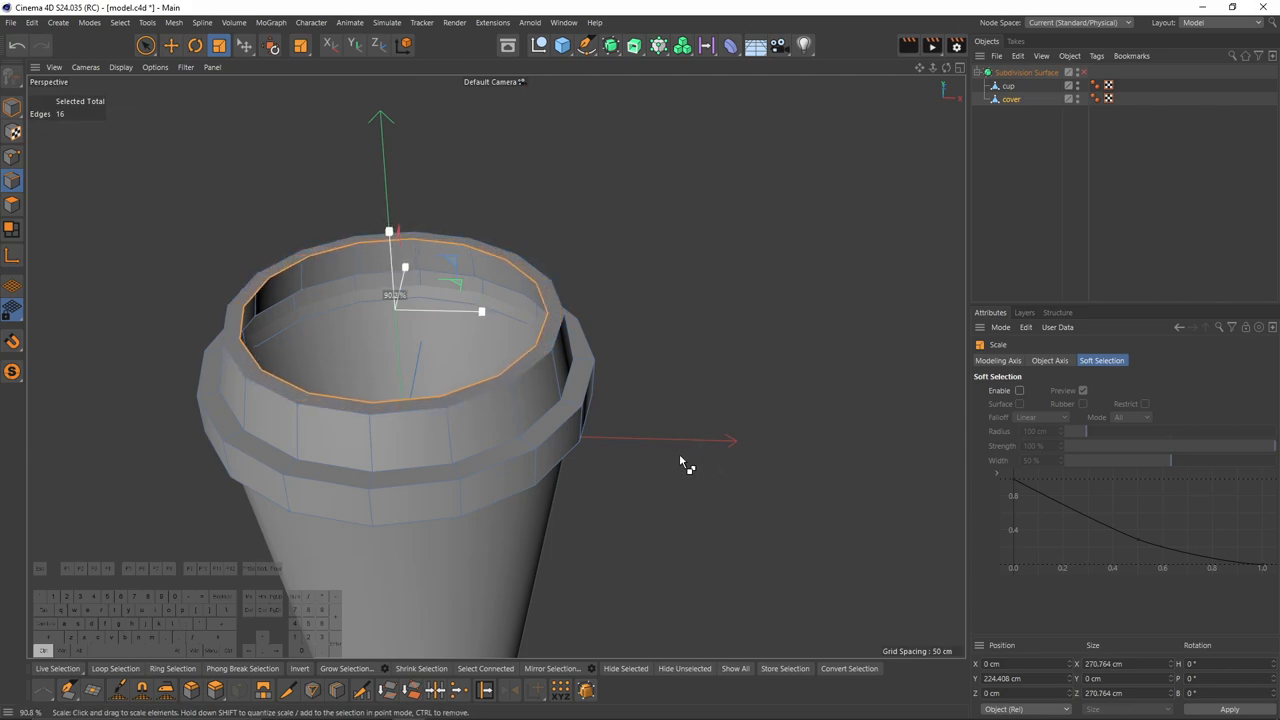
Shrink the lid's top edge loop inward and close it into a flat top.
{"action": "left_click_drag", "start_coordinate": [481, 311], "coordinate": [473, 311]}
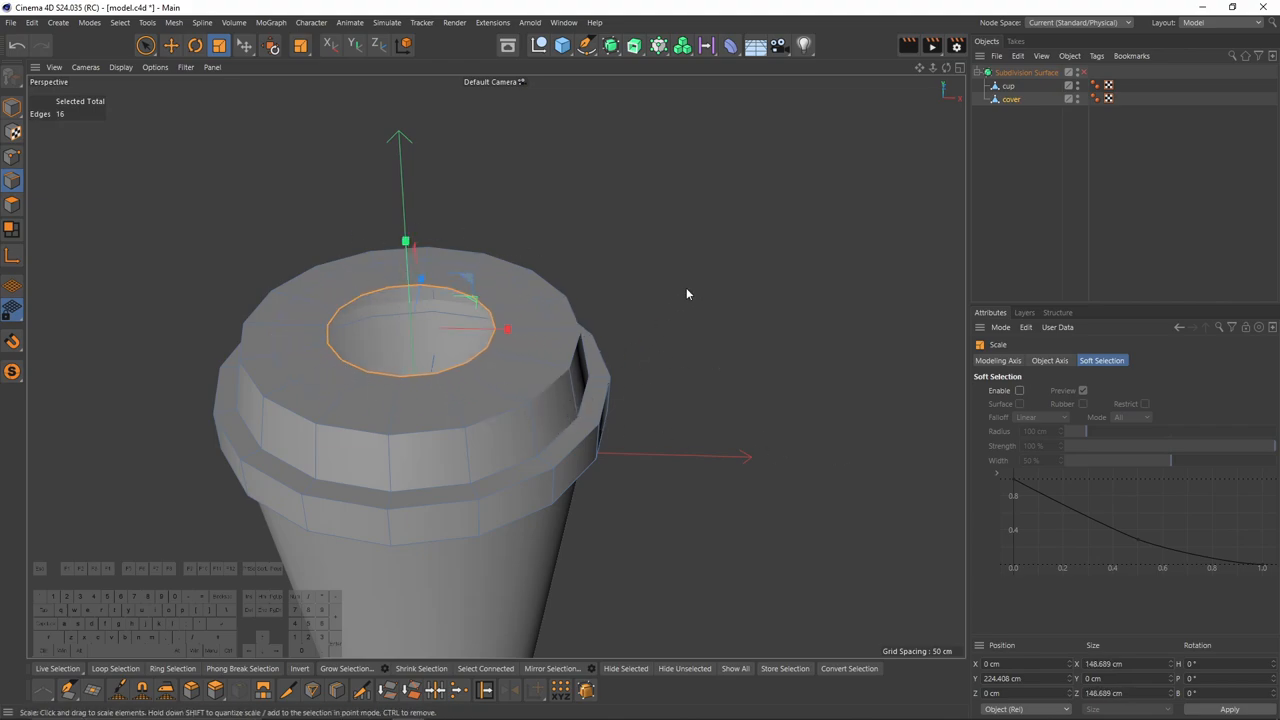
{"action": "right_click", "coordinate": [687, 293]}
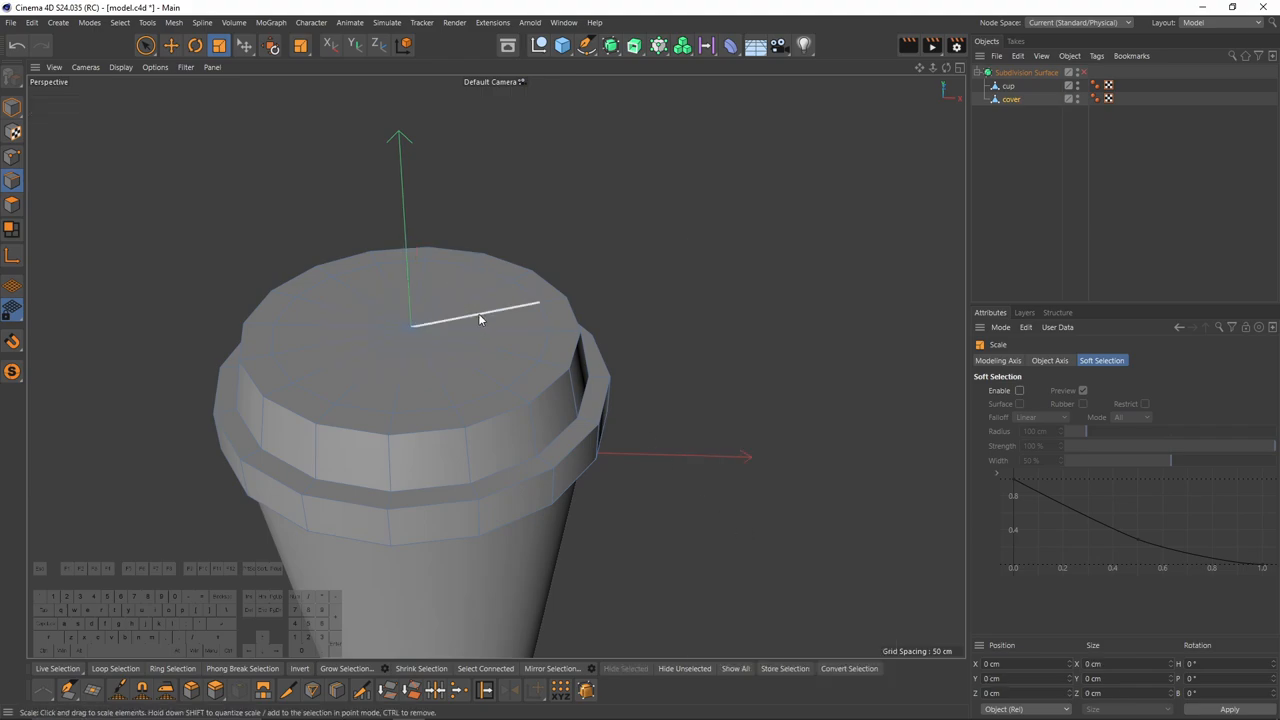
{"action": "left_click_drag", "start_coordinate": [480, 318], "coordinate": [432, 320]}
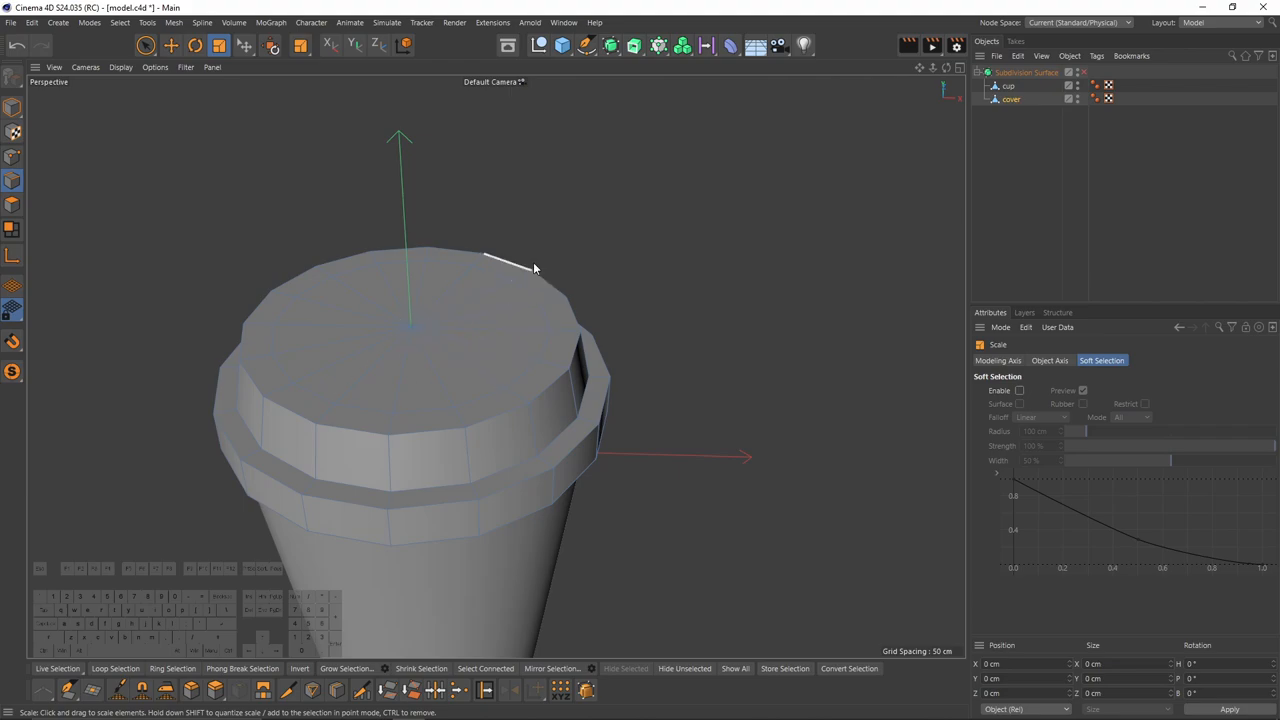
Model the sip opening on the lid top and start a Loop/Path Cut across the band.
{"action": "left_click", "coordinate": [13, 205]}
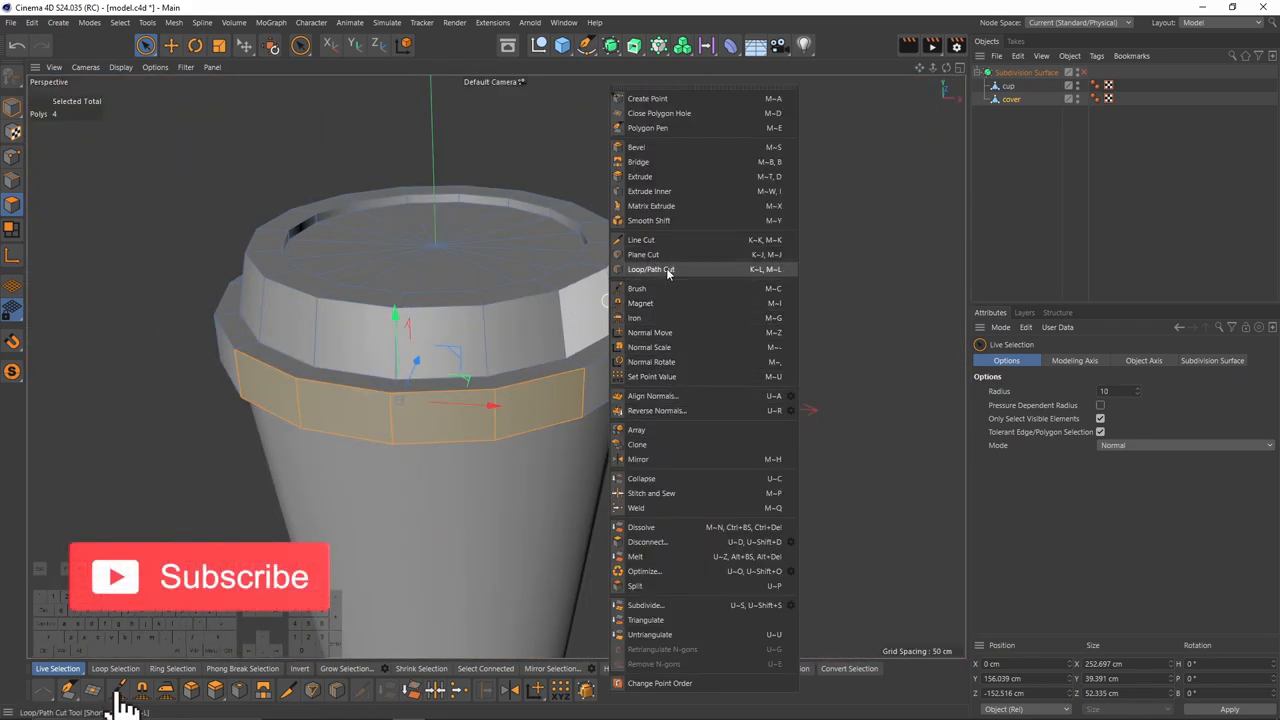
{"action": "left_click", "coordinate": [651, 269]}
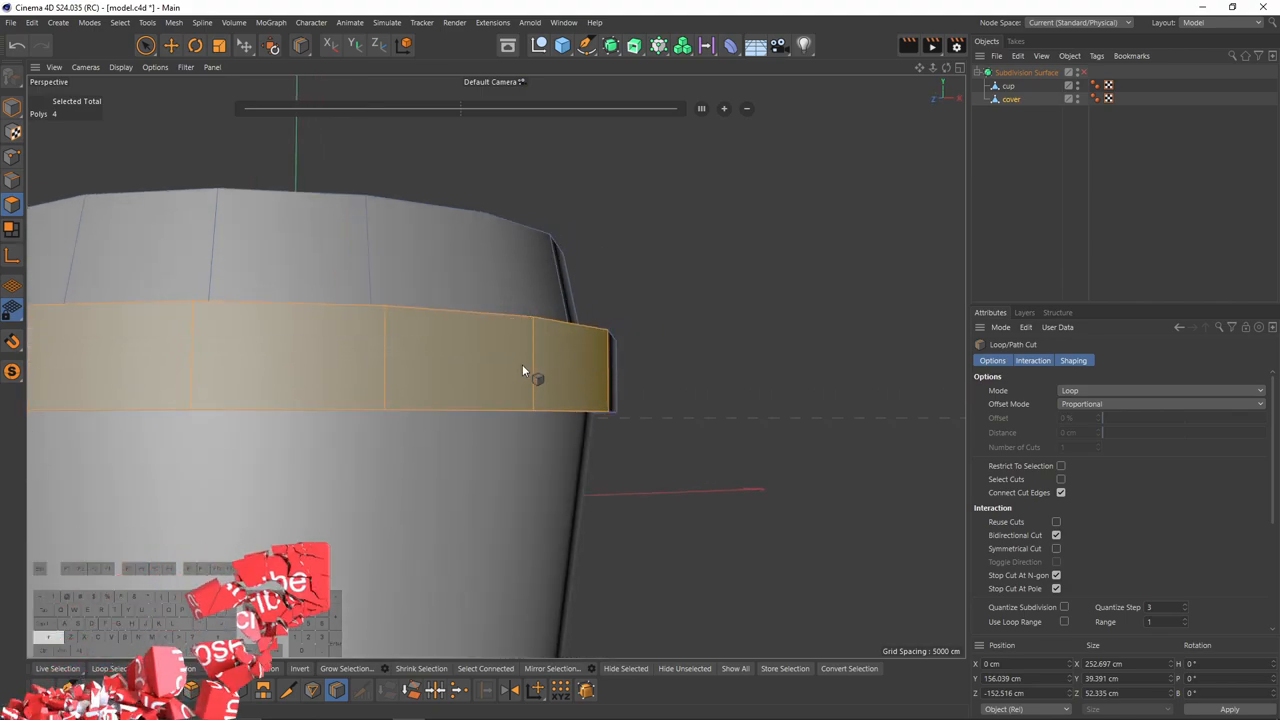
{"action": "mouse_move", "coordinate": [528, 365]}
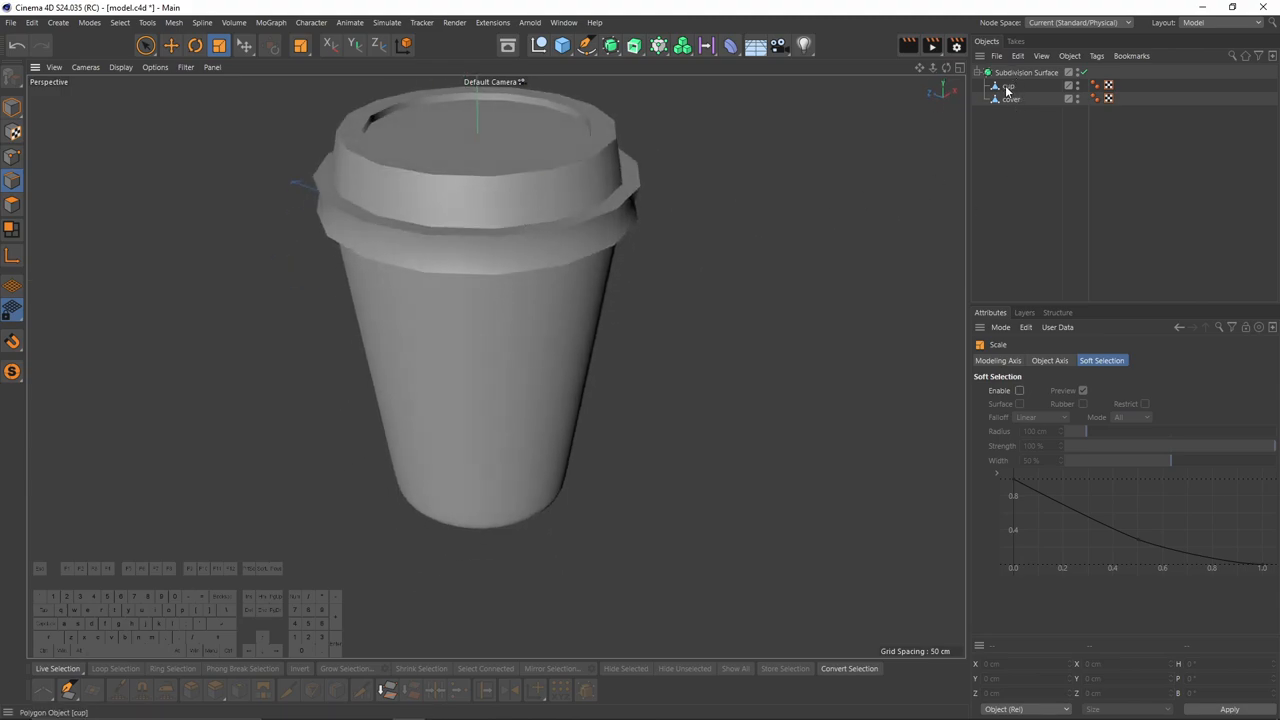
Group the cup and cover into a Null kept under the Subdivision Surface.
{"action": "left_click", "coordinate": [1009, 91]}
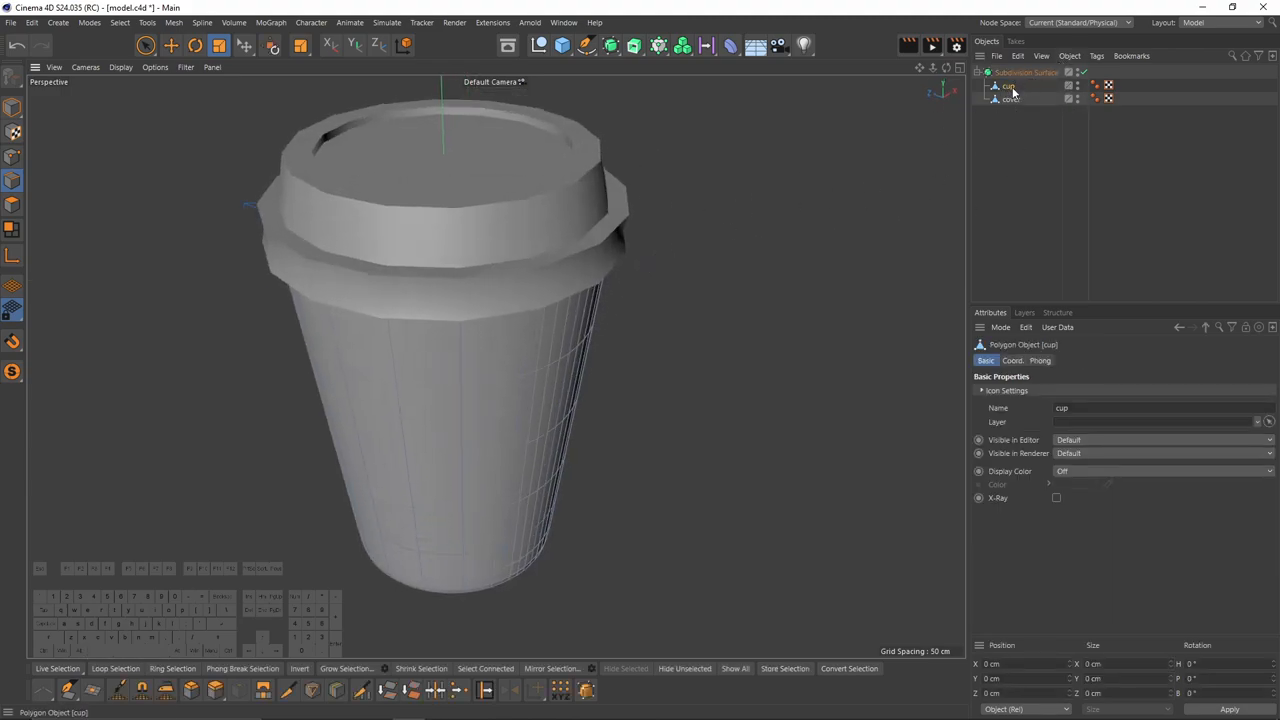
{"action": "left_click", "coordinate": [1020, 72]}
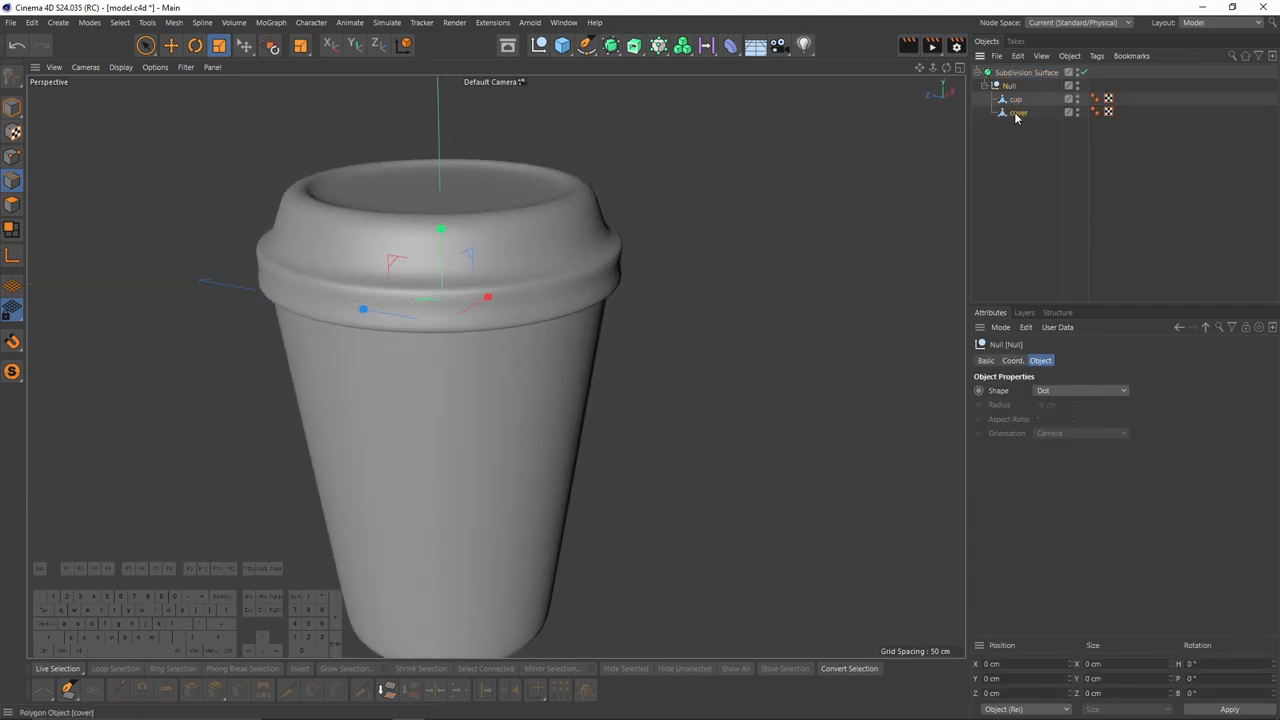
Cut a new edge loop close to the cover's top rim with Loop/Path Cut.
{"action": "left_click", "coordinate": [1016, 112]}
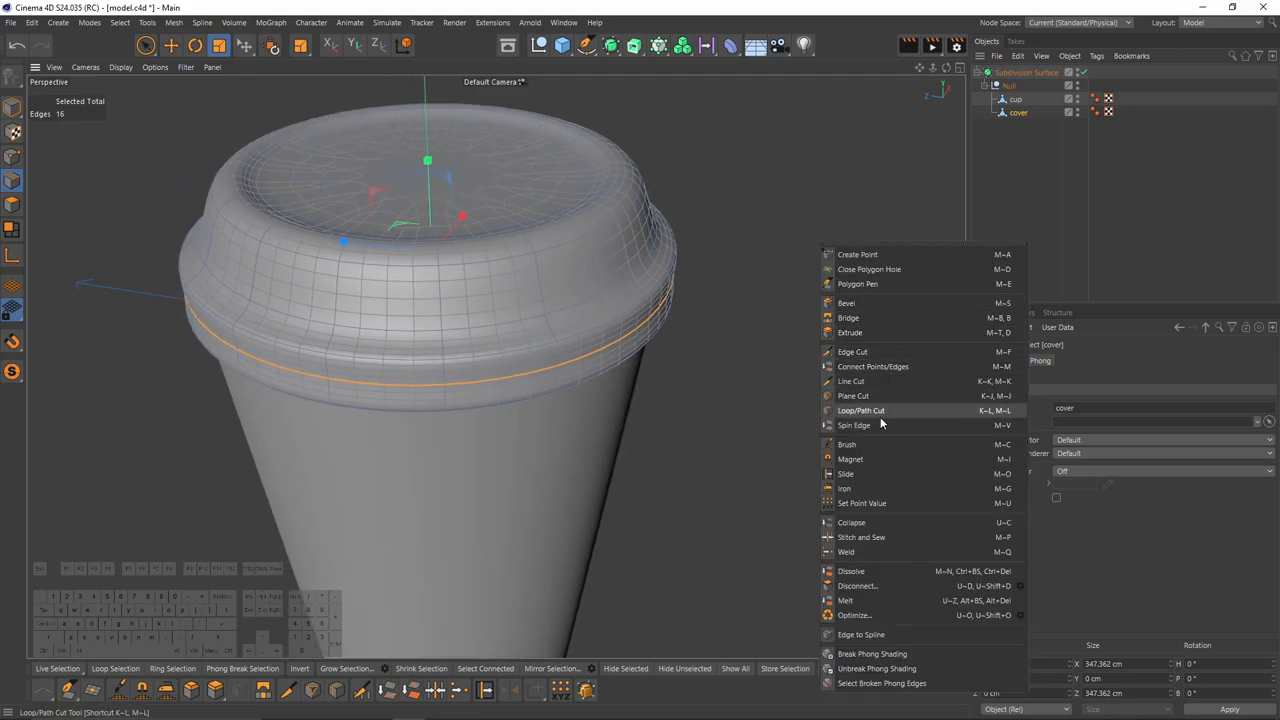
{"action": "left_click", "coordinate": [861, 410]}
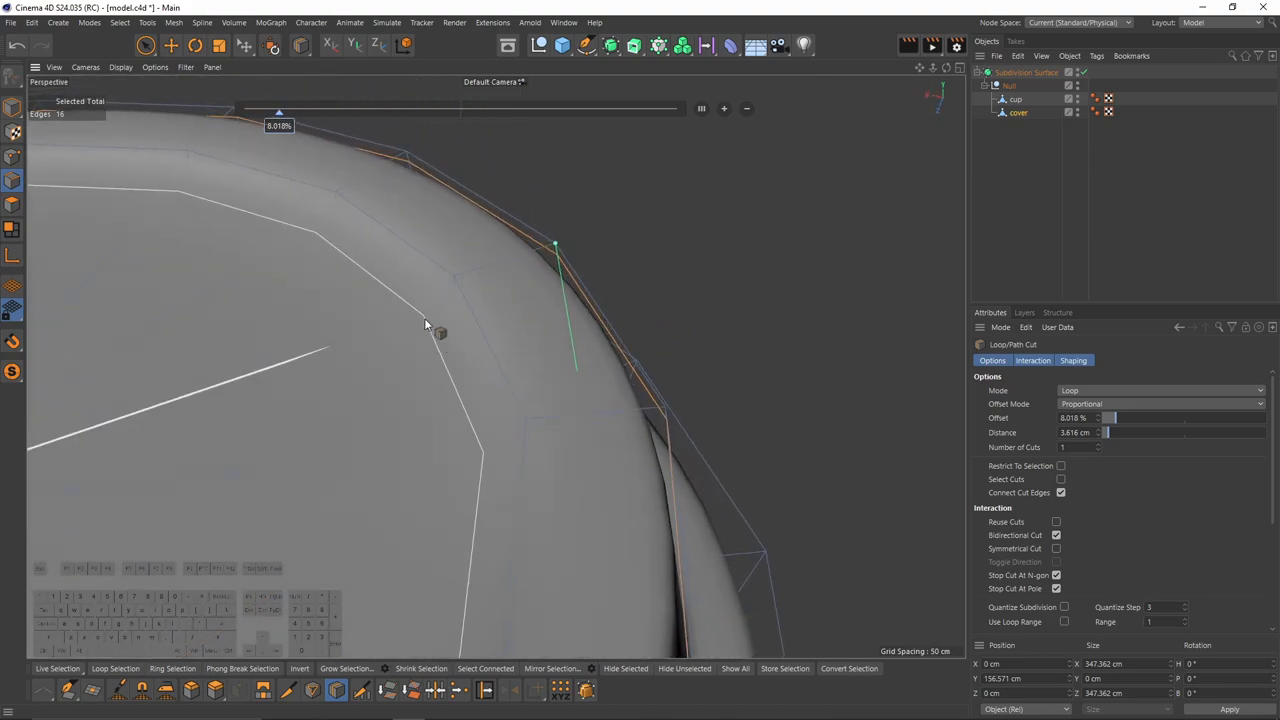
{"action": "left_click_drag", "start_coordinate": [425, 323], "coordinate": [633, 323]}
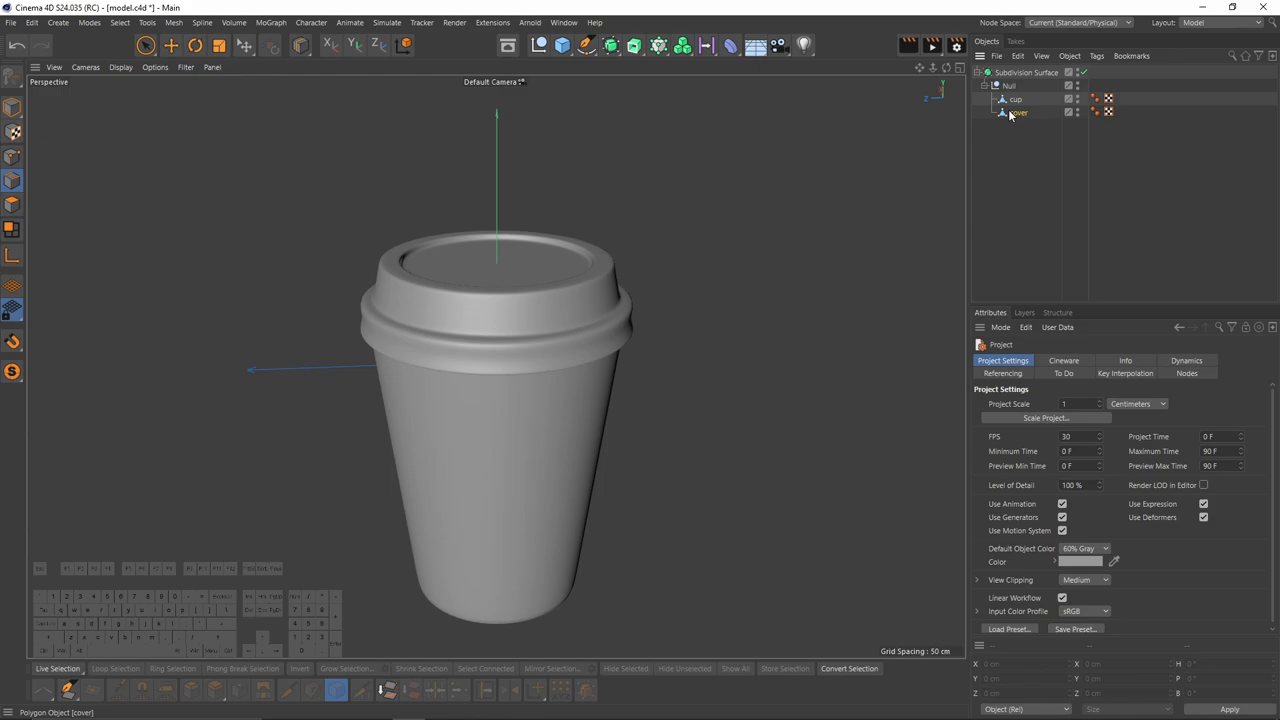
Slide the cover's rim edges into new positions with Edge Slide.
{"action": "left_click", "coordinate": [1018, 113]}
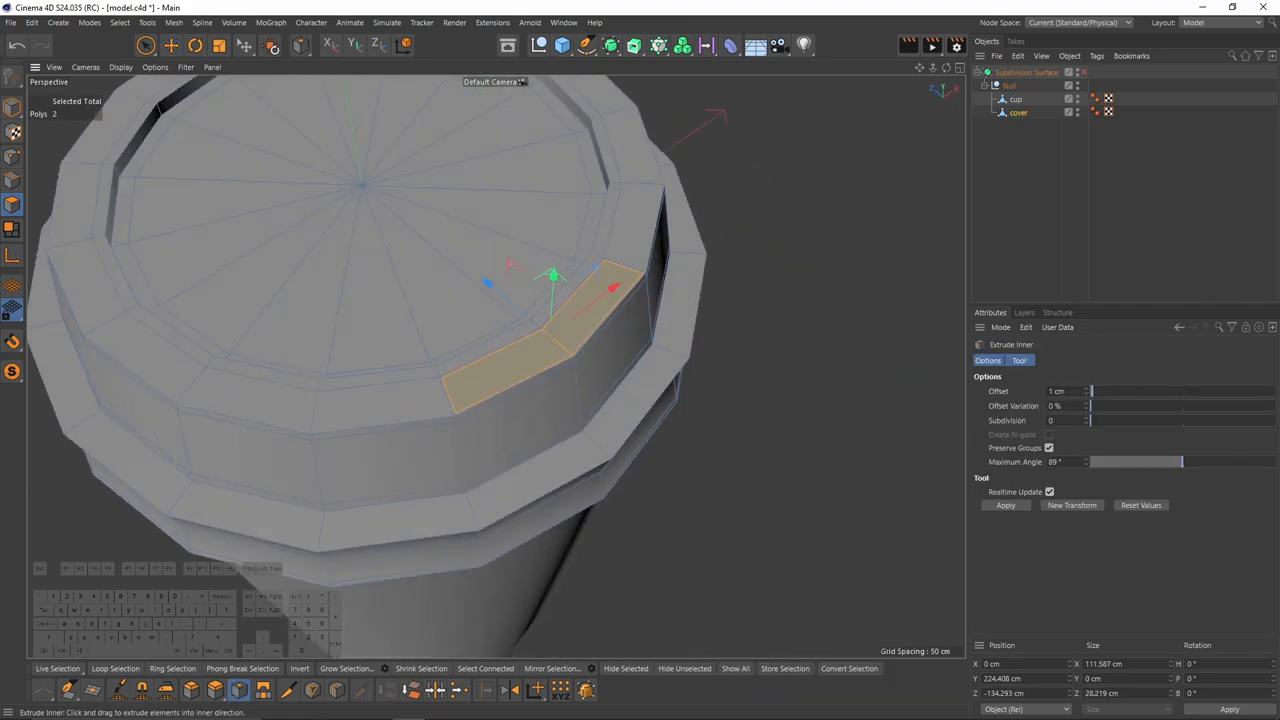
{"action": "left_click_drag", "start_coordinate": [555, 275], "coordinate": [378, 198]}
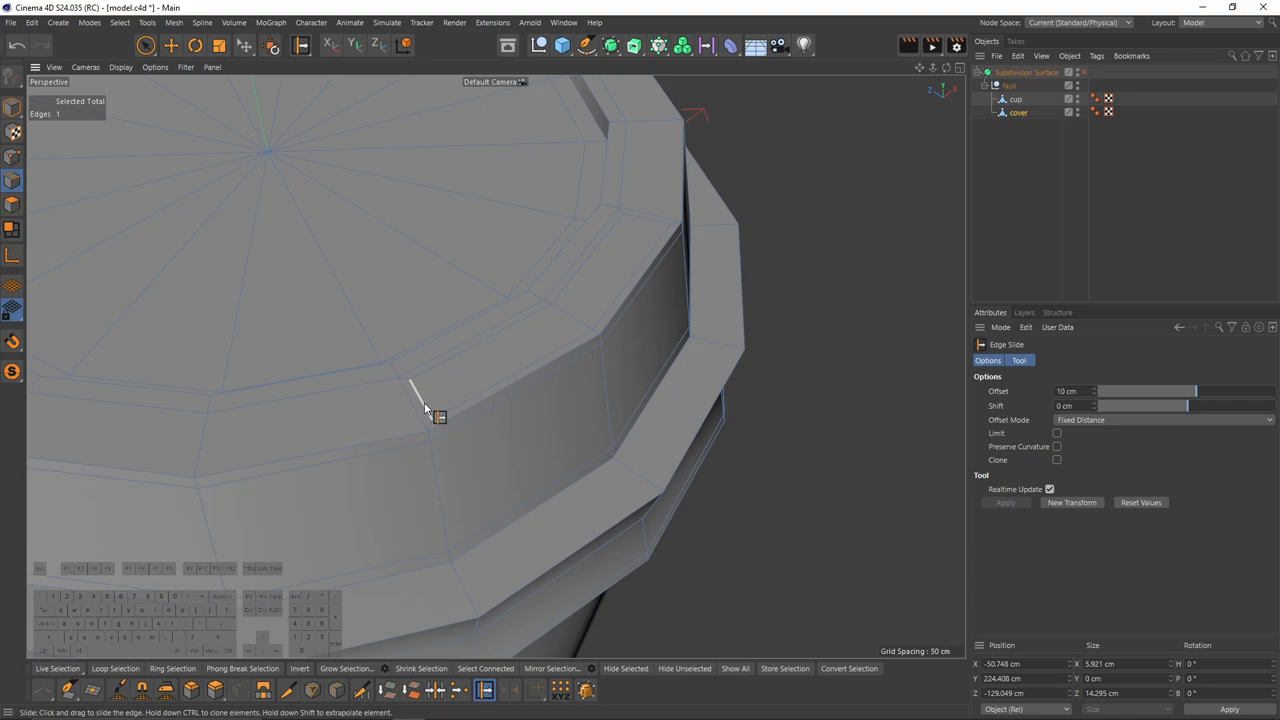
{"action": "left_click_drag", "start_coordinate": [415, 395], "coordinate": [510, 360]}
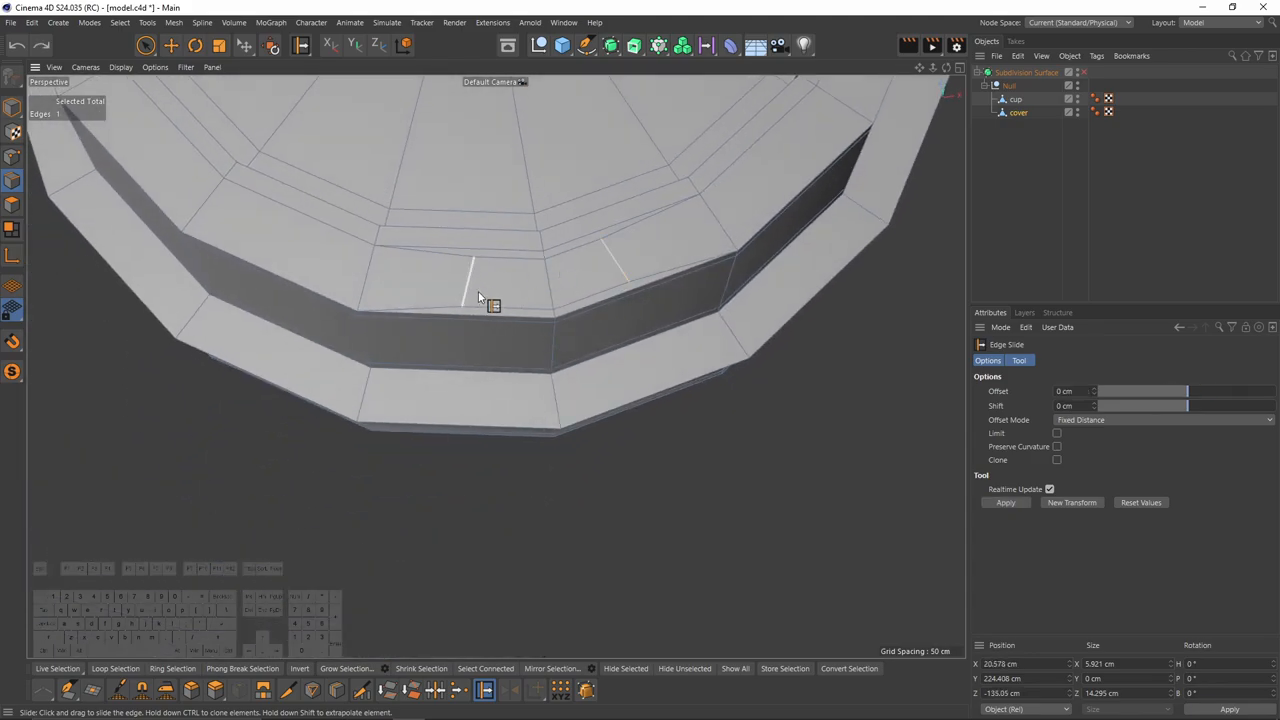
{"action": "left_click_drag", "start_coordinate": [470, 280], "coordinate": [485, 290]}
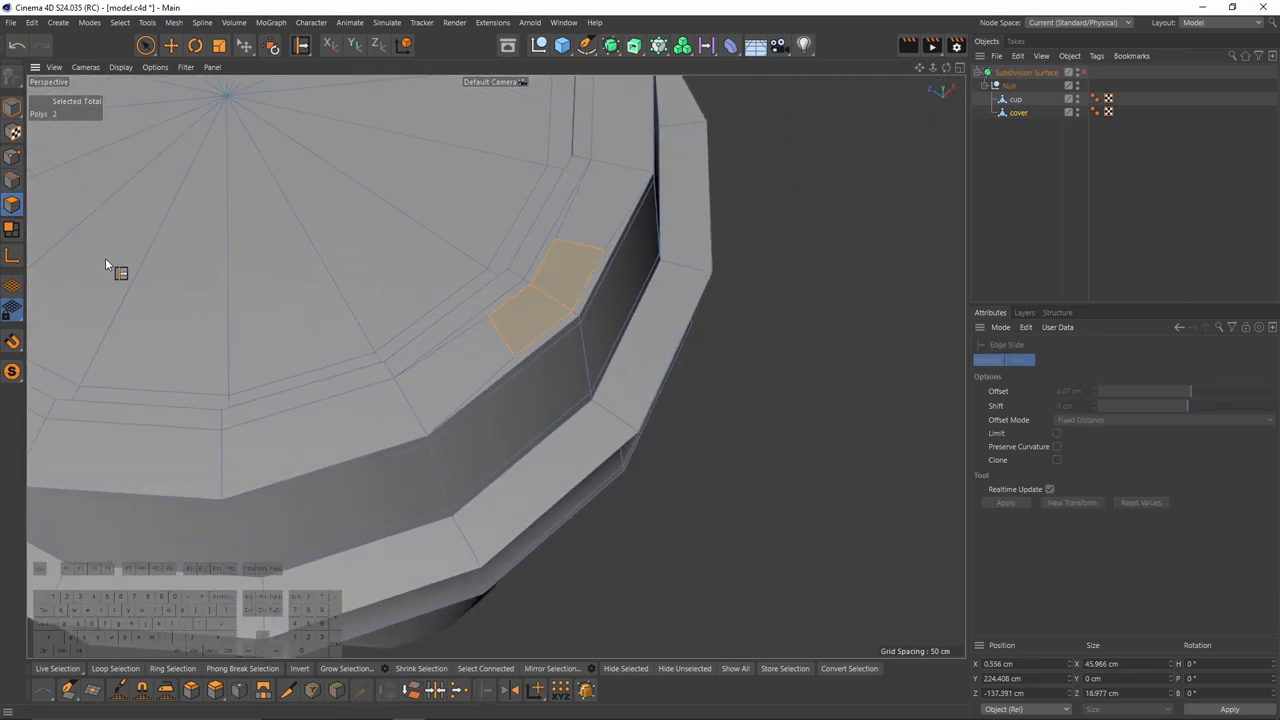
Raise the two selected lid polygons about 0.5 cm and apply Normal Scale.
{"action": "left_click", "coordinate": [172, 46]}
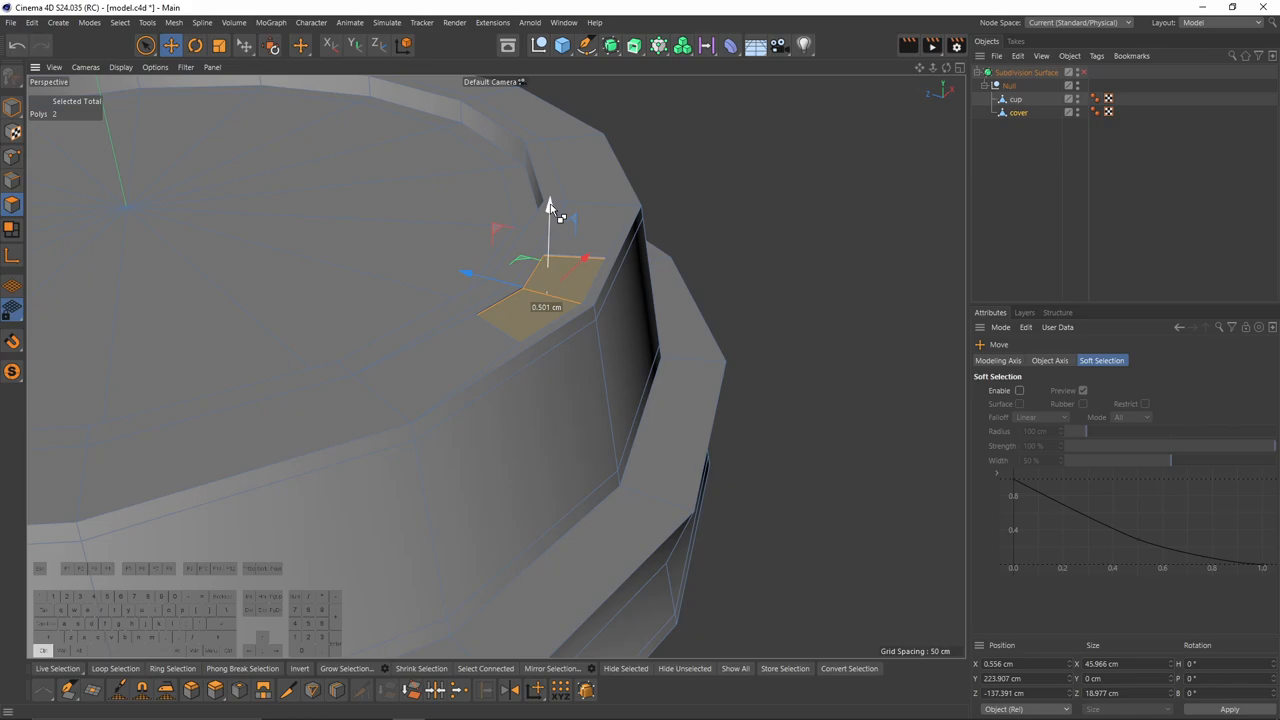
{"action": "left_click_drag", "start_coordinate": [548, 200], "coordinate": [548, 220]}
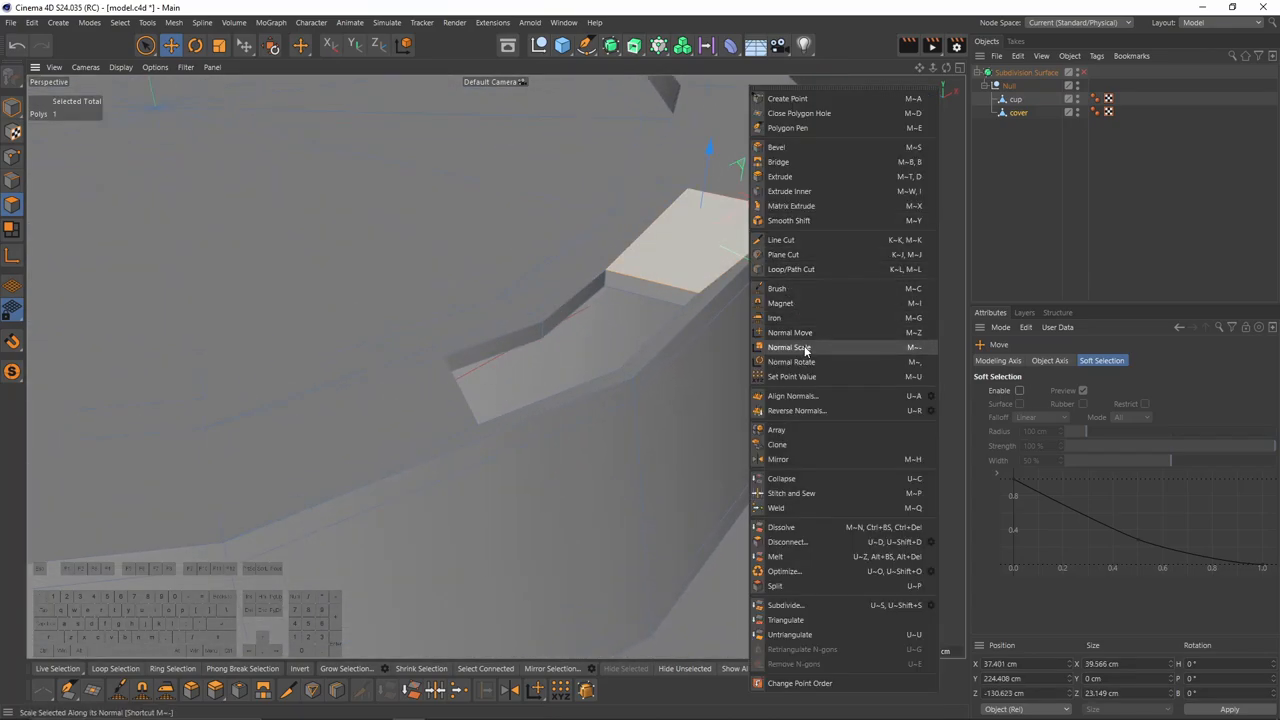
{"action": "left_click", "coordinate": [787, 269]}
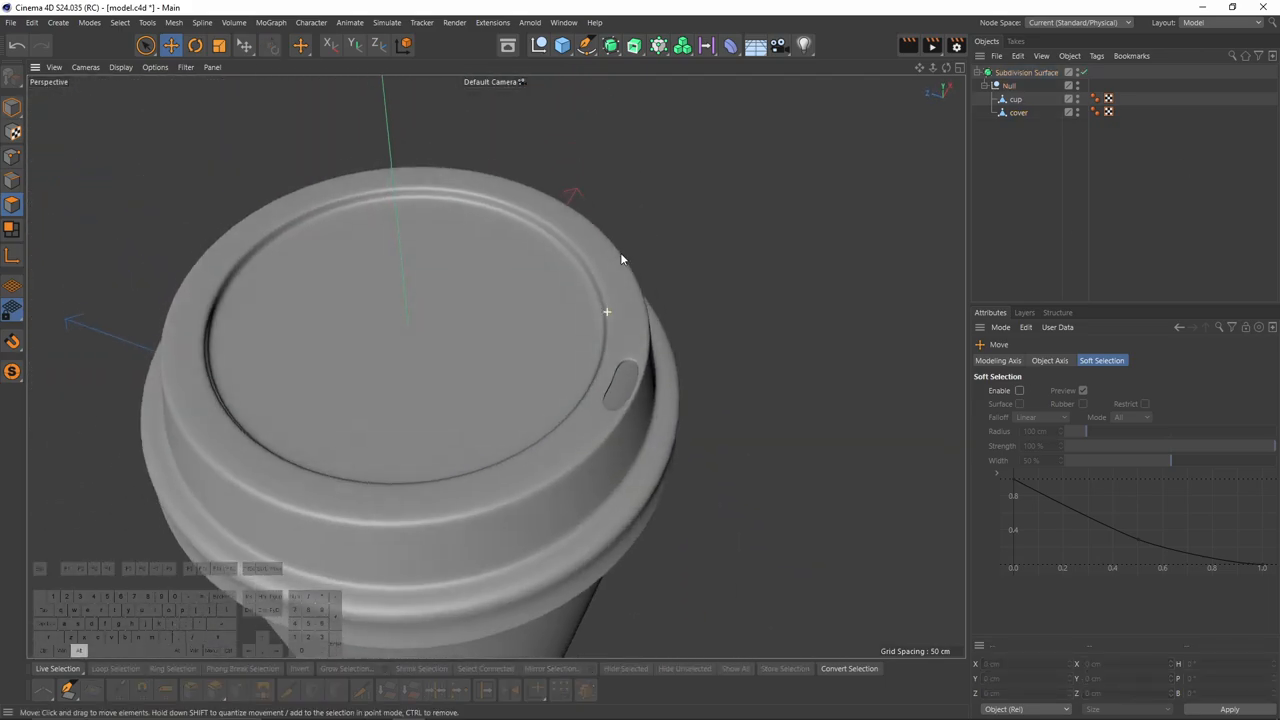
Set the viewport display to Gouraud Shading (Lines).
{"action": "left_click", "coordinate": [120, 67]}
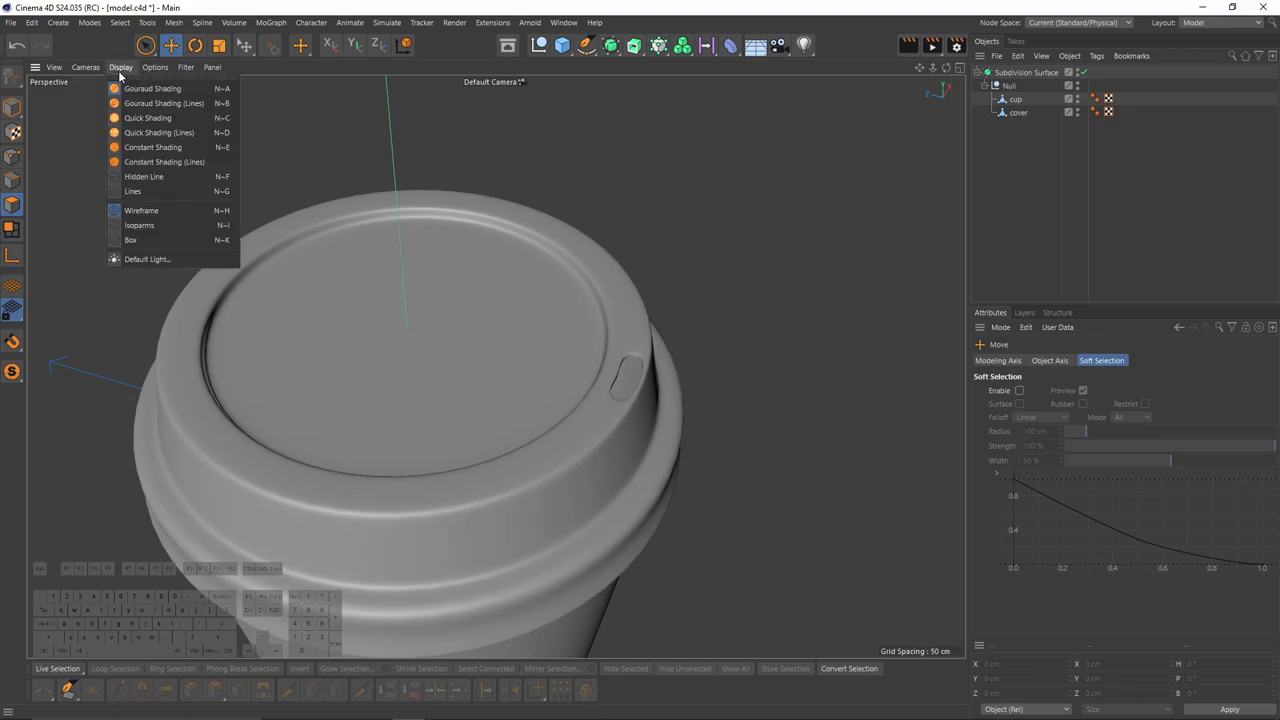
{"action": "left_click", "coordinate": [141, 210]}
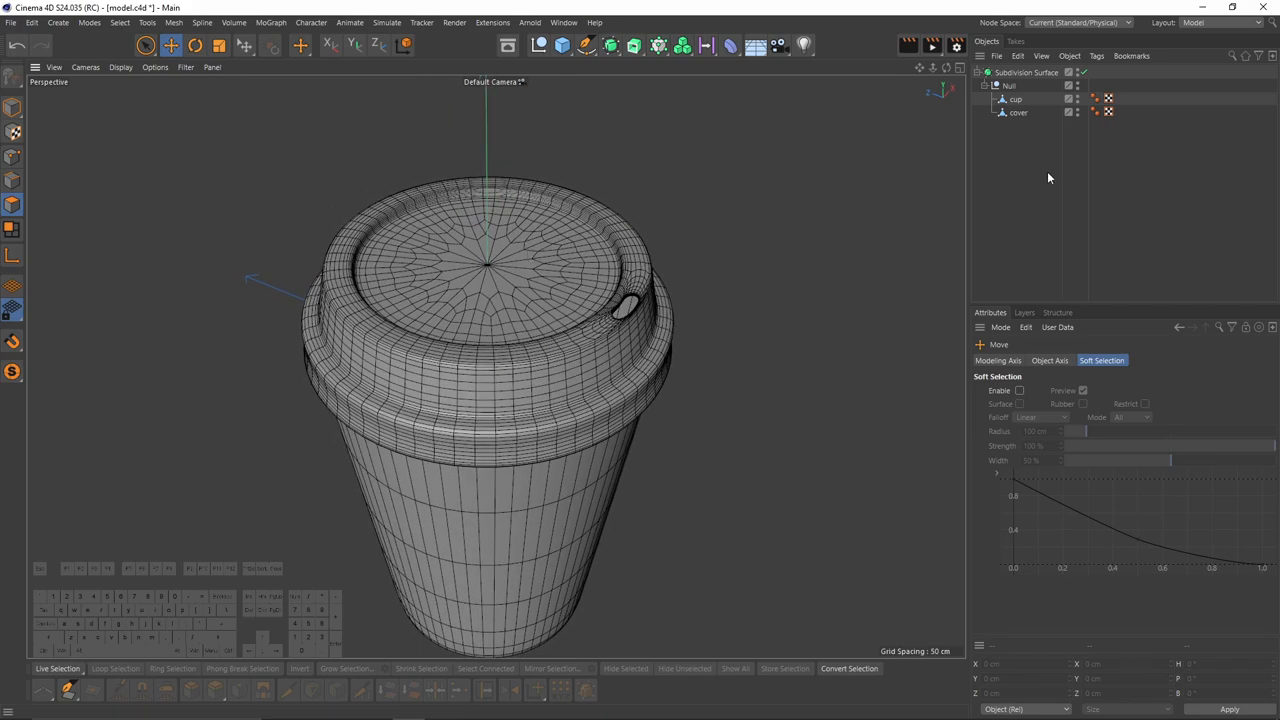
Reposition the two inner-rim lid edges, orbit to inspect, then select 'cup'.
{"action": "left_click", "coordinate": [1011, 99]}
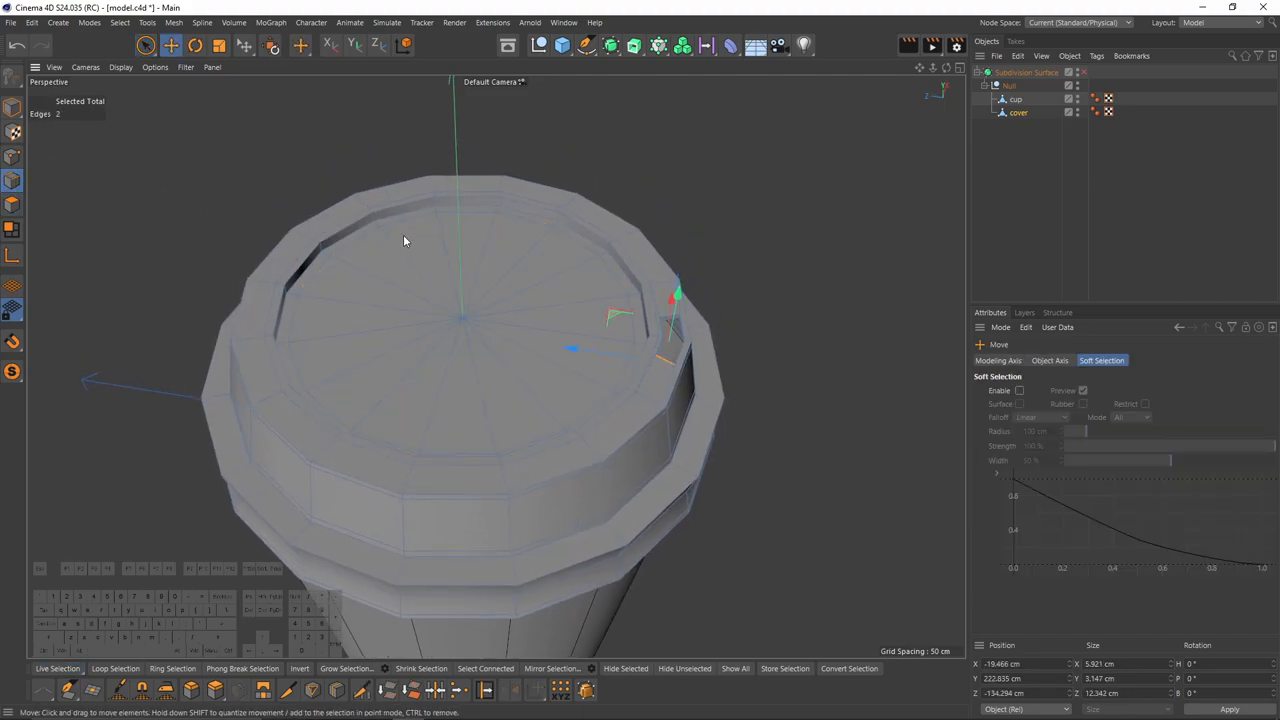
{"action": "left_click_drag", "start_coordinate": [405, 241], "coordinate": [517, 275]}
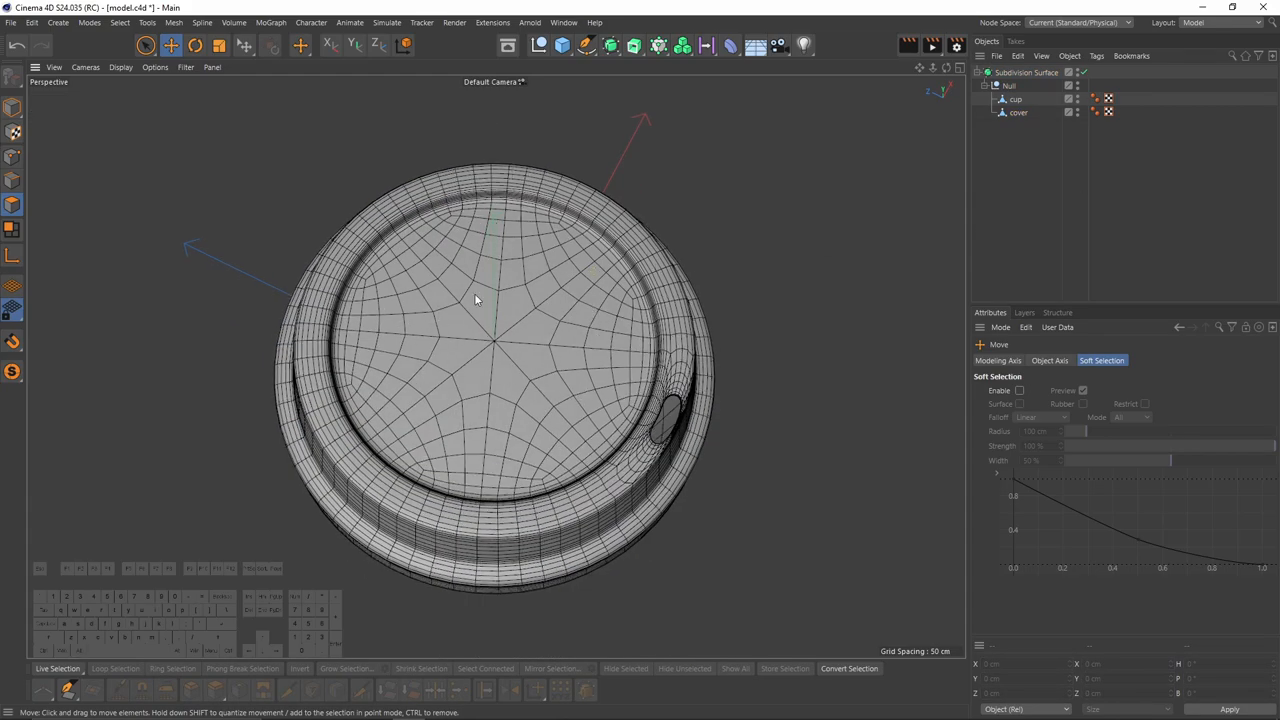
{"action": "left_click_drag", "start_coordinate": [475, 300], "coordinate": [575, 440]}
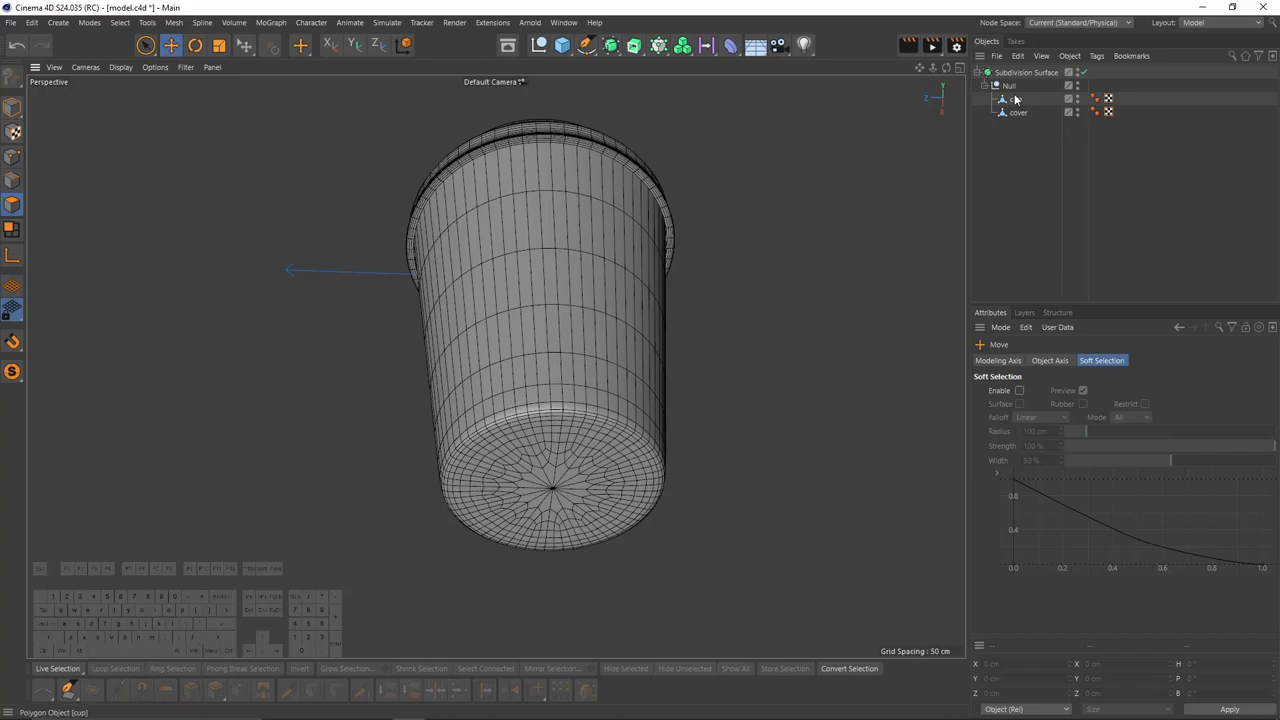
{"action": "left_click", "coordinate": [1016, 101]}
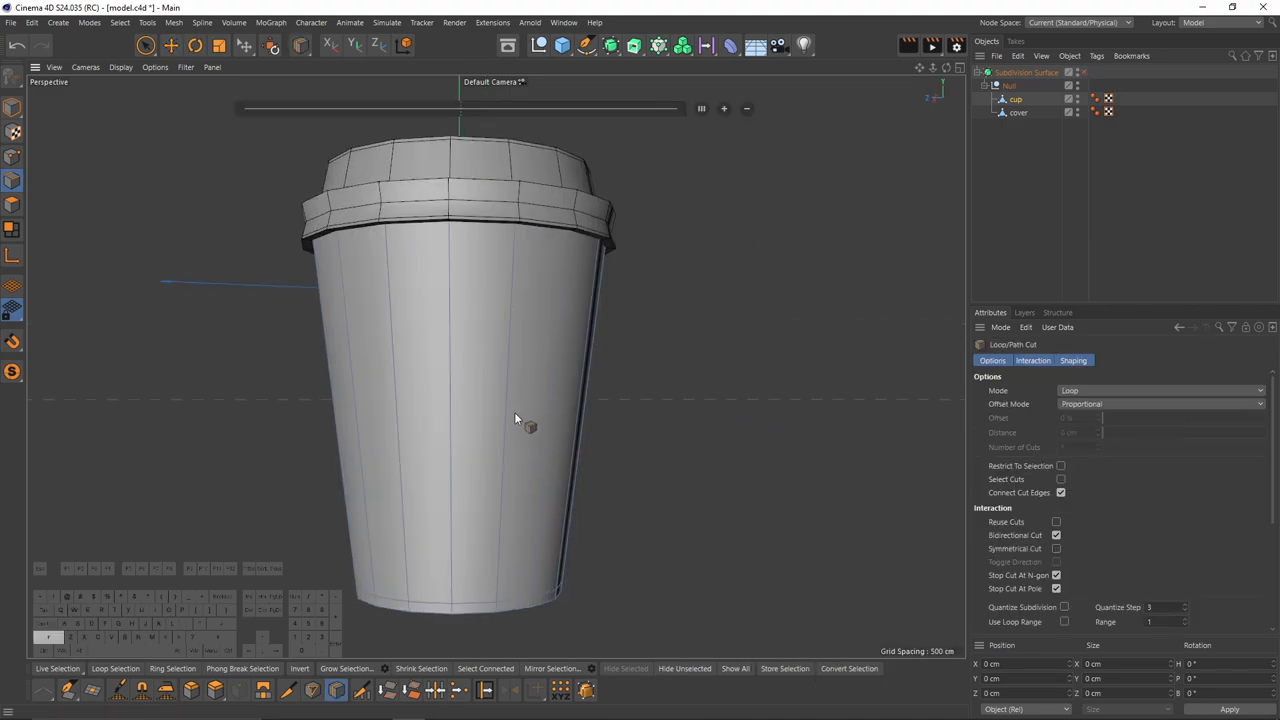
{"action": "mouse_move", "coordinate": [457, 412]}
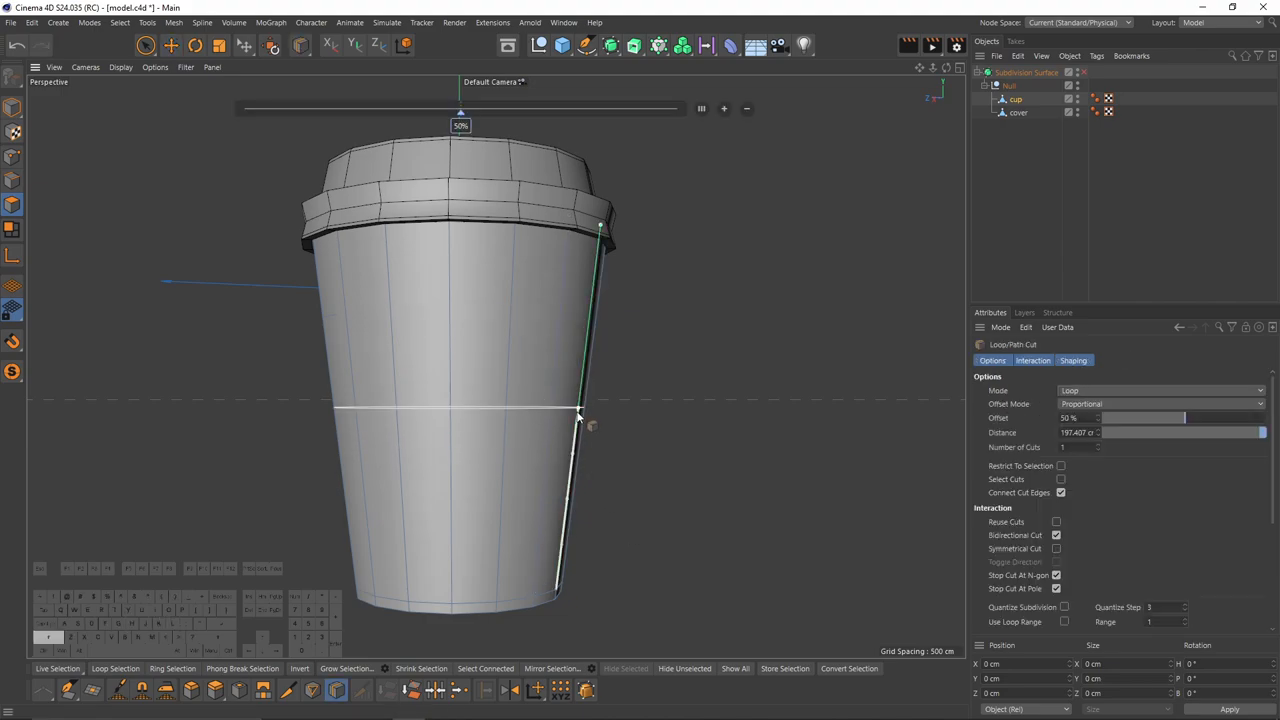
Add a horizontal edge loop at 50% of the cup body's height.
{"action": "left_click_drag", "start_coordinate": [578, 415], "coordinate": [570, 500]}
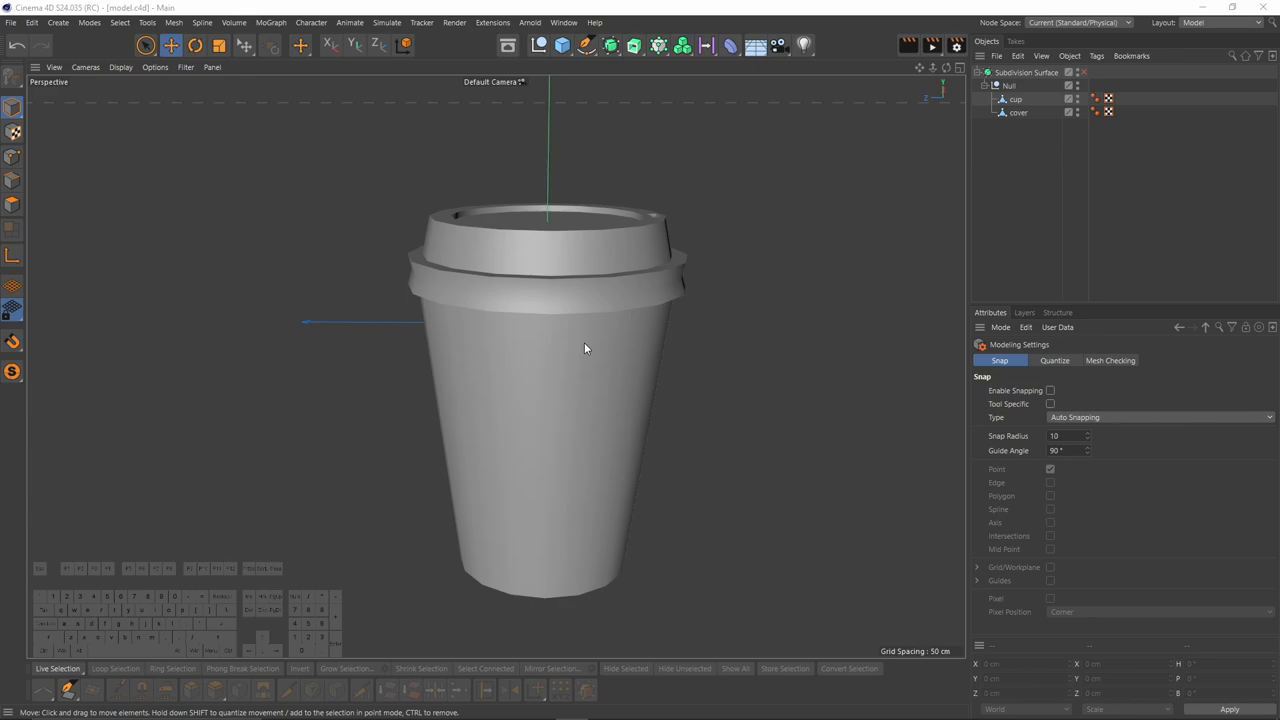
{"action": "left_click", "coordinate": [1023, 99]}
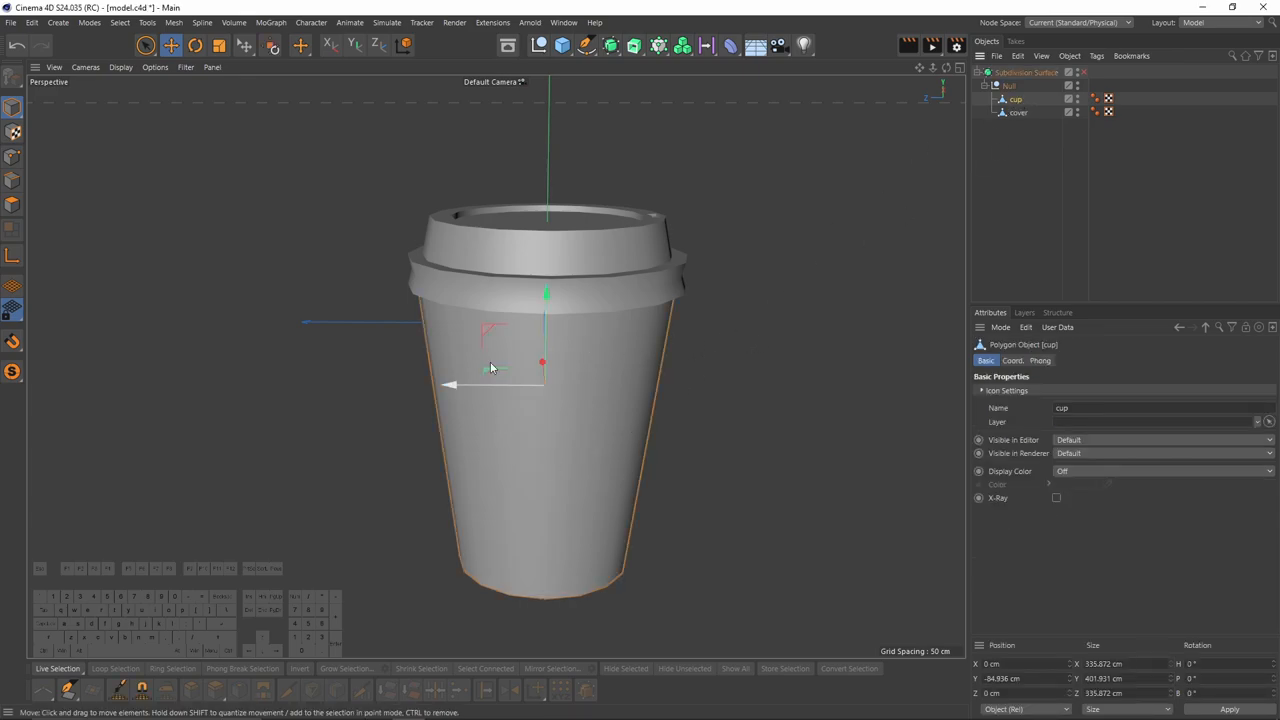
Switch to the BP - UV Edit layout with the cup selected.
{"action": "left_click", "coordinate": [1215, 20]}
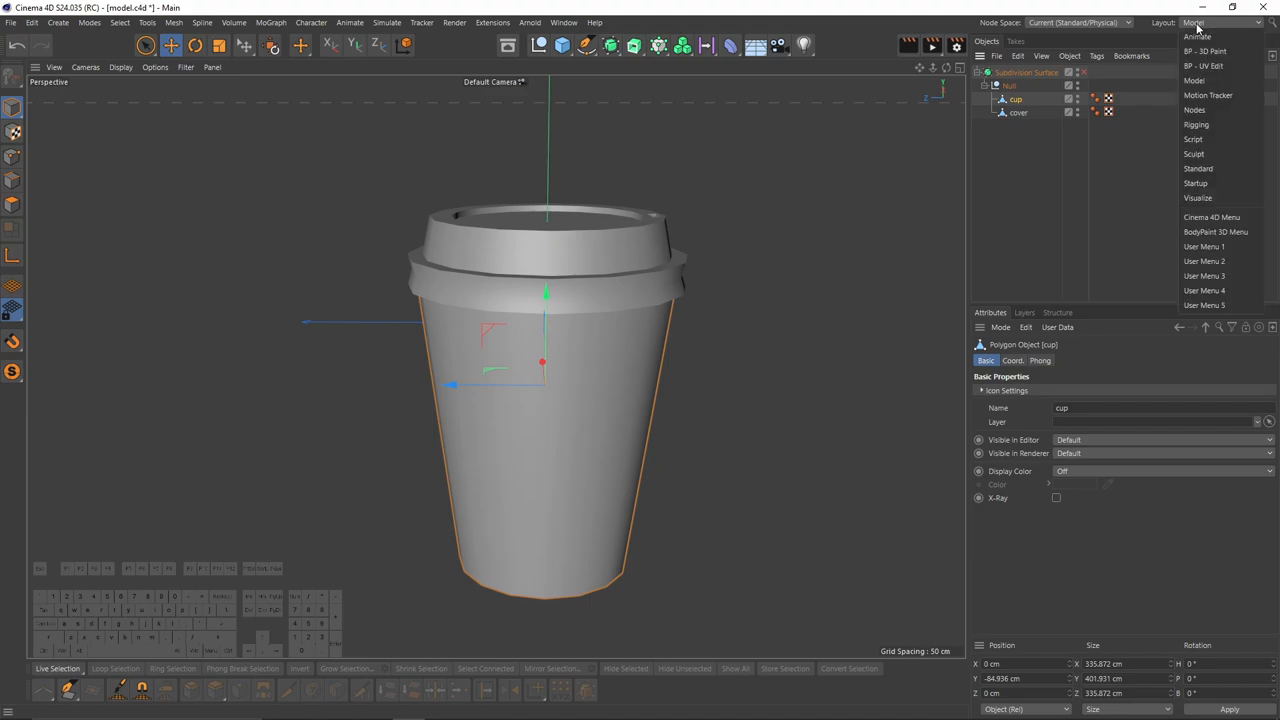
{"action": "left_click", "coordinate": [1190, 81]}
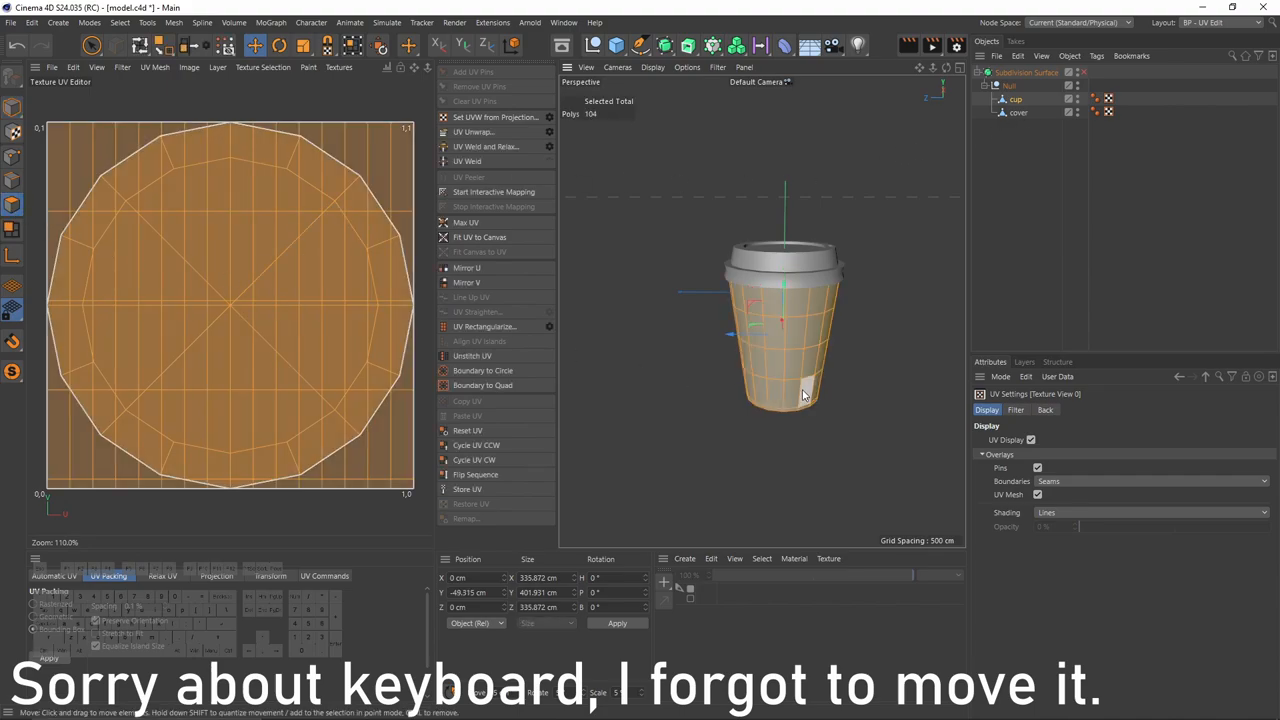
Show the lettered UV checker texture and deselect the cup's bottom cap polygons.
{"action": "left_click", "coordinate": [216, 576]}
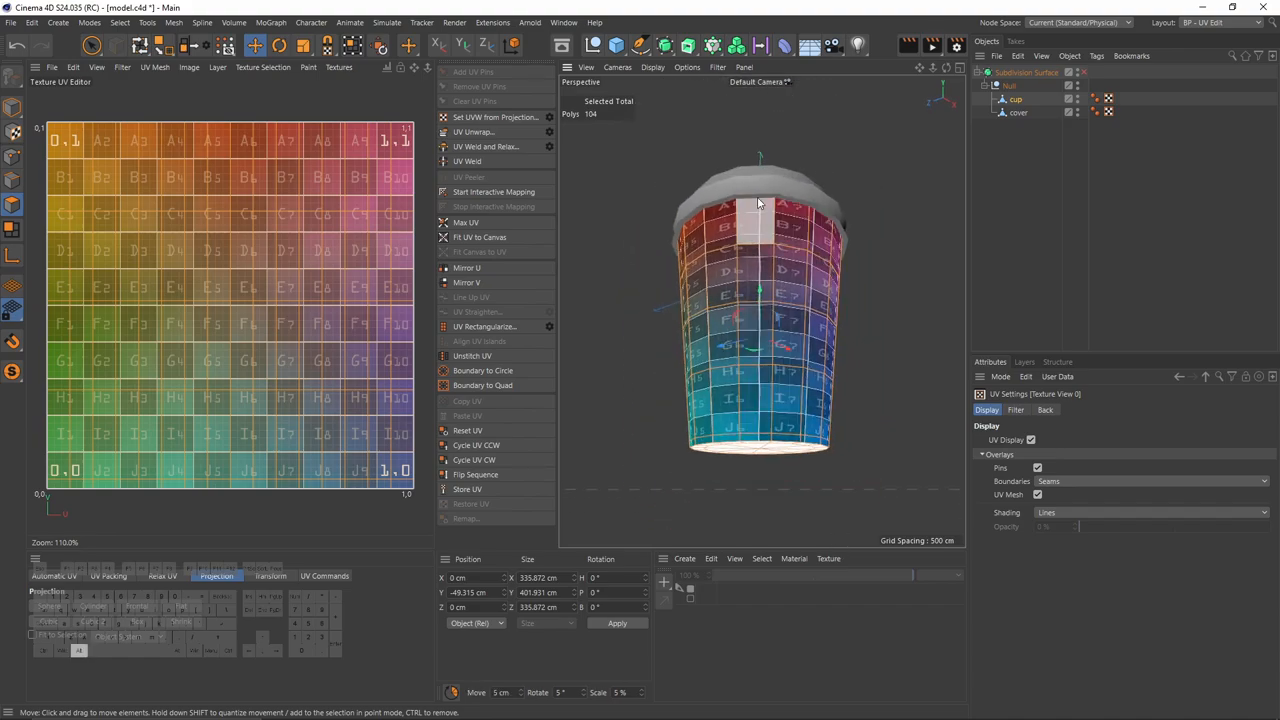
{"action": "left_click_drag", "start_coordinate": [758, 205], "coordinate": [755, 357]}
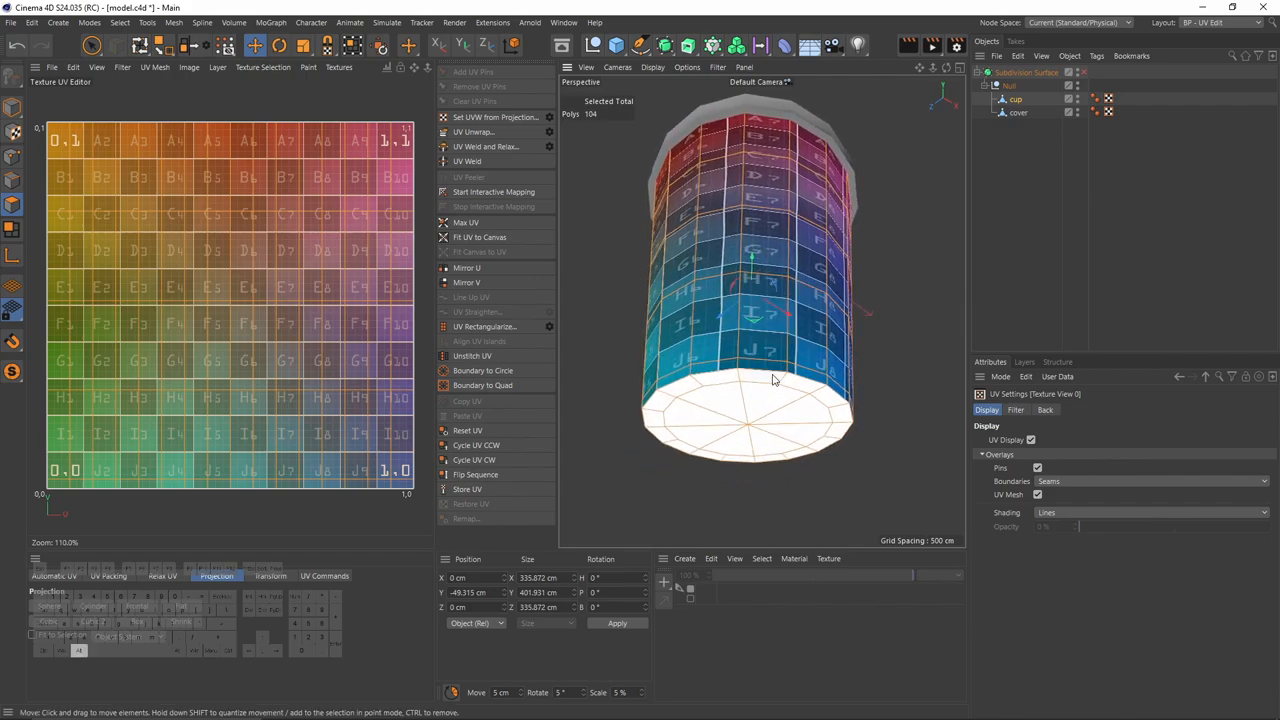
{"action": "left_click", "coordinate": [95, 46]}
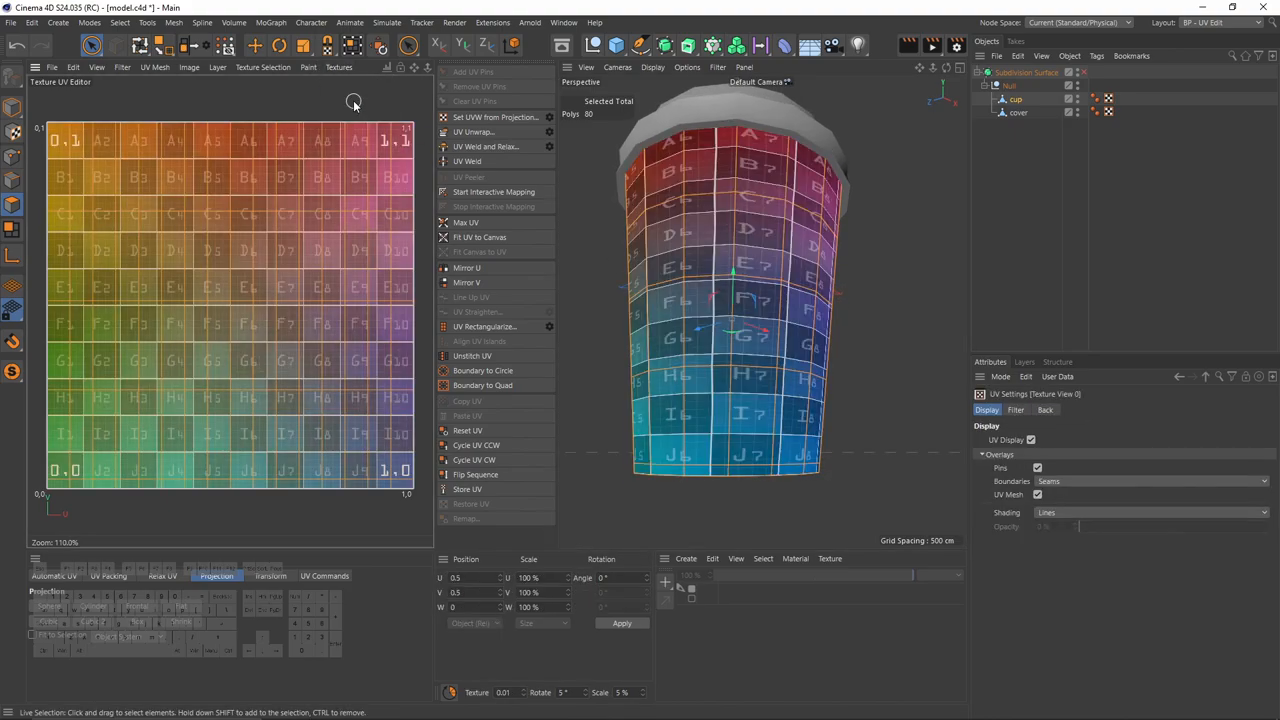
Stretch the cup's side UVs horizontally using Non-Uniform Scale in the UV editor.
{"action": "left_click", "coordinate": [758, 350]}
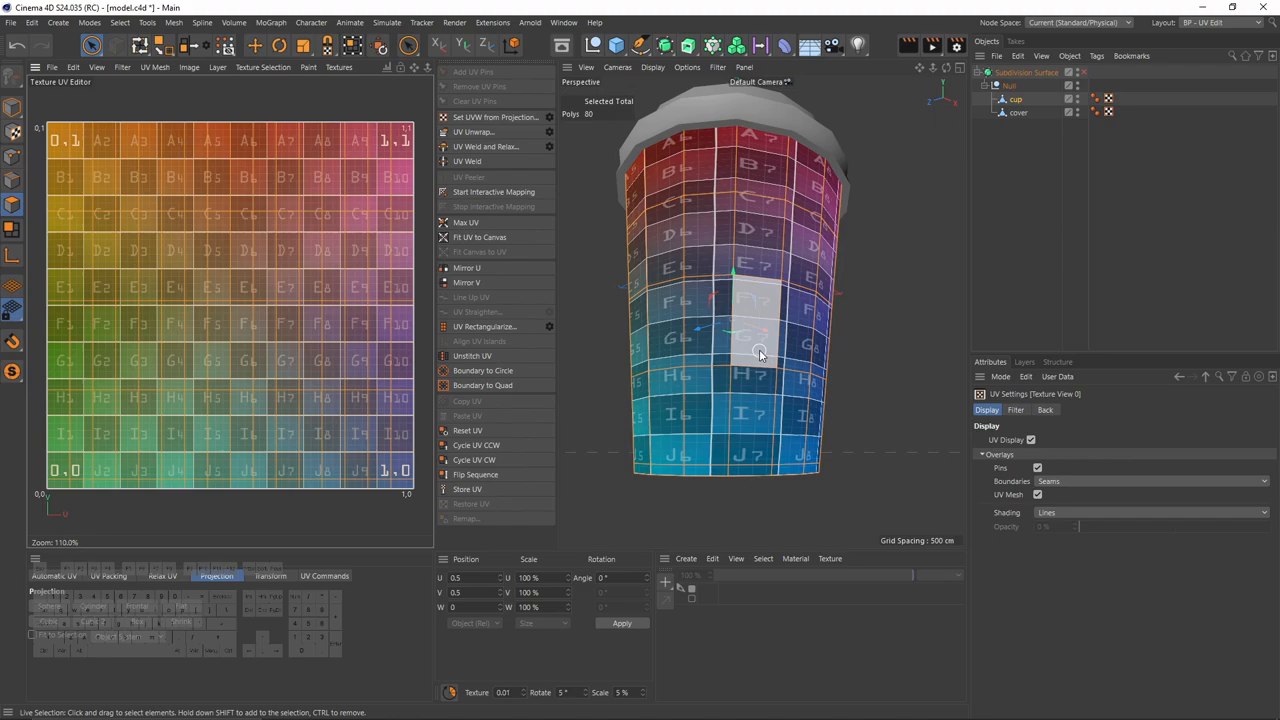
{"action": "left_click", "coordinate": [303, 46]}
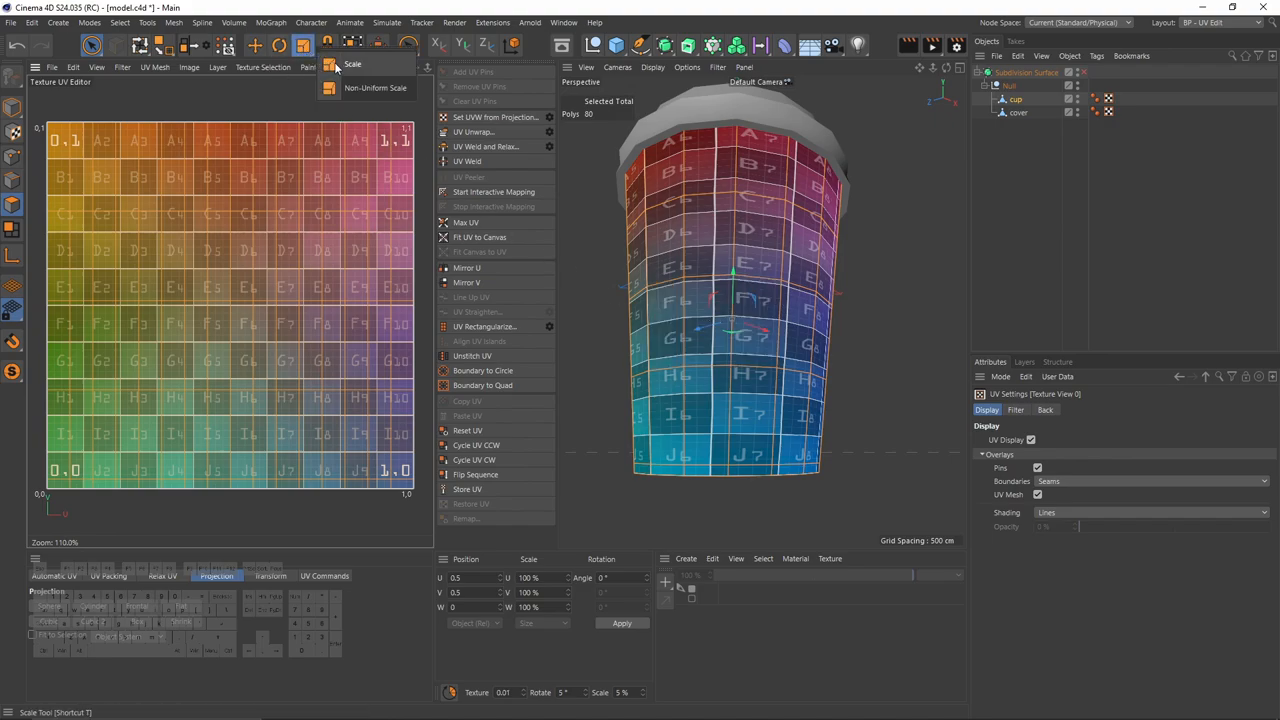
{"action": "left_click", "coordinate": [382, 88]}
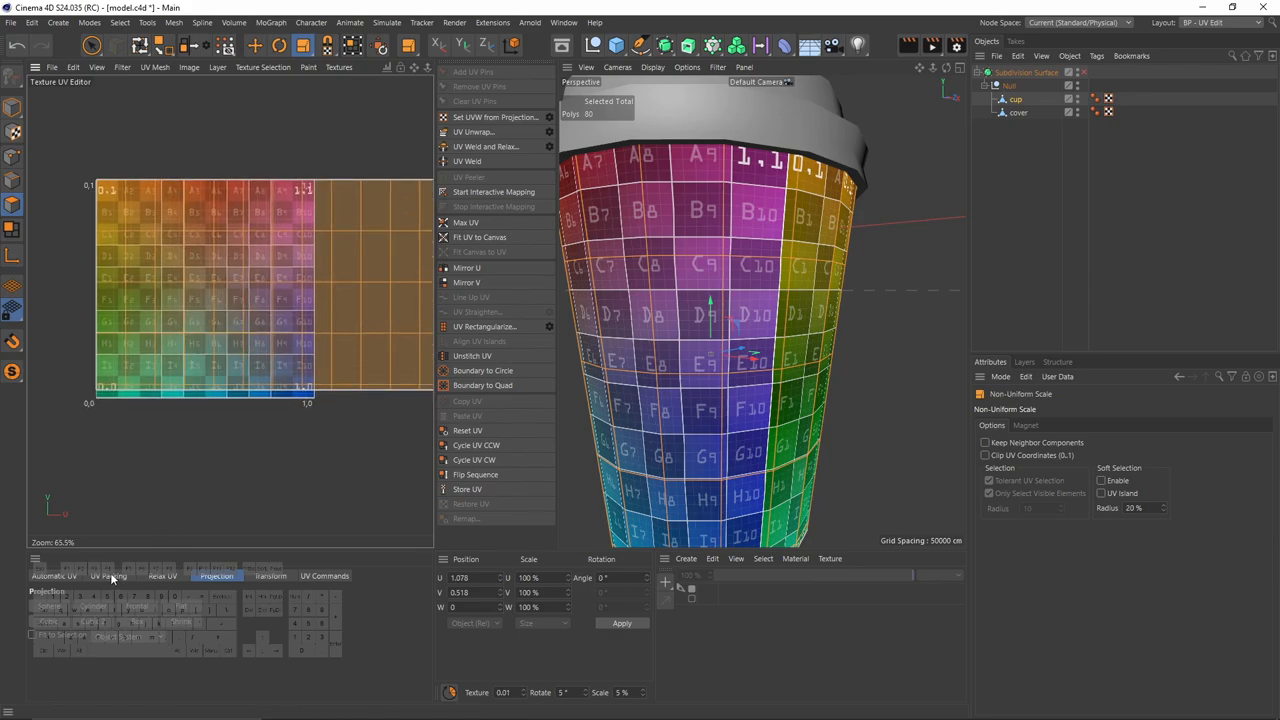
{"action": "left_click", "coordinate": [108, 576]}
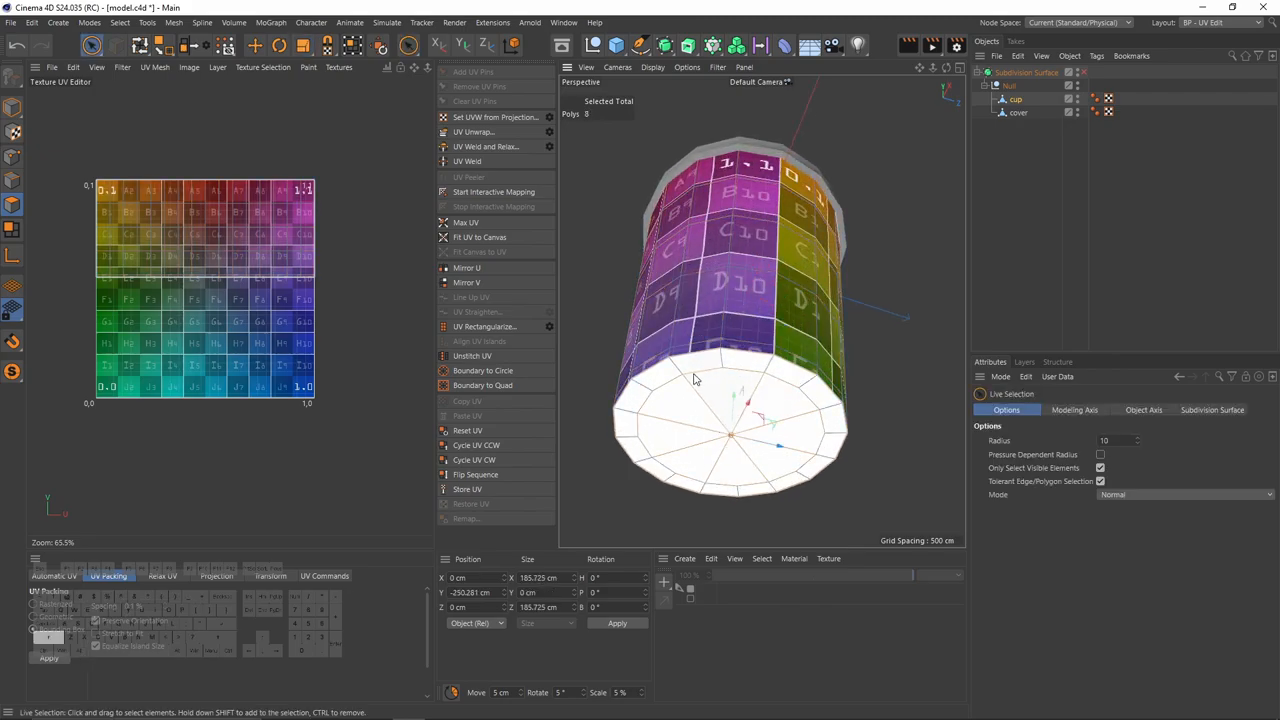
Select the bottom cap faces from the bottom view and unwrap them into a circular island.
{"action": "left_click", "coordinate": [801, 472]}
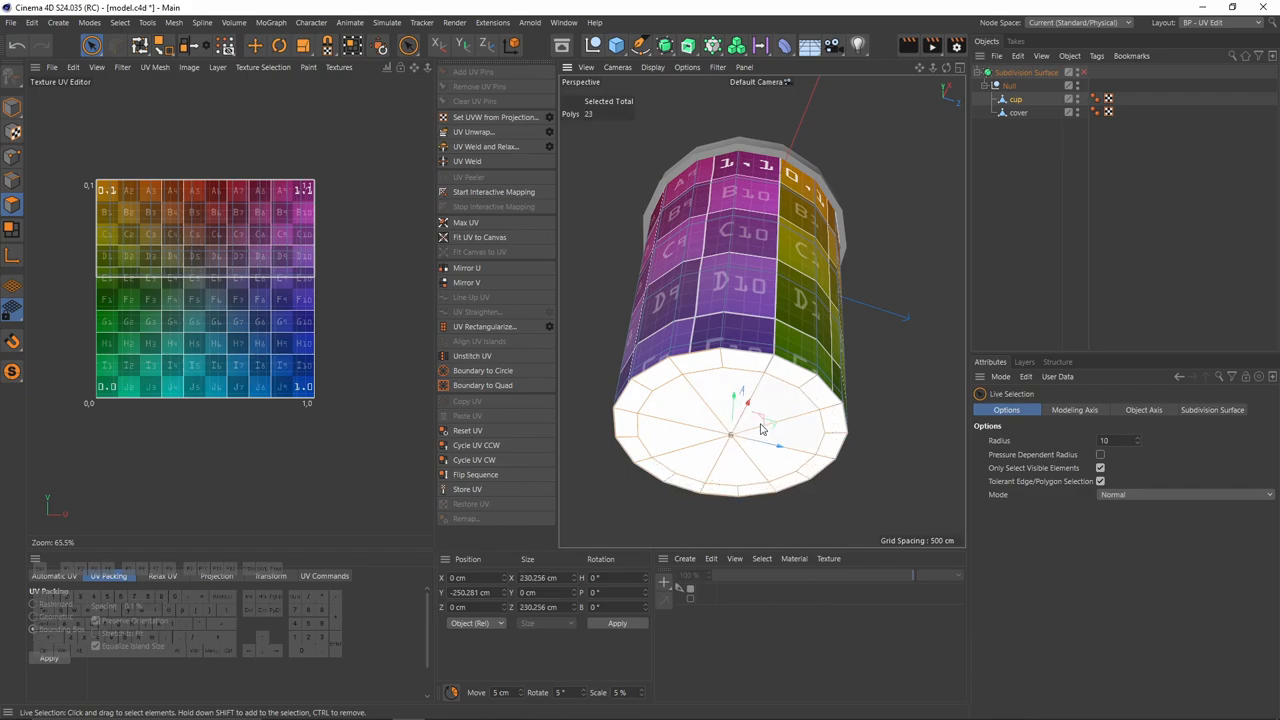
{"action": "left_click", "coordinate": [340, 67]}
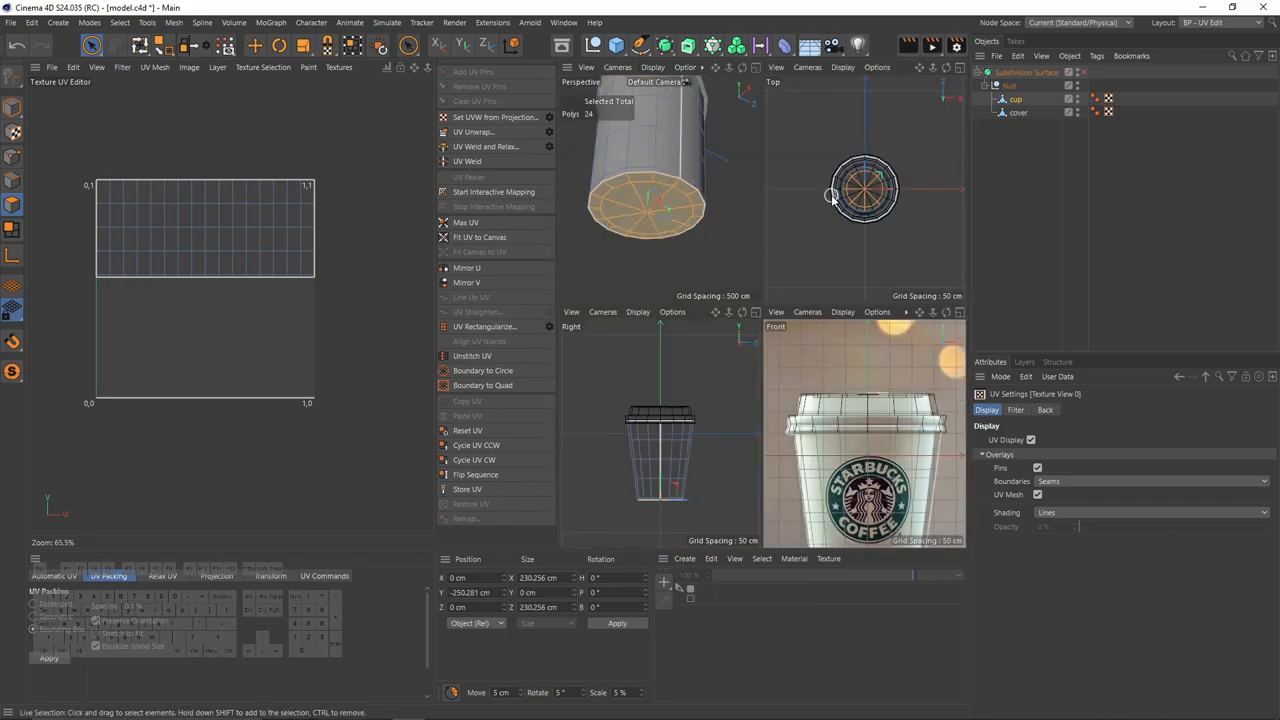
{"action": "left_click", "coordinate": [603, 67]}
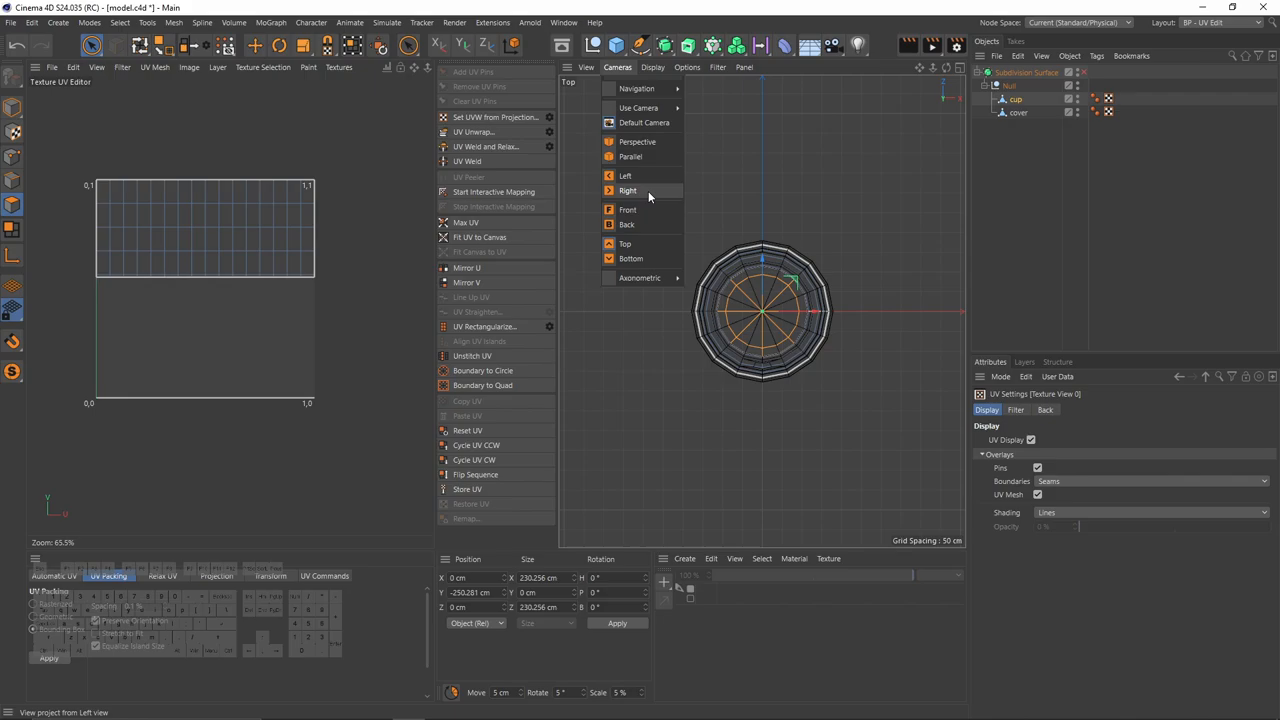
{"action": "left_click", "coordinate": [625, 259]}
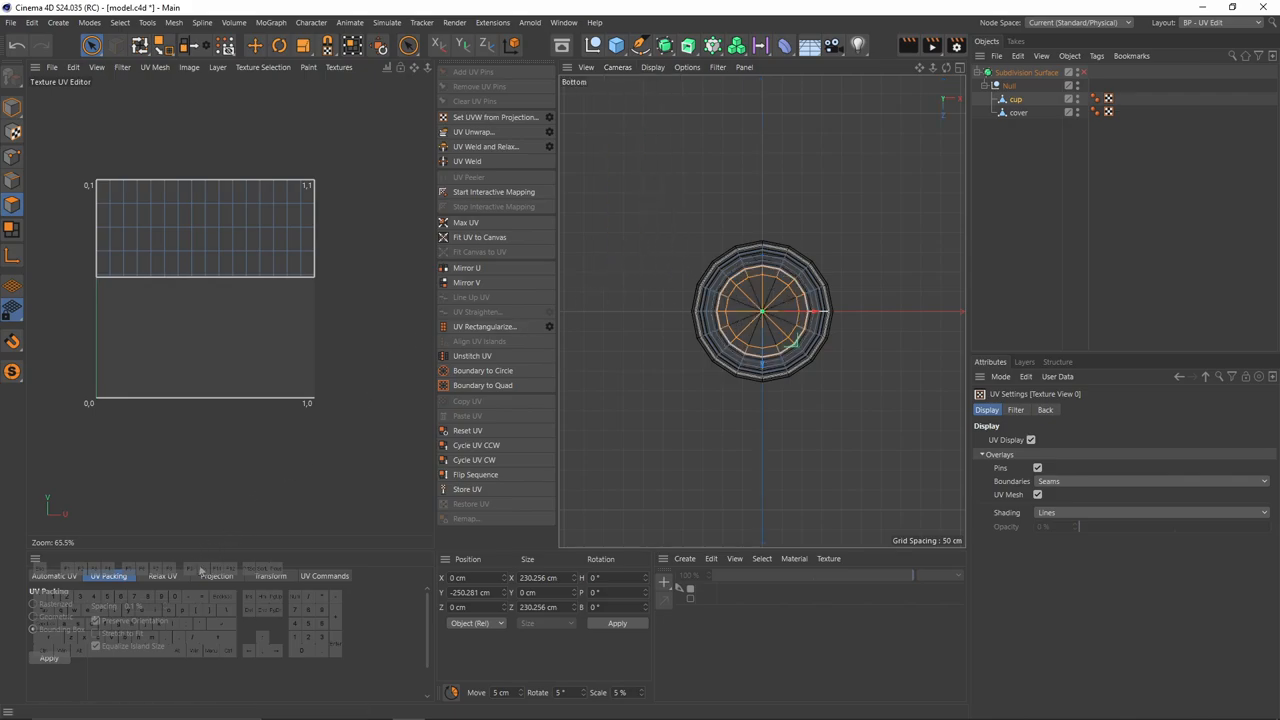
{"action": "left_click", "coordinate": [213, 576]}
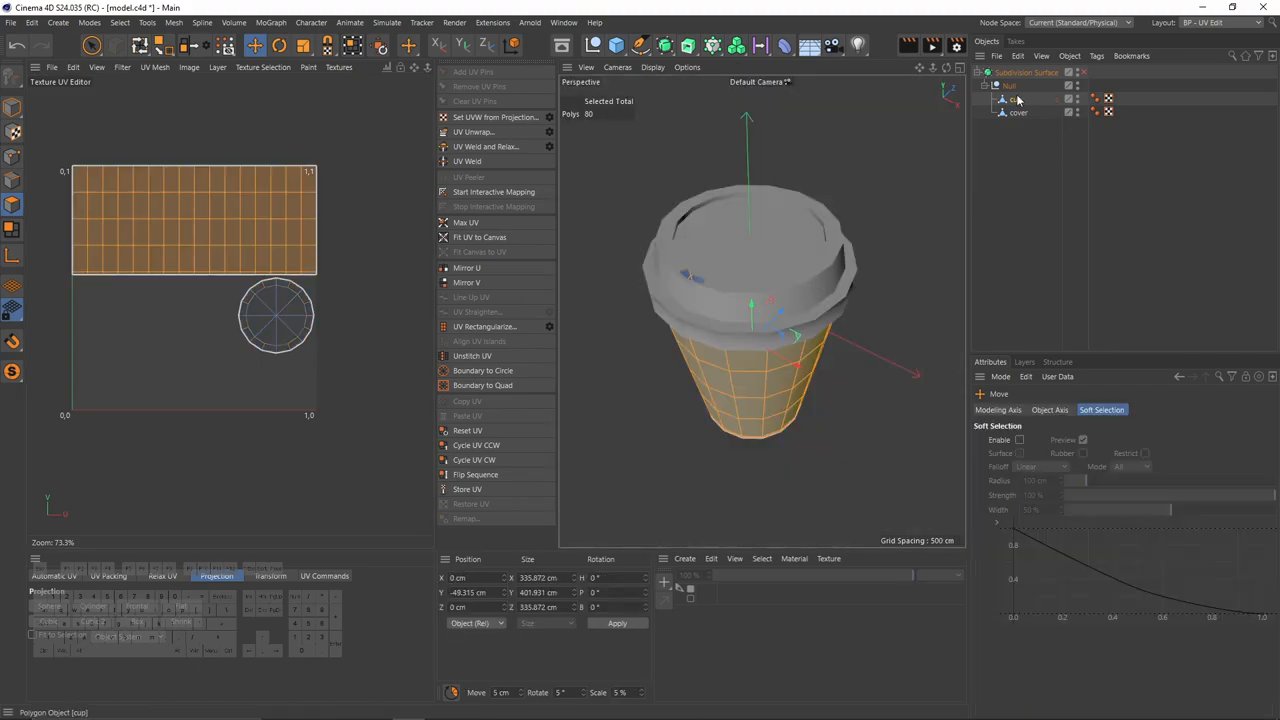
{"action": "mouse_move", "coordinate": [1028, 123]}
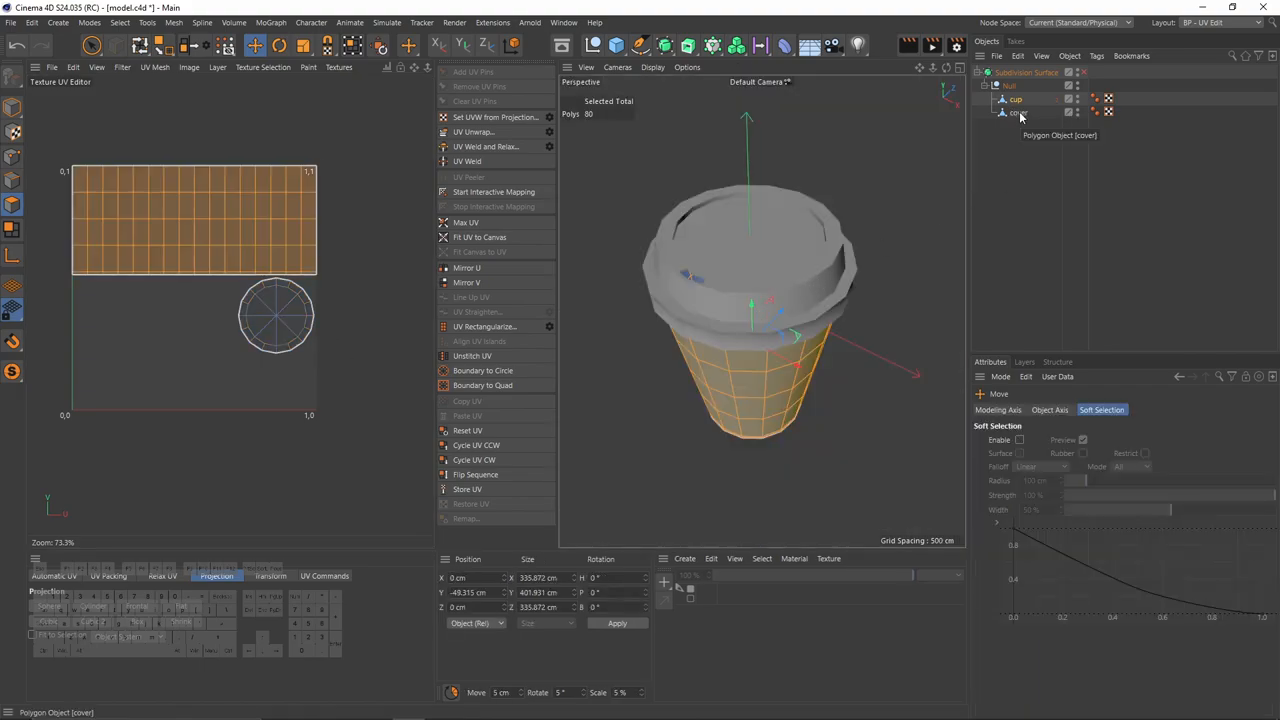
Unwrap the cover's polygons with Automatic UV and pack them into ring, disc and strip islands.
{"action": "left_click", "coordinate": [1016, 112]}
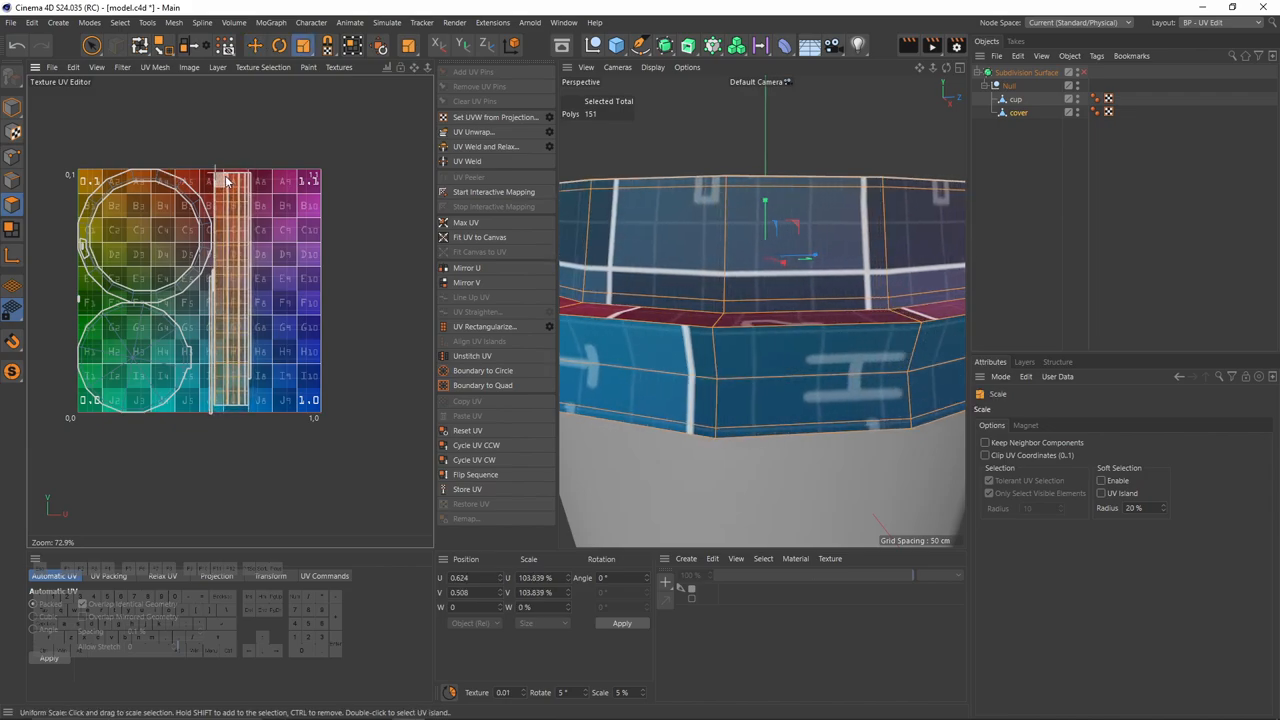
{"action": "left_click", "coordinate": [106, 576]}
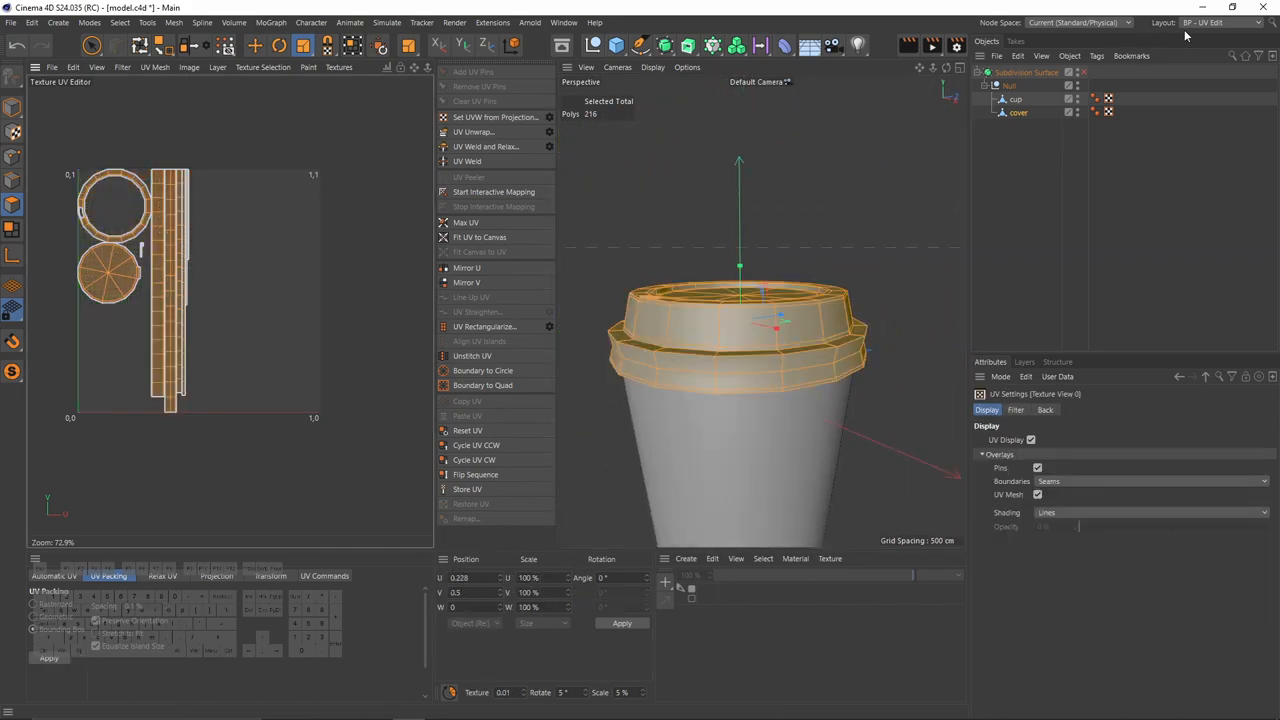
{"action": "left_click", "coordinate": [1229, 20]}
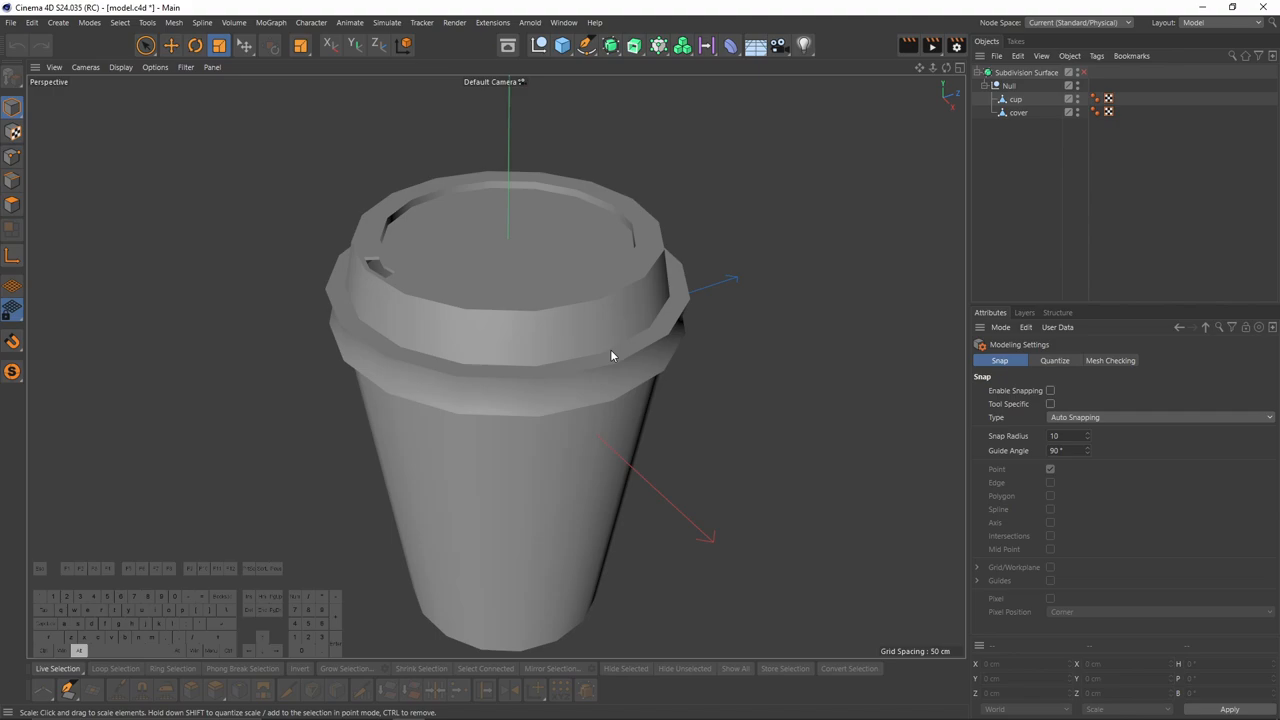
Switch to the BP - 3D Paint layout and select the cup object to paint.
{"action": "left_click", "coordinate": [1248, 20]}
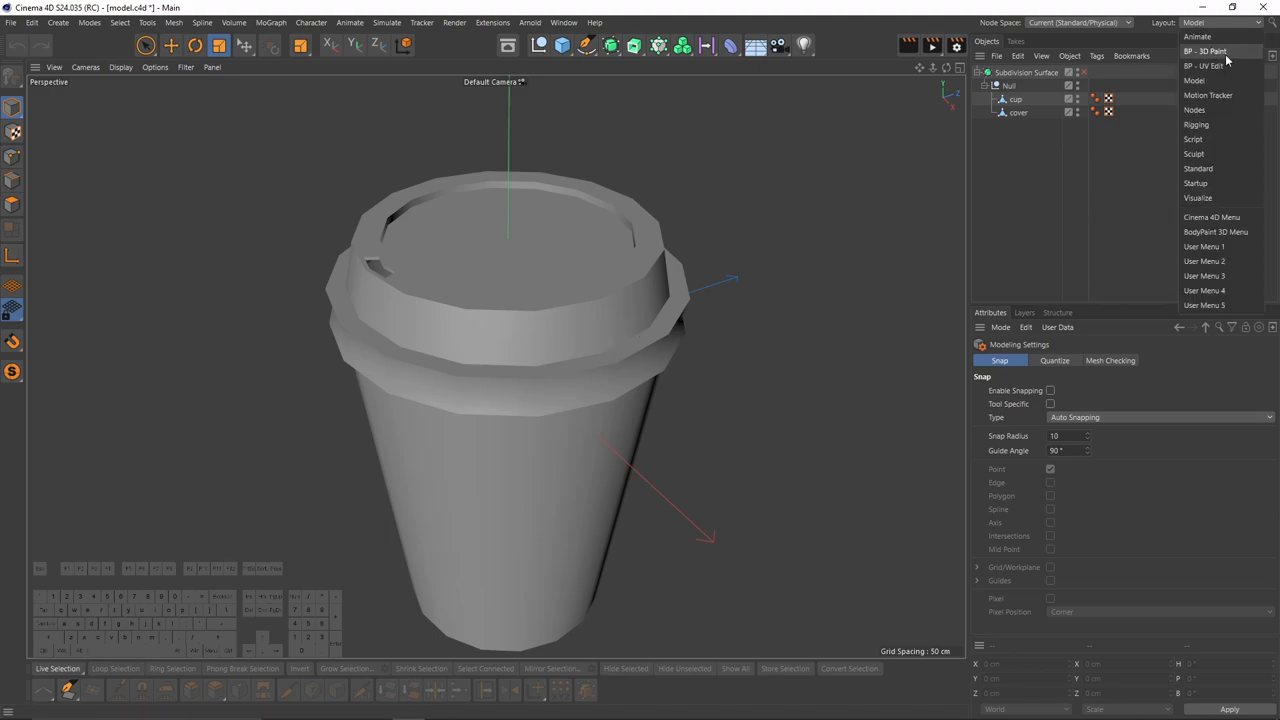
{"action": "left_click", "coordinate": [1198, 51]}
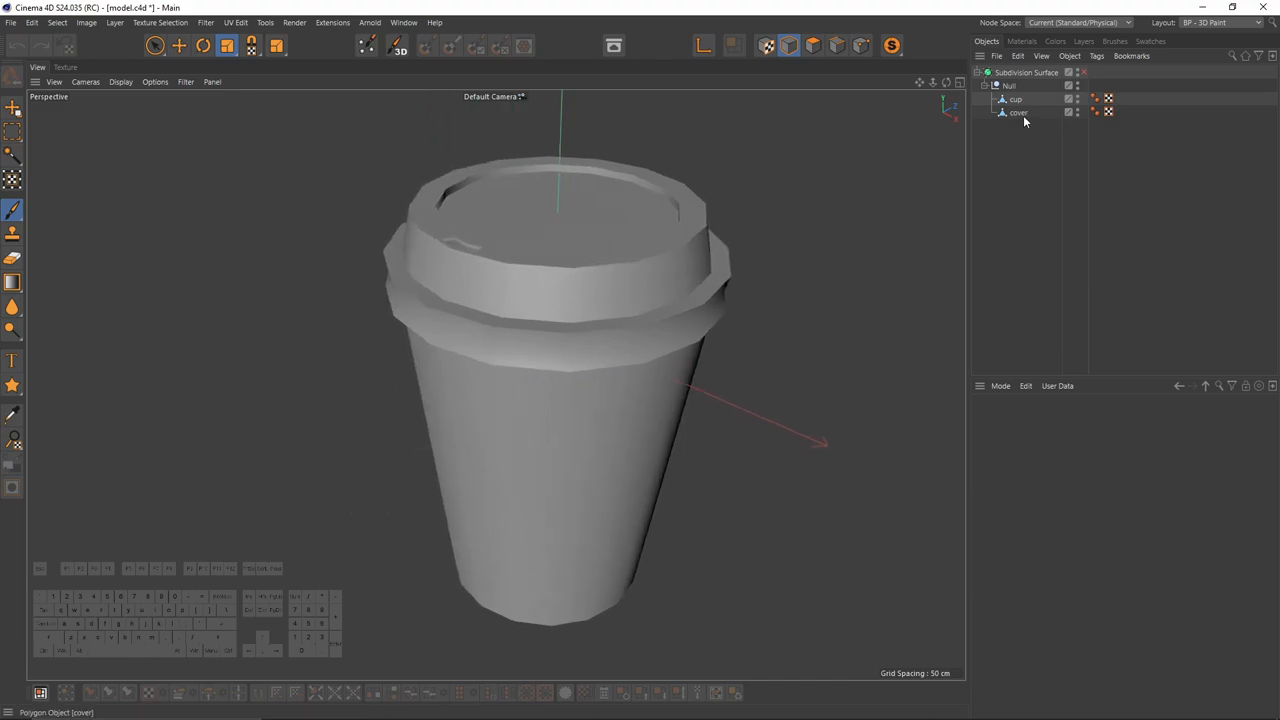
{"action": "left_click", "coordinate": [1016, 99]}
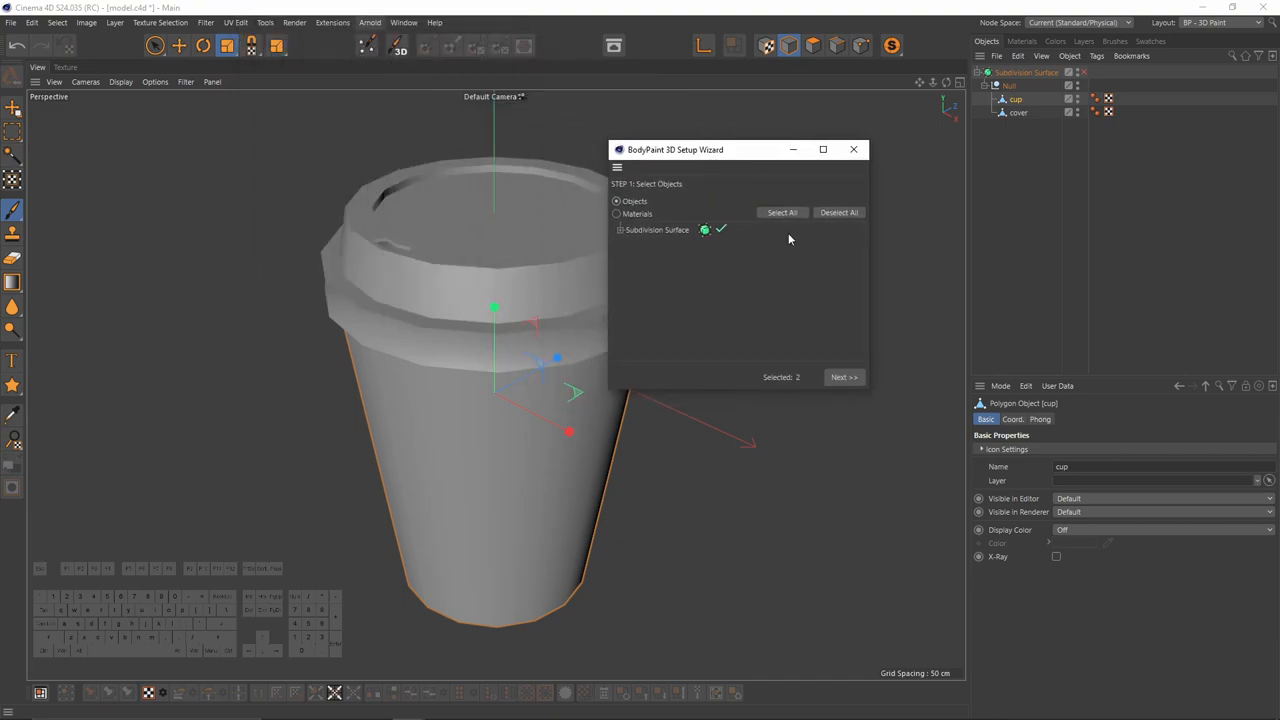
Run the BodyPaint wizard without recalculating UVs, creating a 2048x2048 colour texture material.
{"action": "left_click_drag", "start_coordinate": [674, 149], "coordinate": [719, 128]}
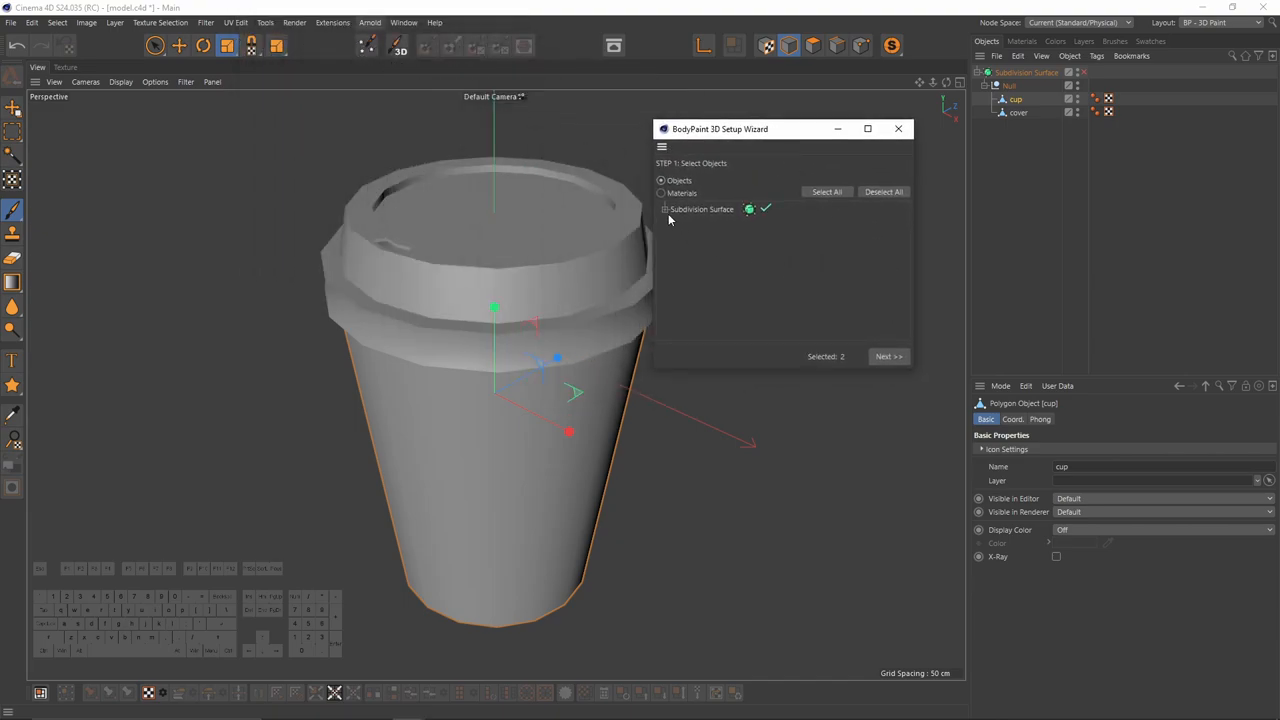
{"action": "left_click", "coordinate": [657, 209]}
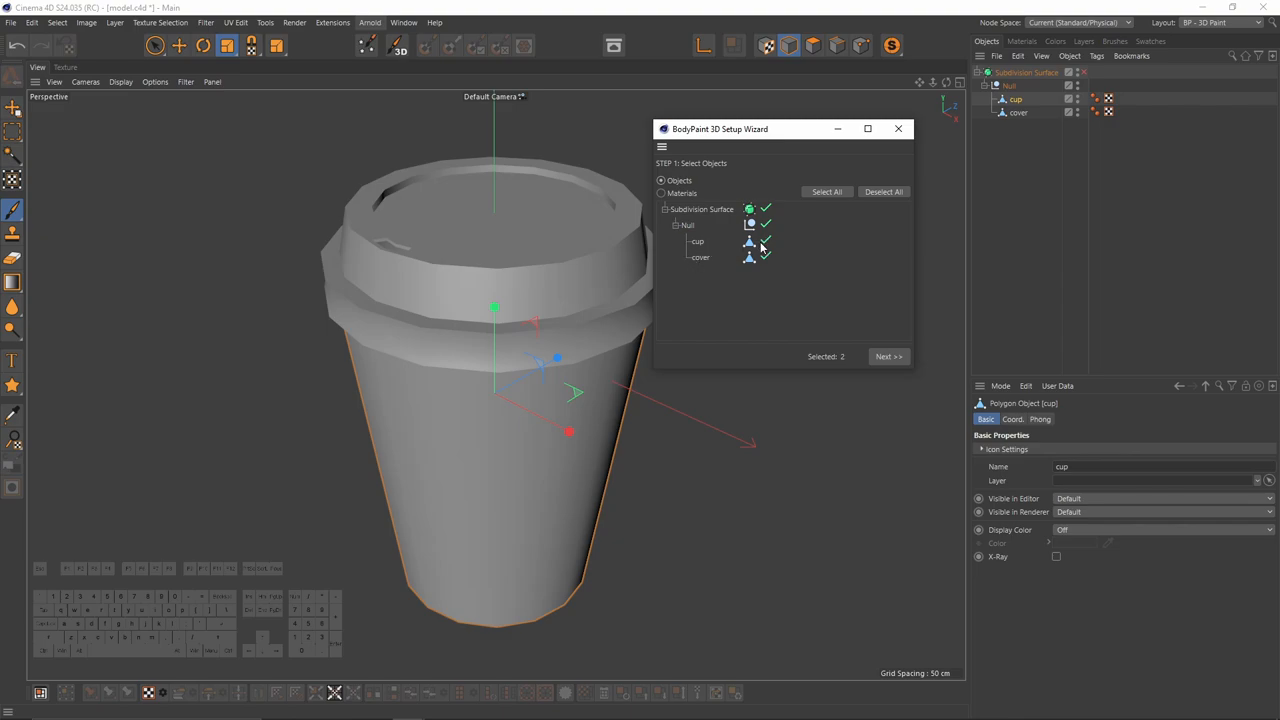
{"action": "left_click", "coordinate": [883, 357]}
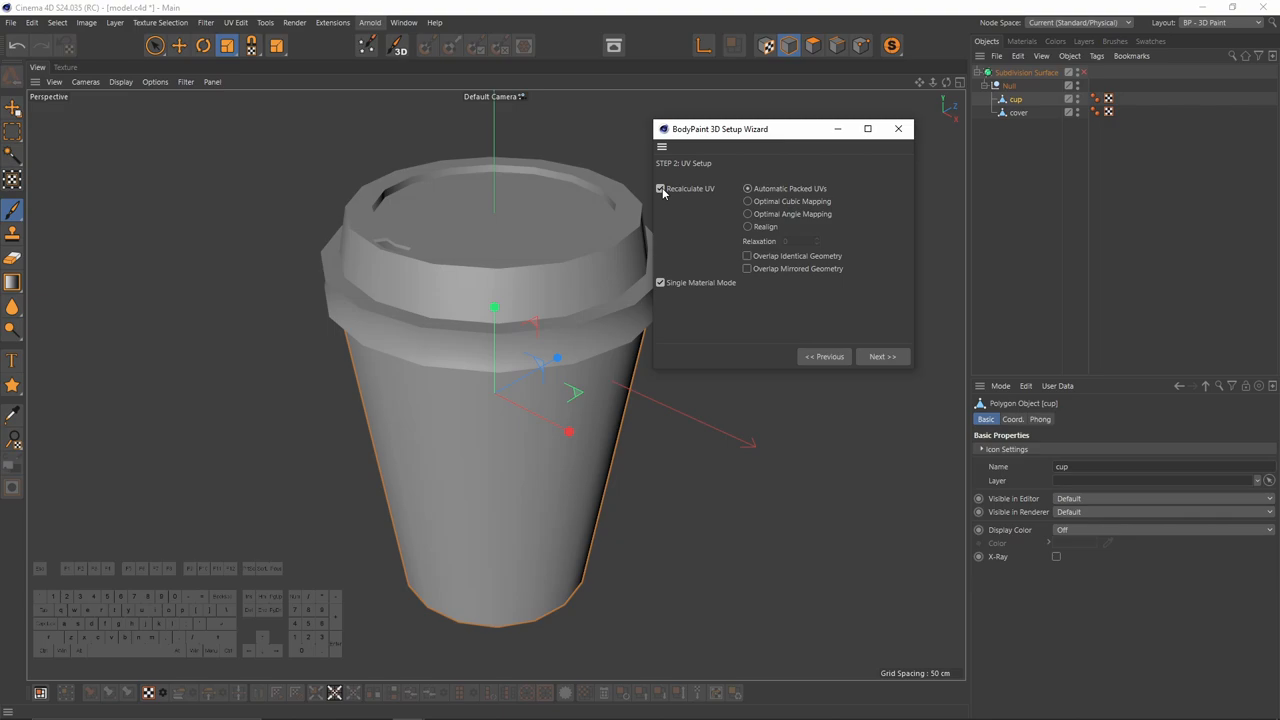
{"action": "left_click", "coordinate": [660, 188]}
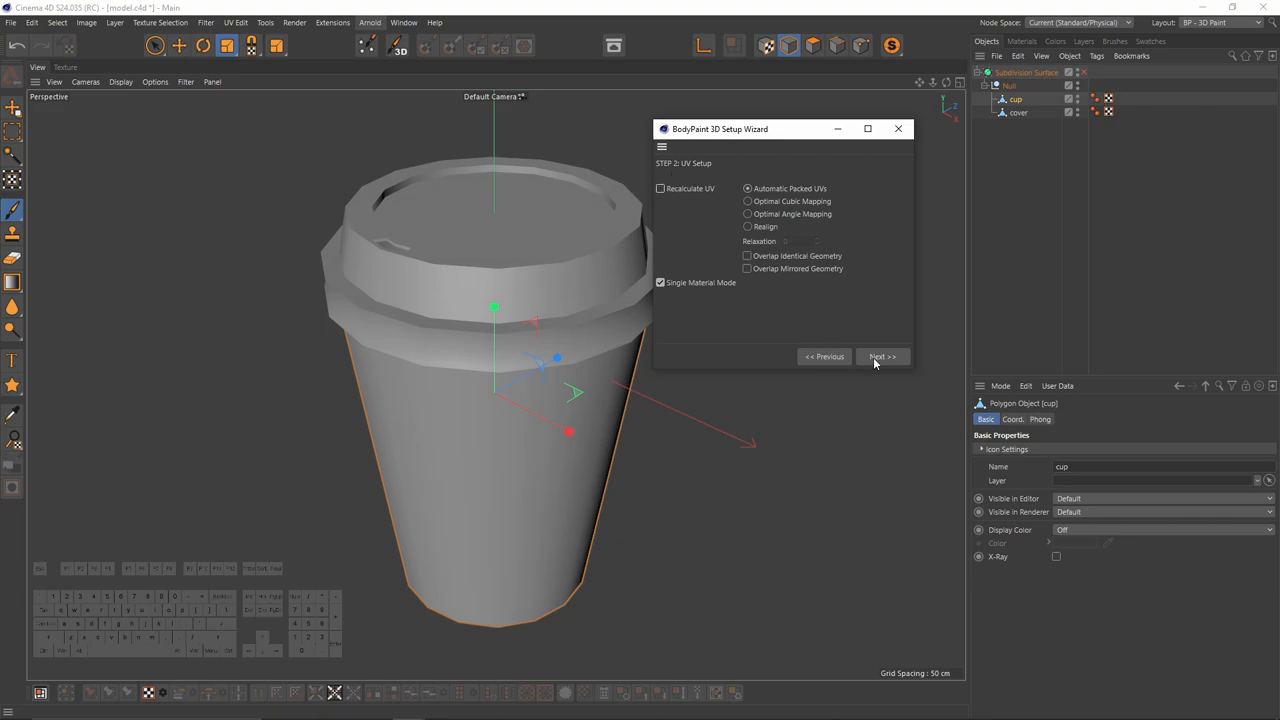
{"action": "left_click", "coordinate": [882, 356]}
{"action": "type", "text": "204"}
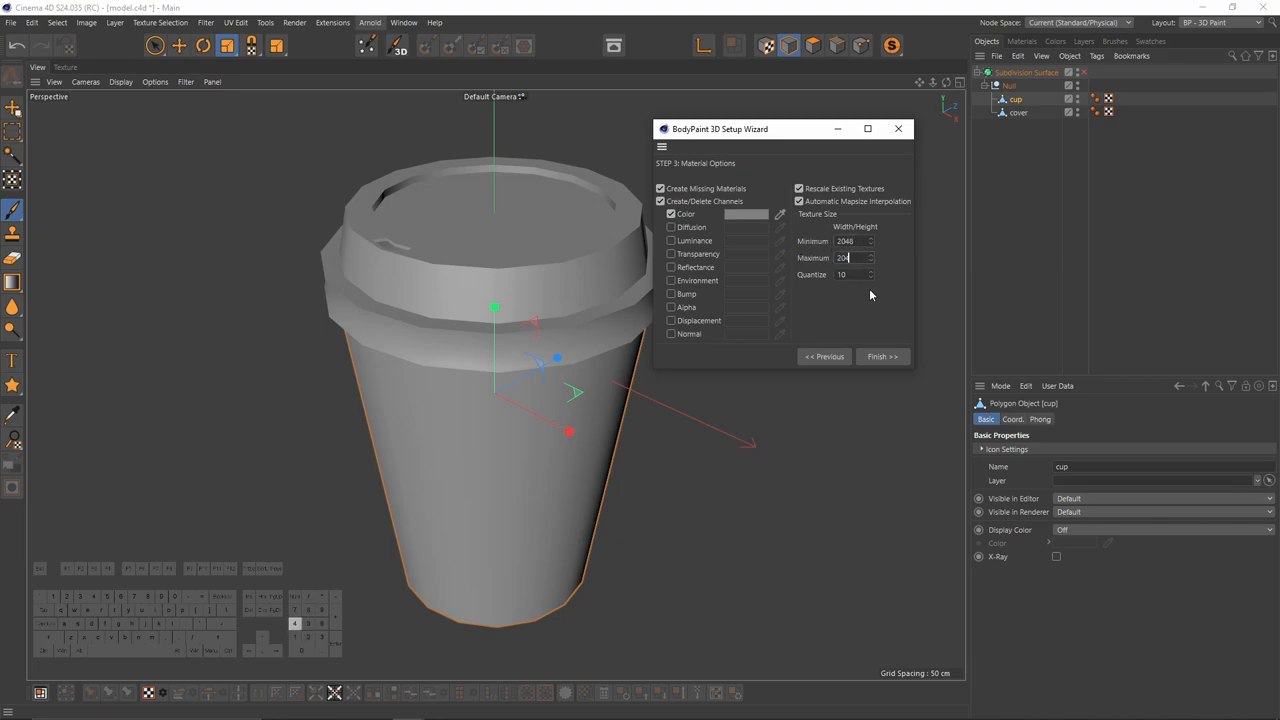
{"action": "left_click", "coordinate": [882, 356]}
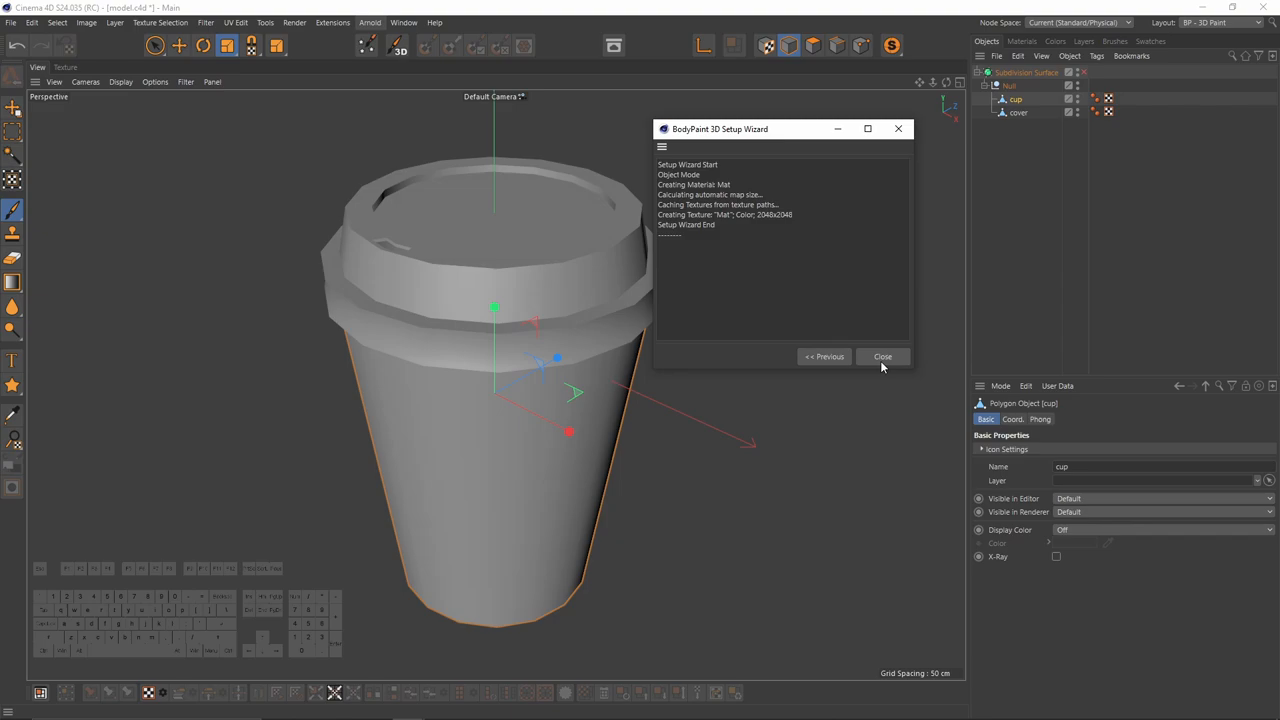
{"action": "left_click", "coordinate": [882, 356]}
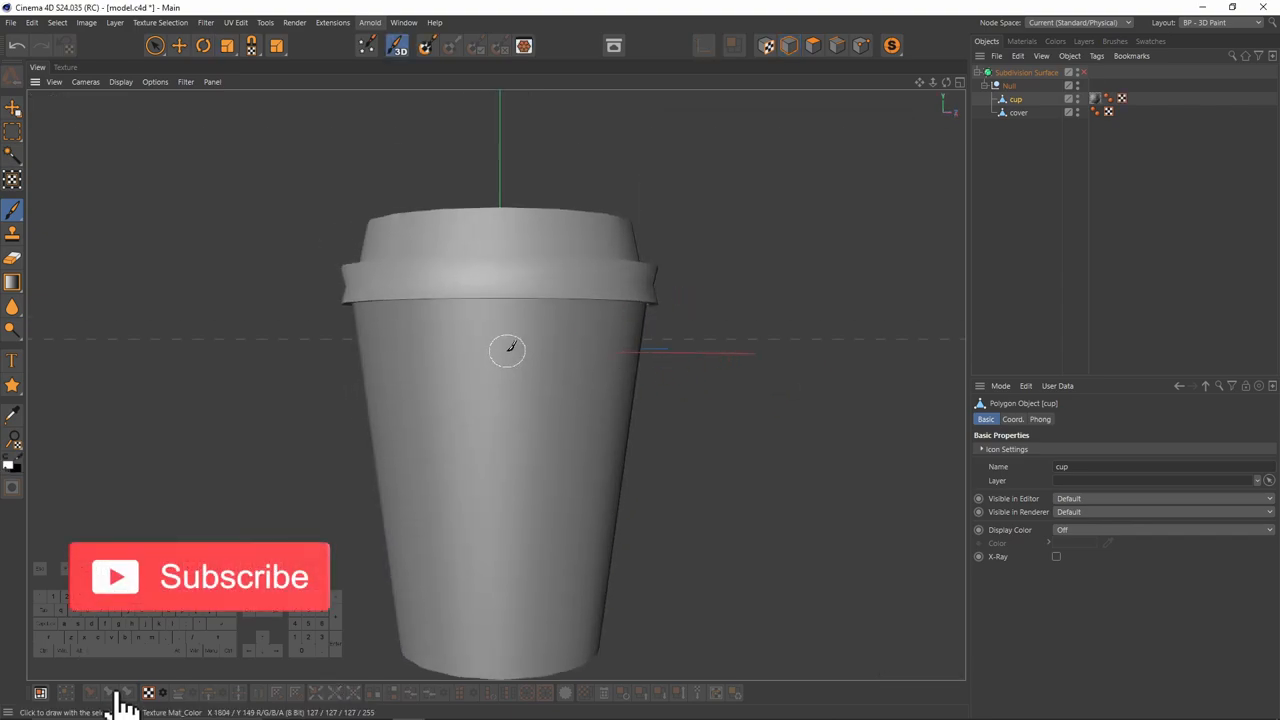
Open coffee_logo.psd from the ref folder in the texture editor.
{"action": "left_click_drag", "start_coordinate": [505, 350], "coordinate": [555, 555]}
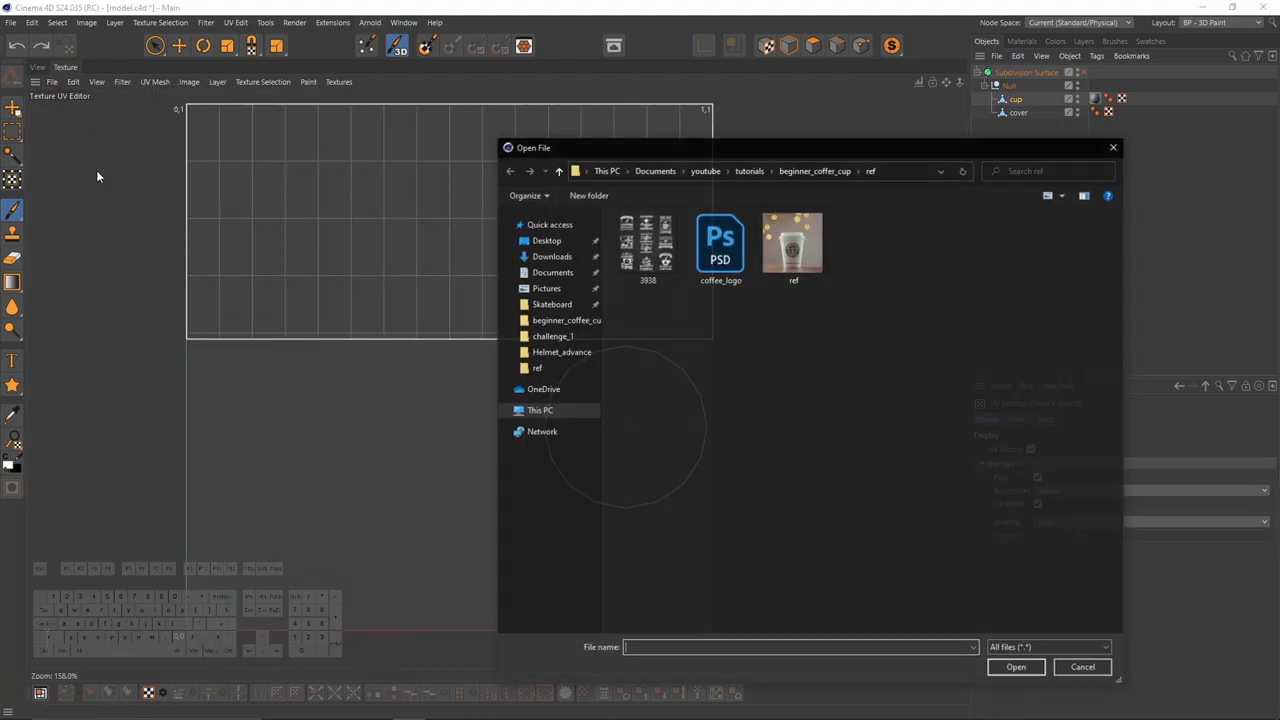
{"action": "left_click", "coordinate": [720, 243]}
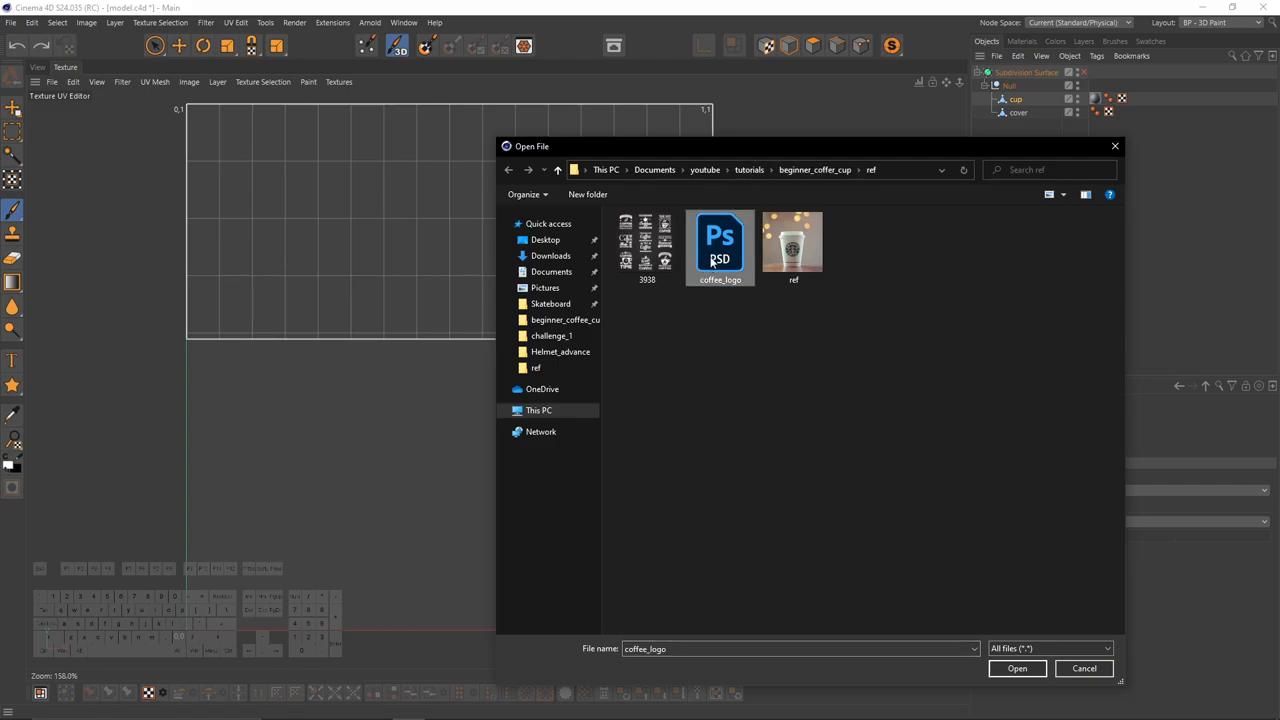
{"action": "left_click", "coordinate": [1017, 668]}
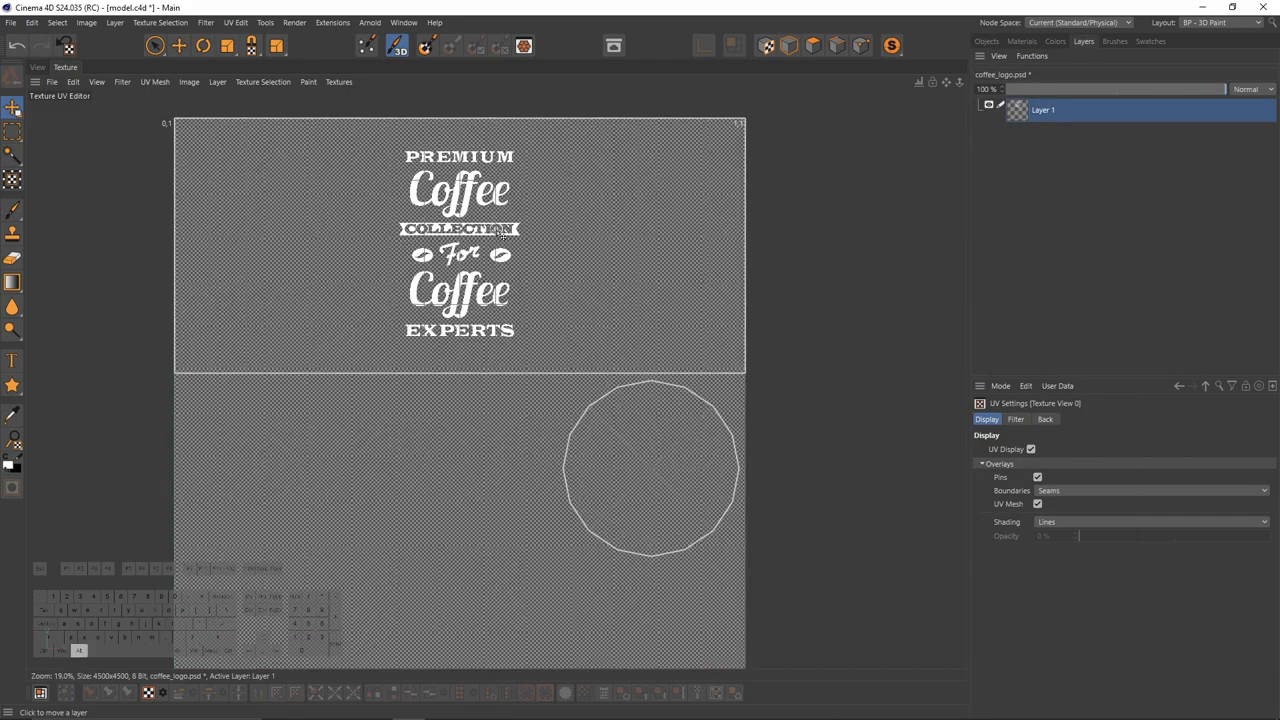
Copy the whole logo image and paste it onto a new layer of Mat_Color.tif.
{"action": "left_click", "coordinate": [11, 136]}
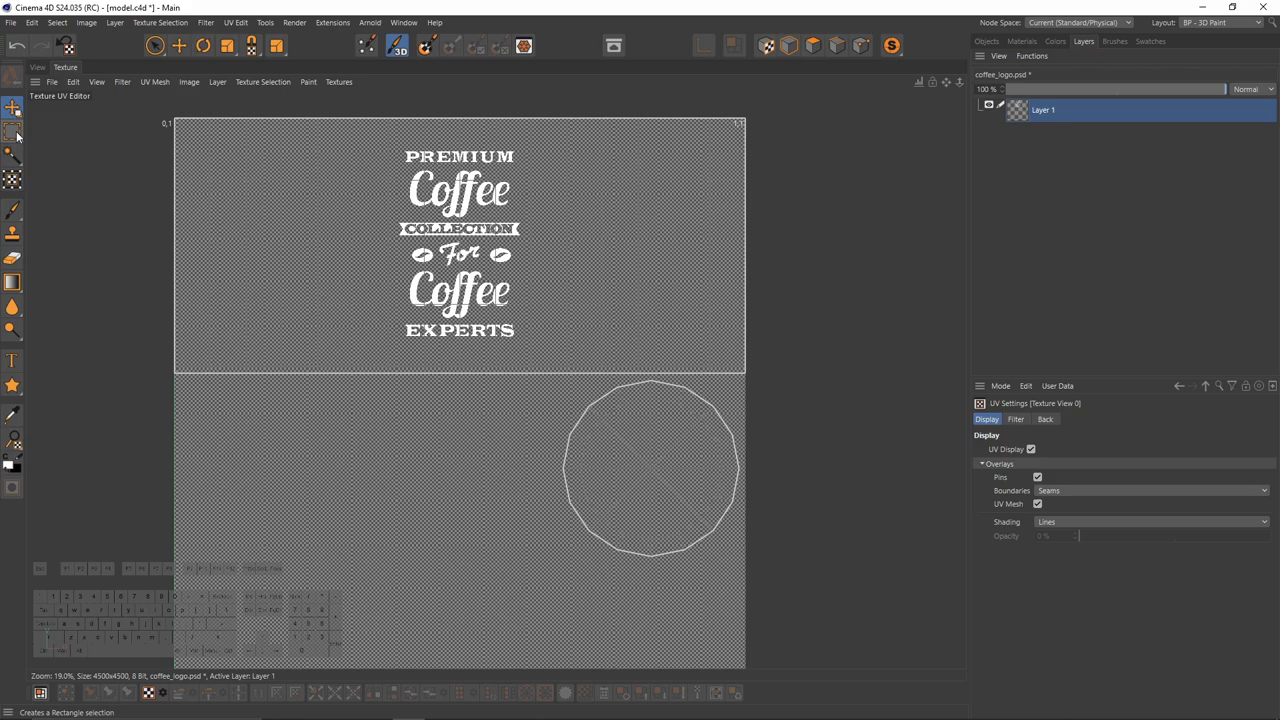
{"action": "left_click", "coordinate": [13, 139]}
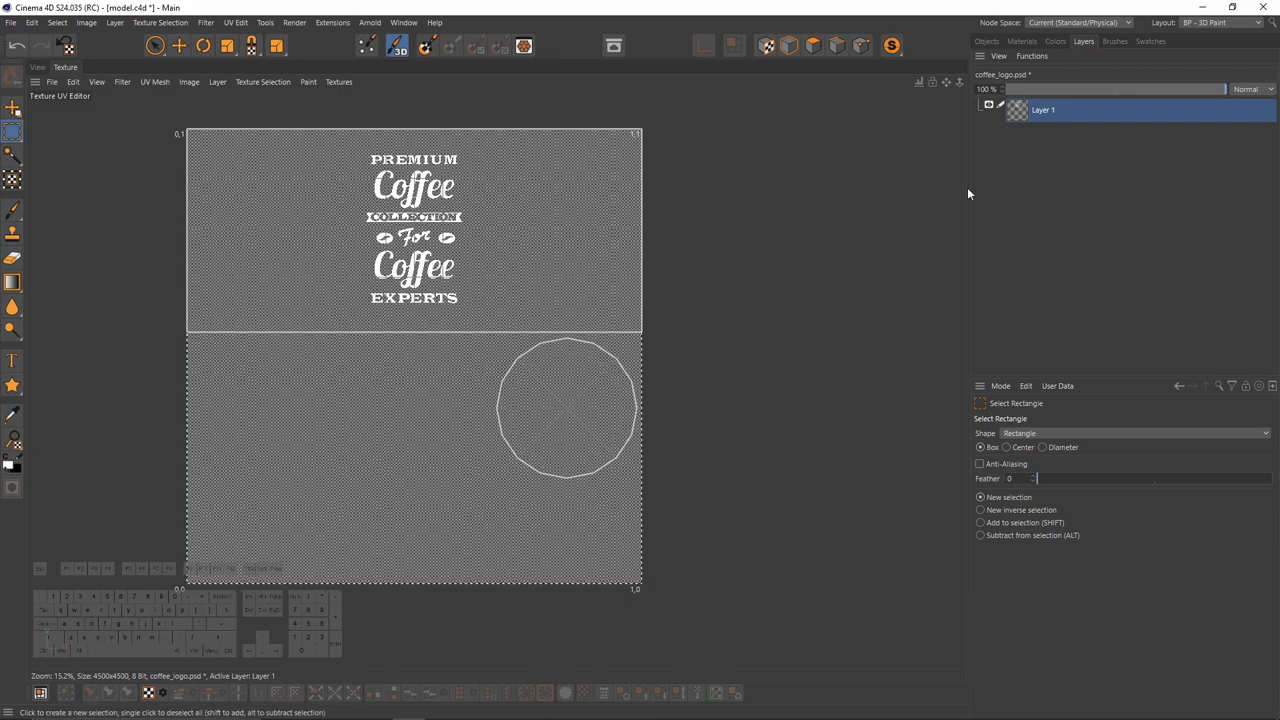
{"action": "left_click", "coordinate": [1022, 41]}
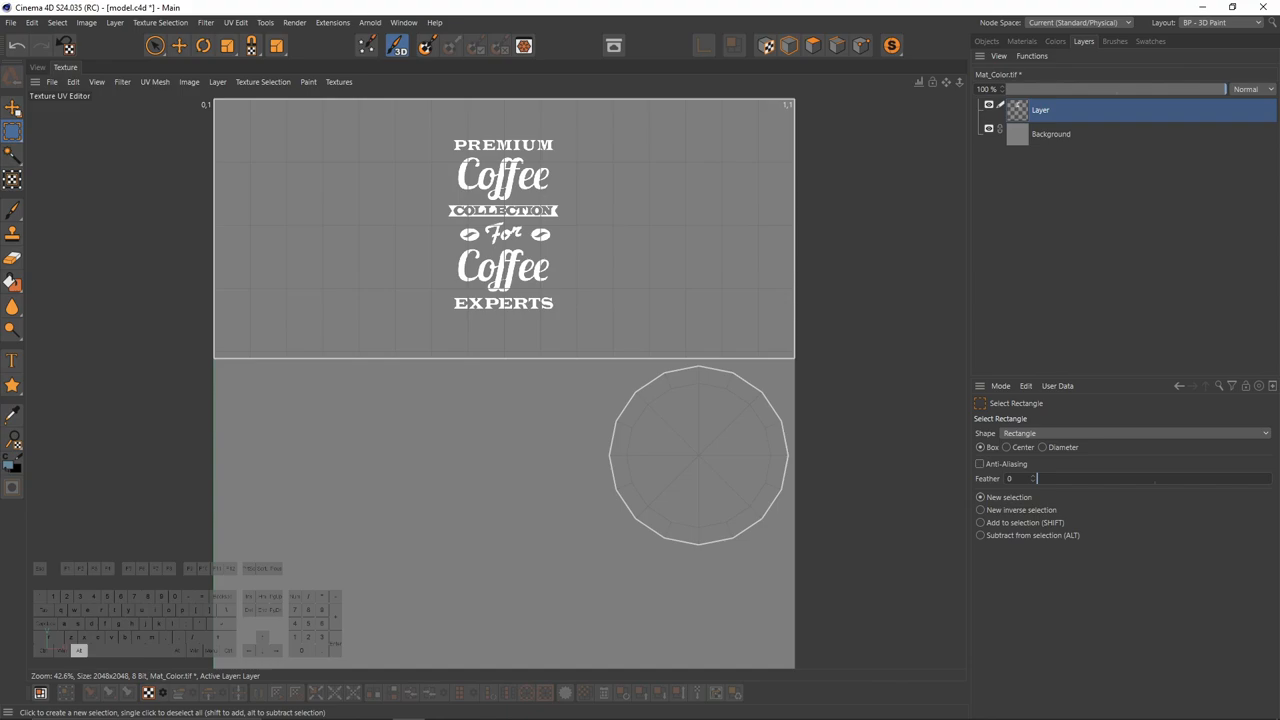
{"action": "left_click", "coordinate": [1051, 134]}
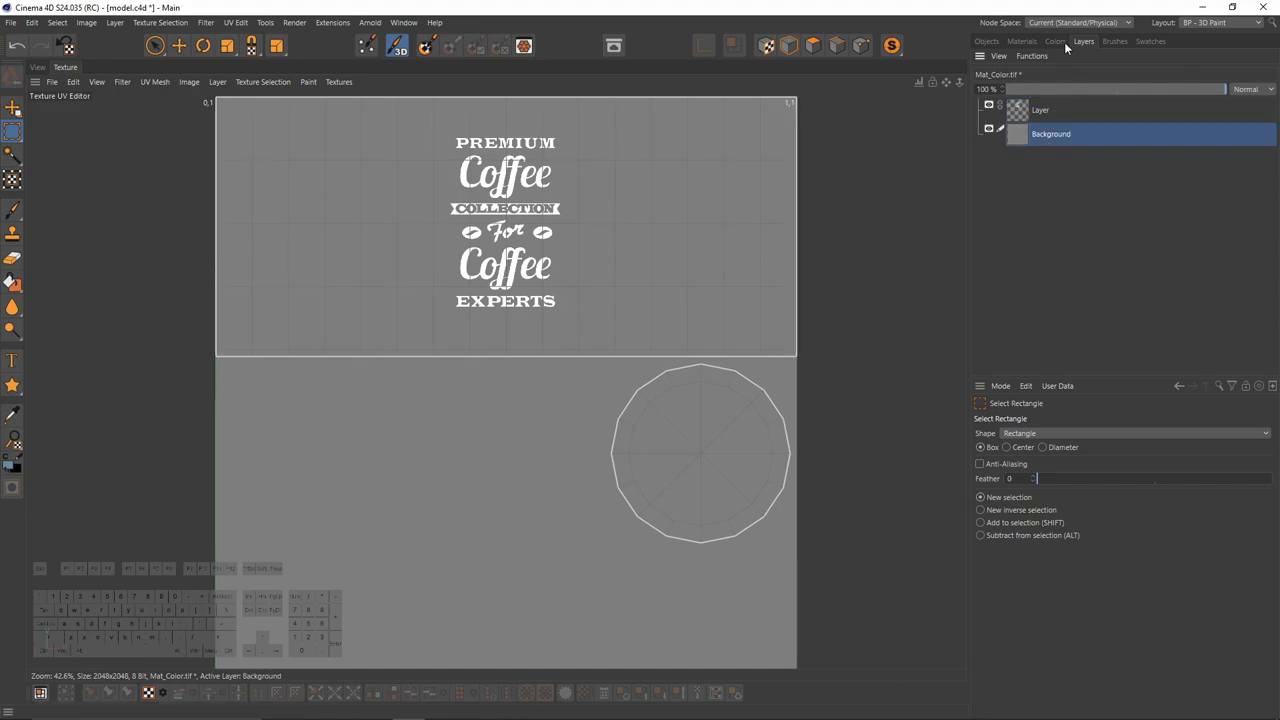
Fill the Background layer with dark grey at about 19% brightness.
{"action": "left_click", "coordinate": [1064, 40]}
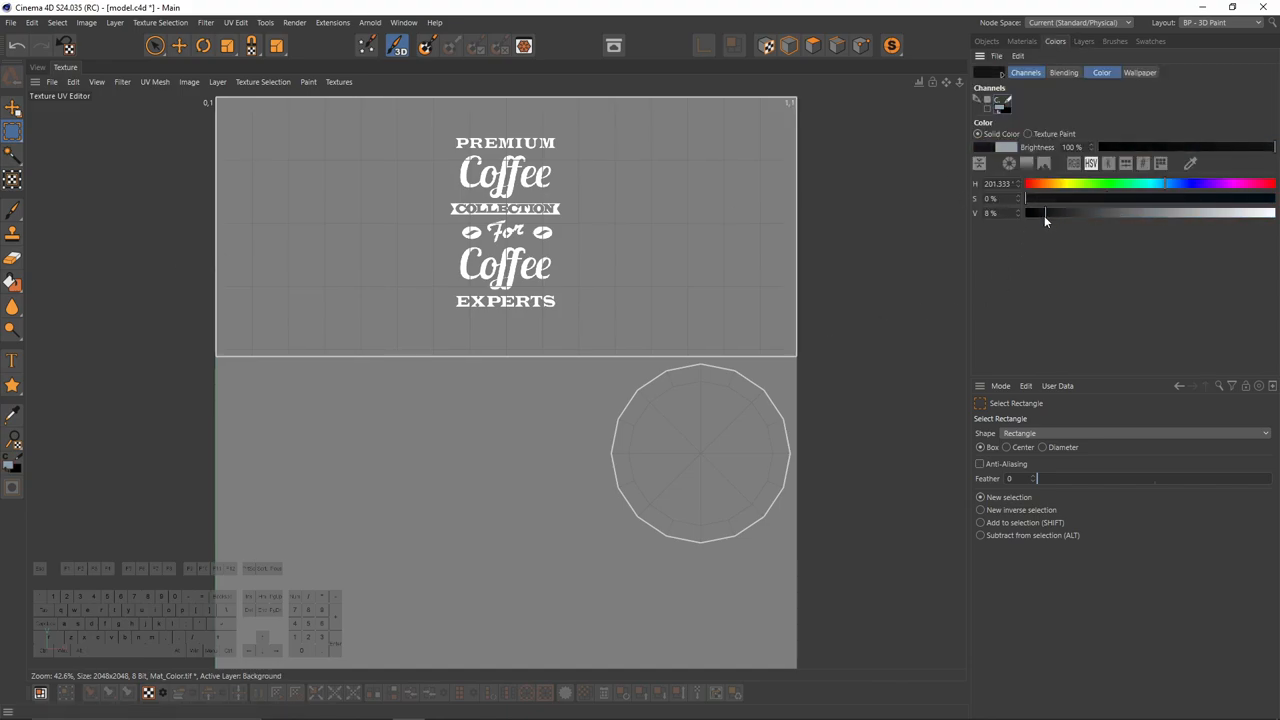
{"action": "left_click_drag", "start_coordinate": [1045, 213], "coordinate": [1073, 213]}
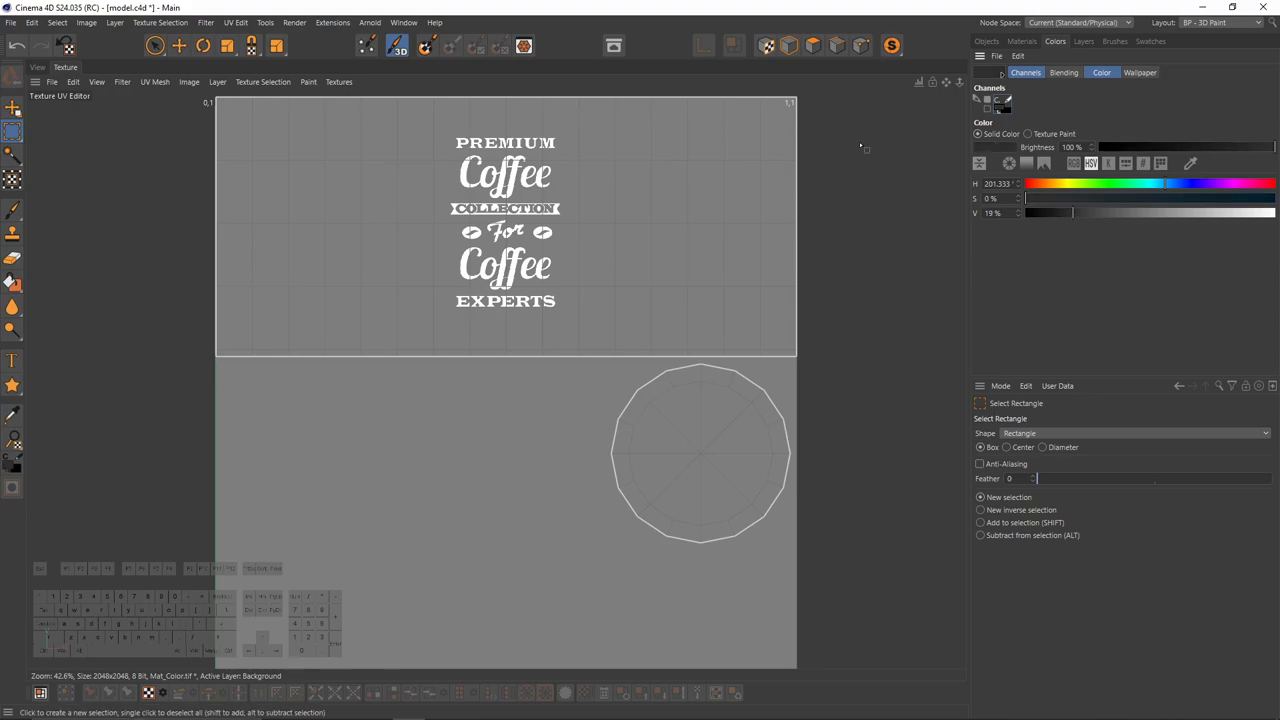
{"action": "left_click", "coordinate": [1083, 41]}
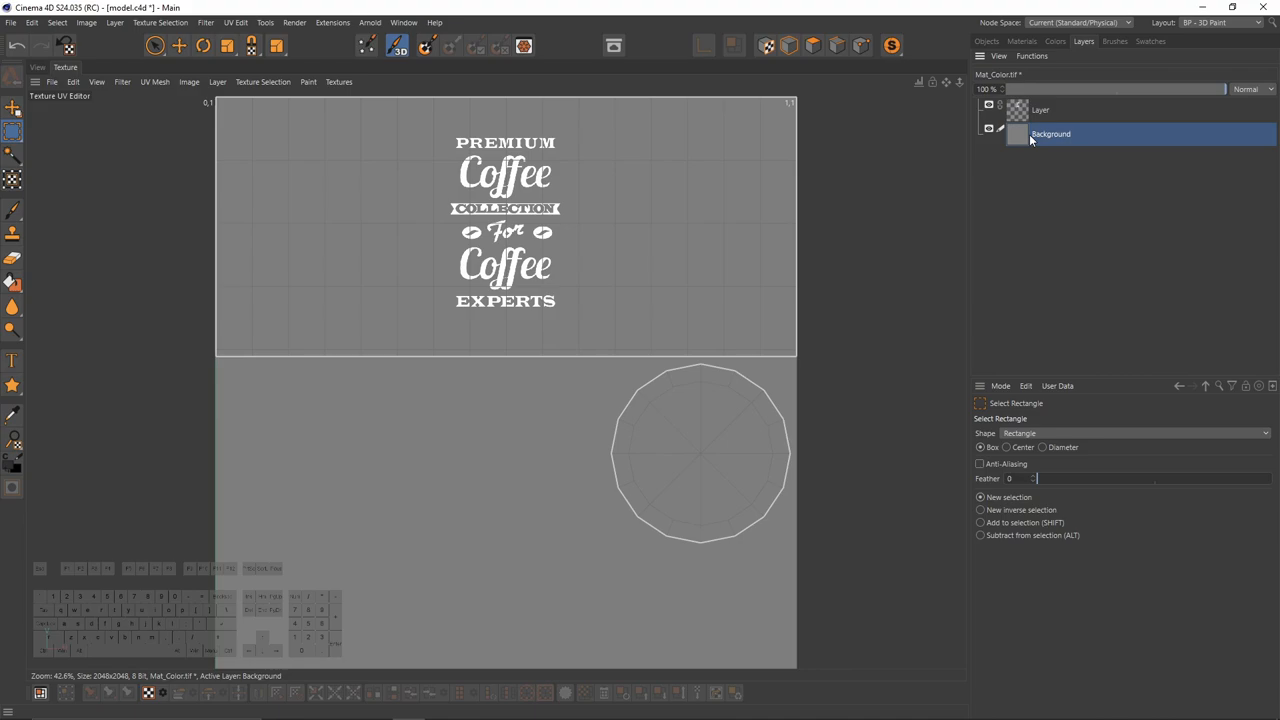
{"action": "left_click", "coordinate": [12, 281]}
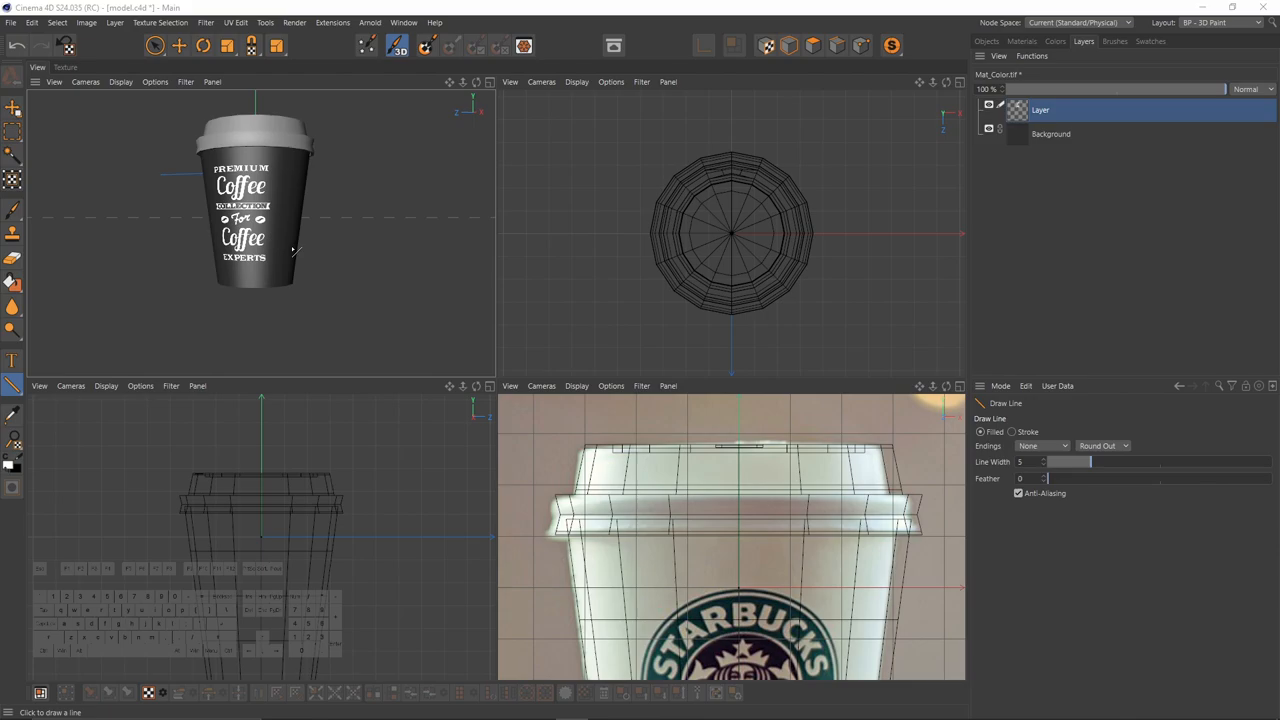
On a new layer, paint the text 'It's Hot!' in Comic Sans MS near the cup's base.
{"action": "left_click", "coordinate": [1005, 55]}
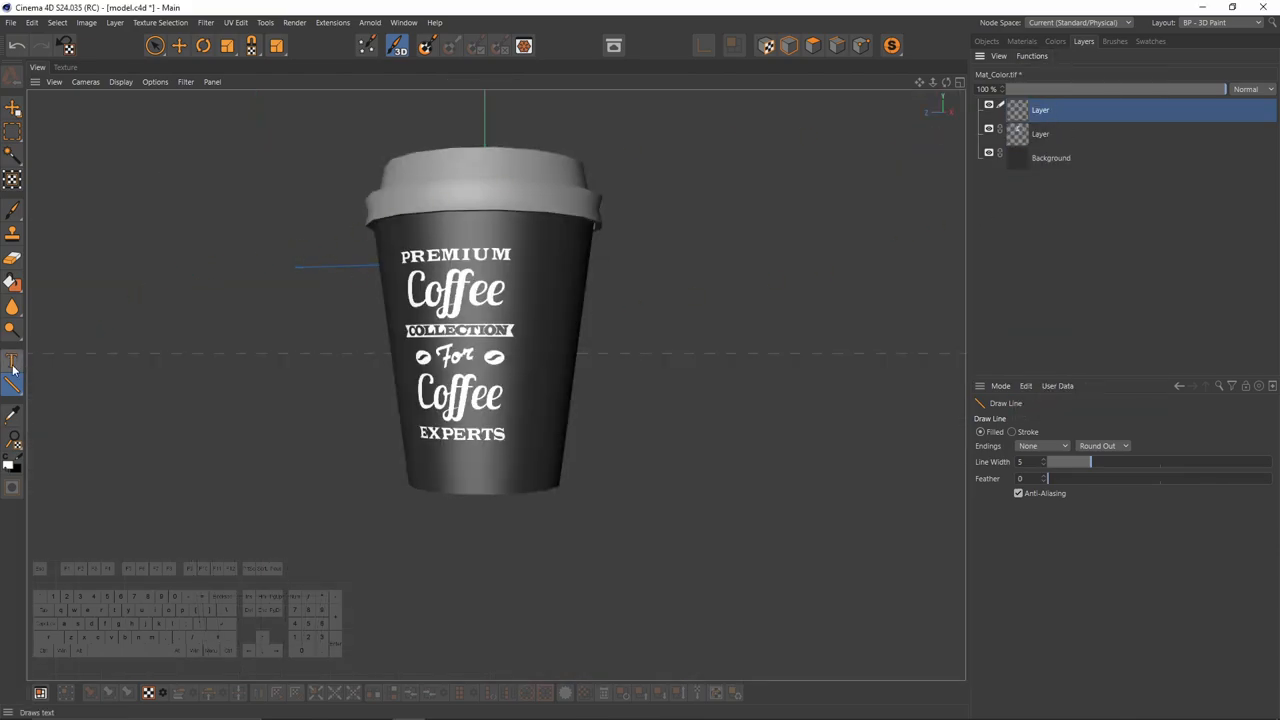
{"action": "left_click", "coordinate": [13, 360]}
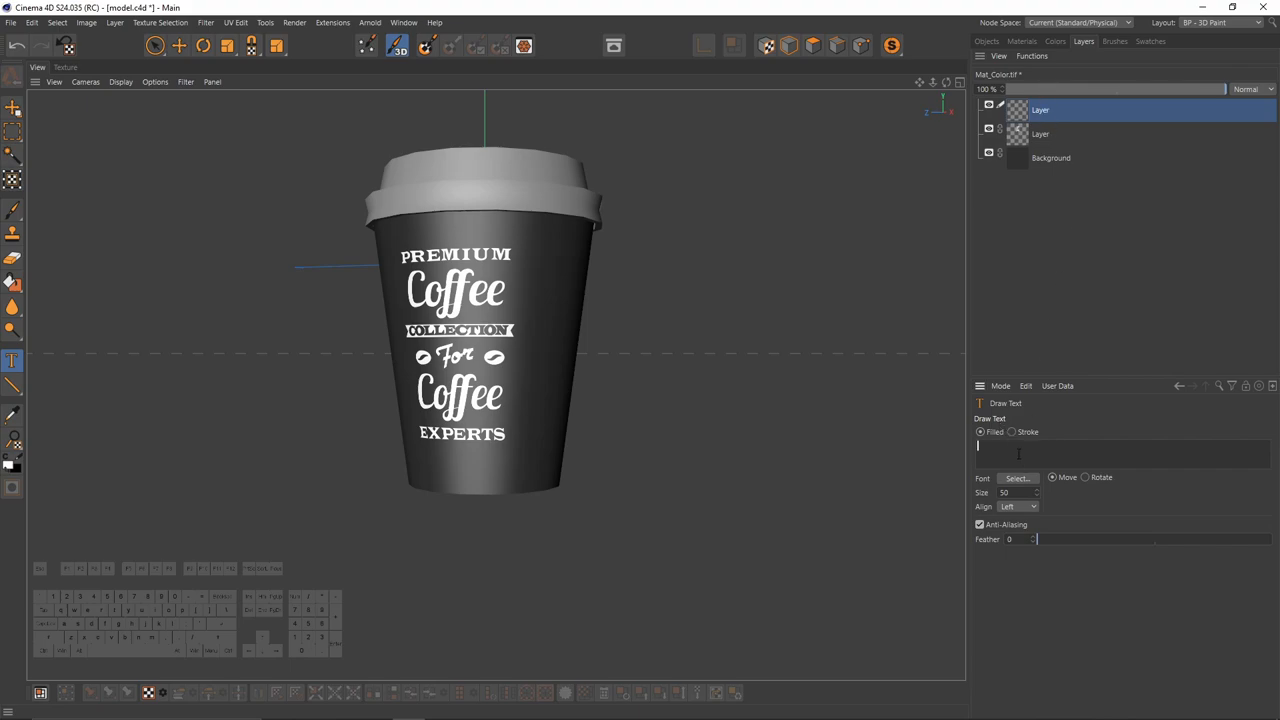
{"action": "type", "text": "l"}
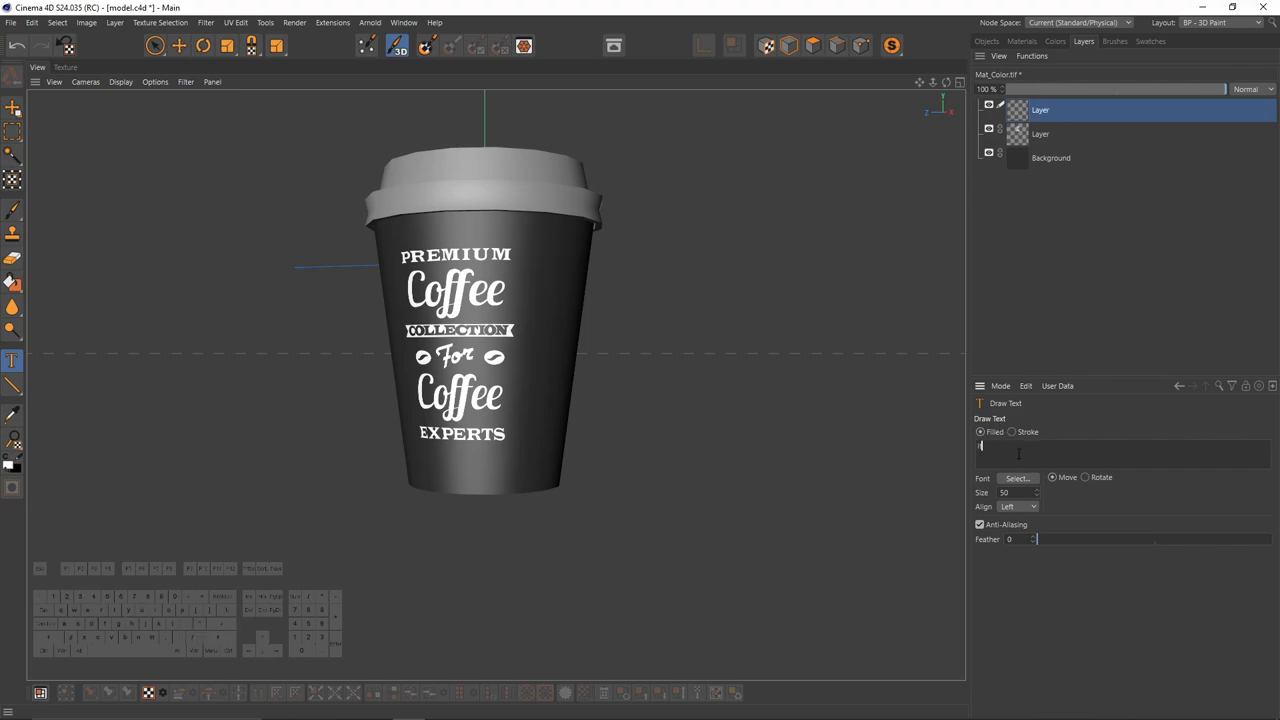
{"action": "type", "text": "It's Hot!"}
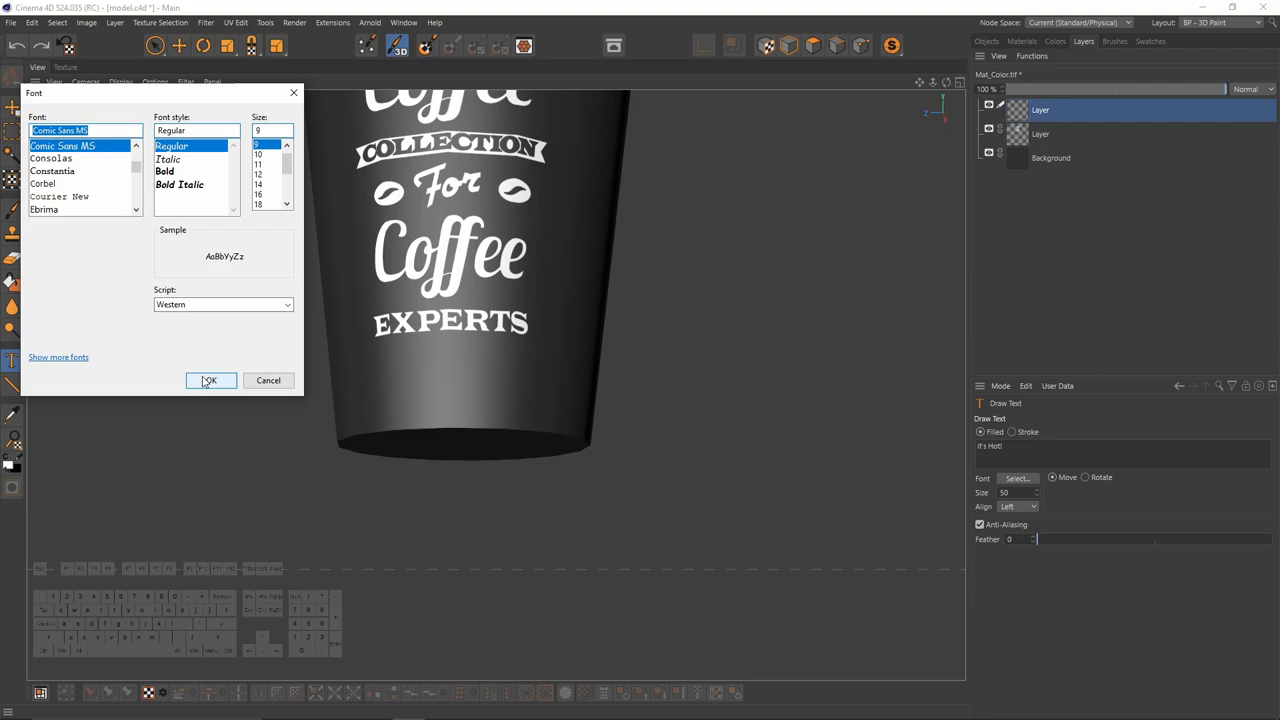
{"action": "left_click", "coordinate": [210, 380]}
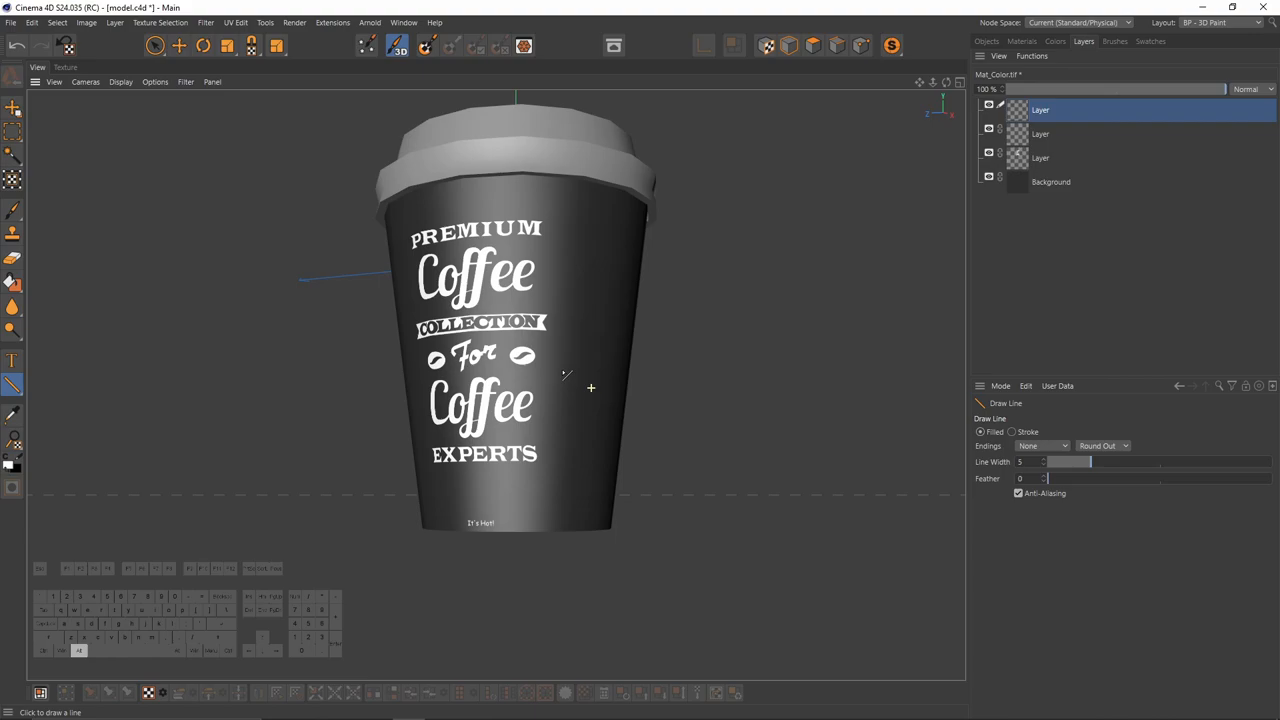
Paint thin white vertical lines beside the coffee logo on the texture.
{"action": "left_click_drag", "start_coordinate": [518, 235], "coordinate": [502, 482]}
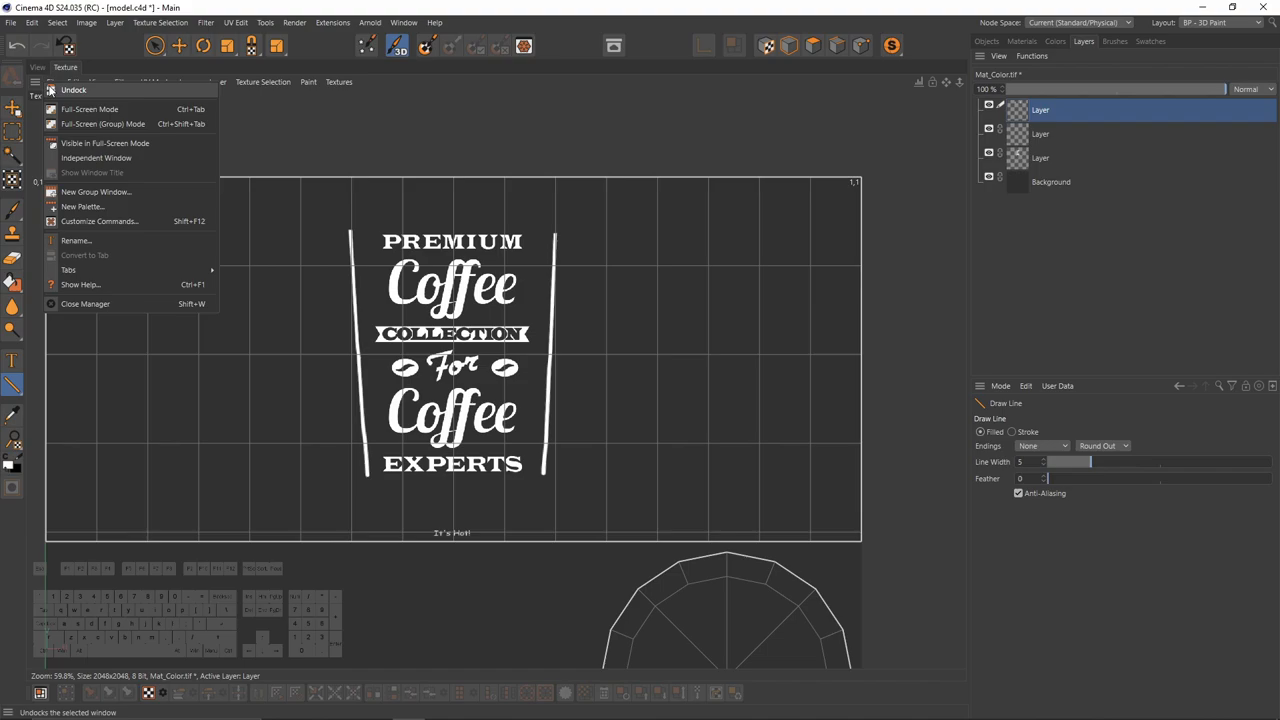
Save the painted cup colour texture as a TIF file.
{"action": "left_click", "coordinate": [50, 85]}
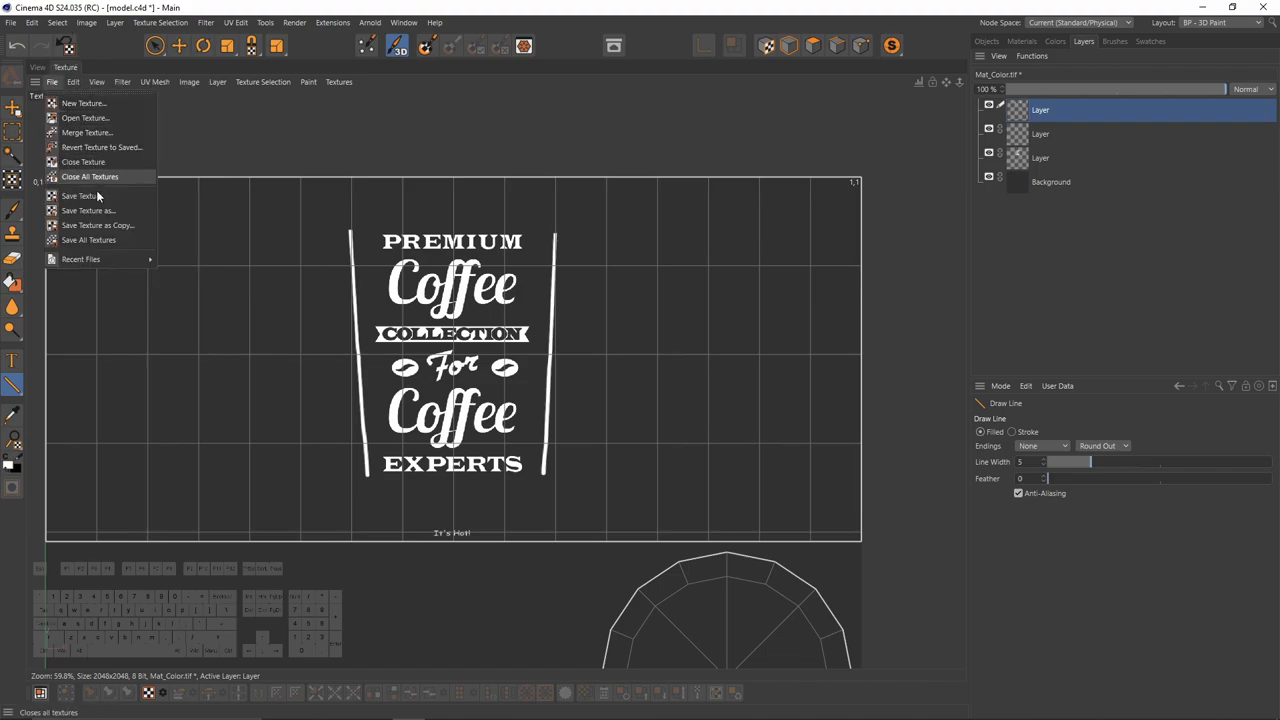
{"action": "left_click", "coordinate": [83, 210]}
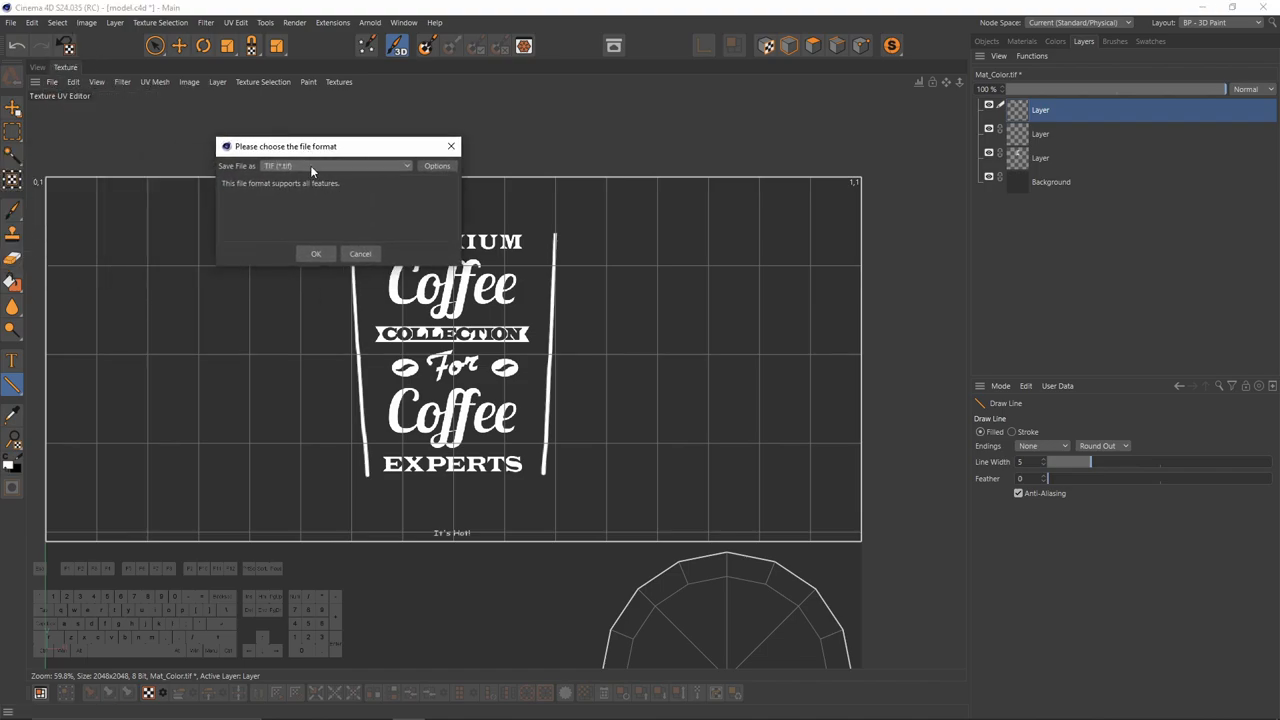
{"action": "left_click", "coordinate": [335, 165]}
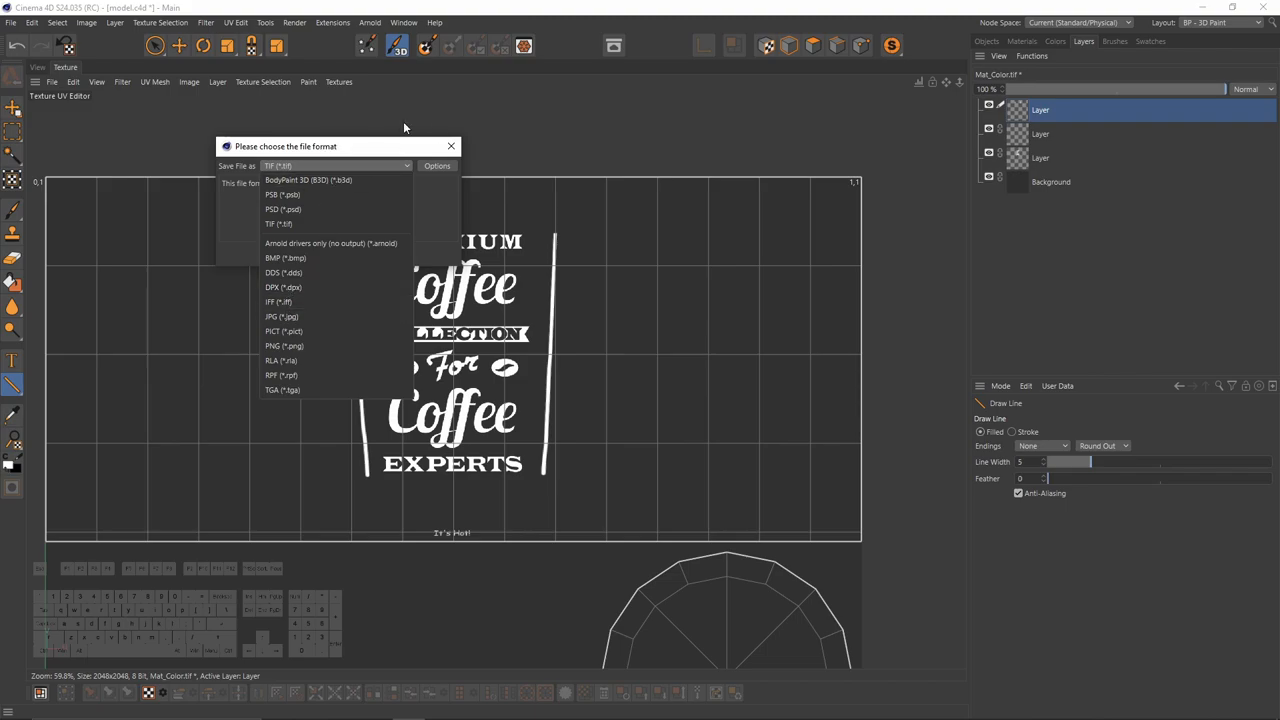
{"action": "left_click", "coordinate": [450, 146]}
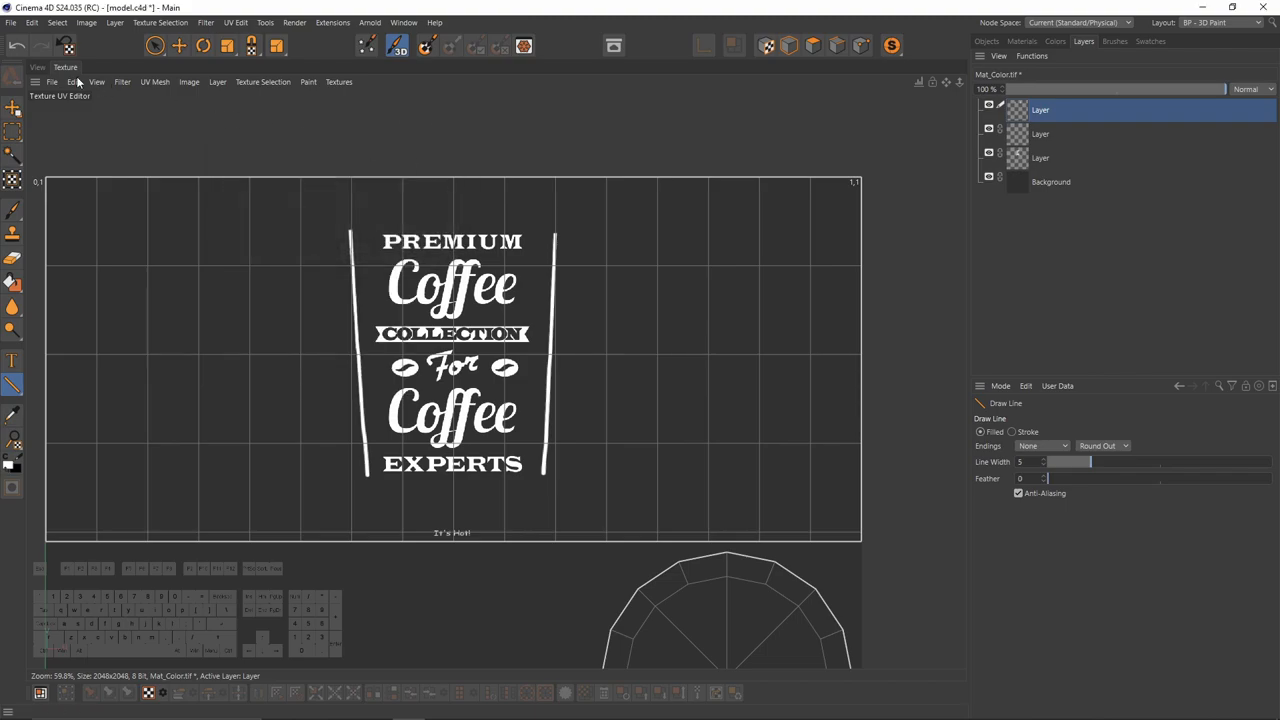
{"action": "left_click", "coordinate": [1265, 16]}
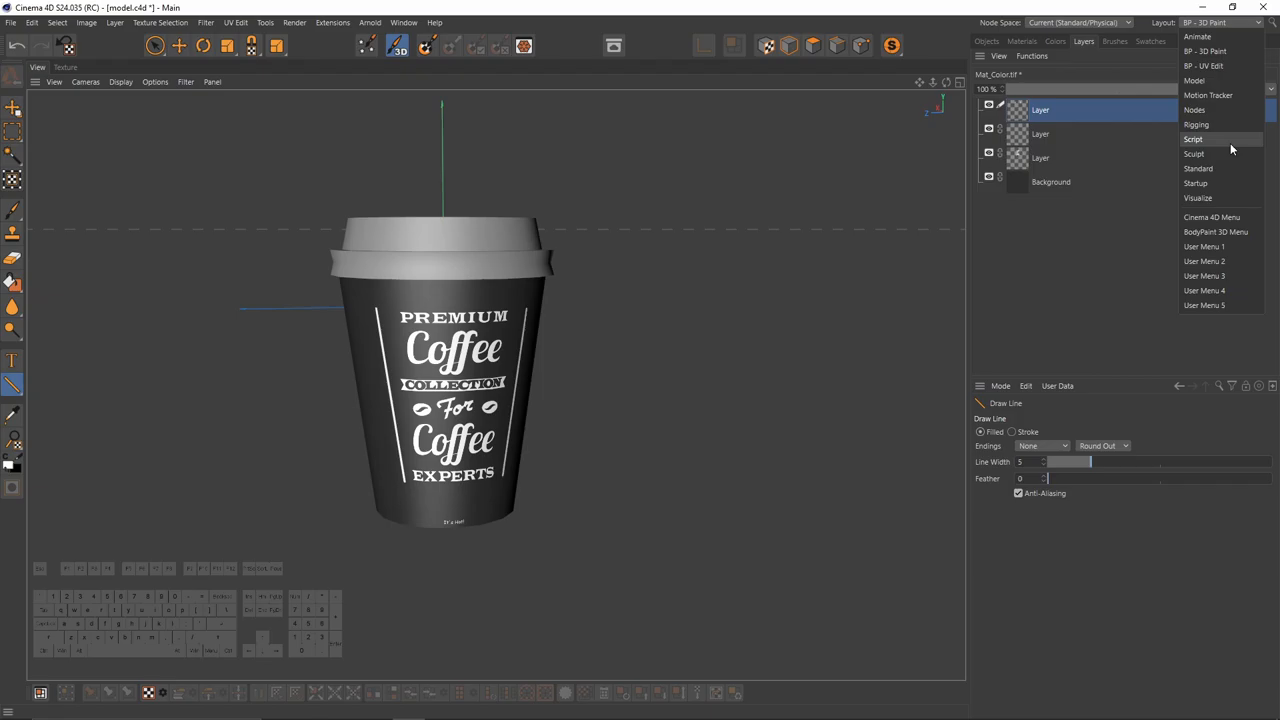
Return to the Standard layout and set Mat's viewport texture preview to 2048x2048.
{"action": "left_click", "coordinate": [1195, 169]}
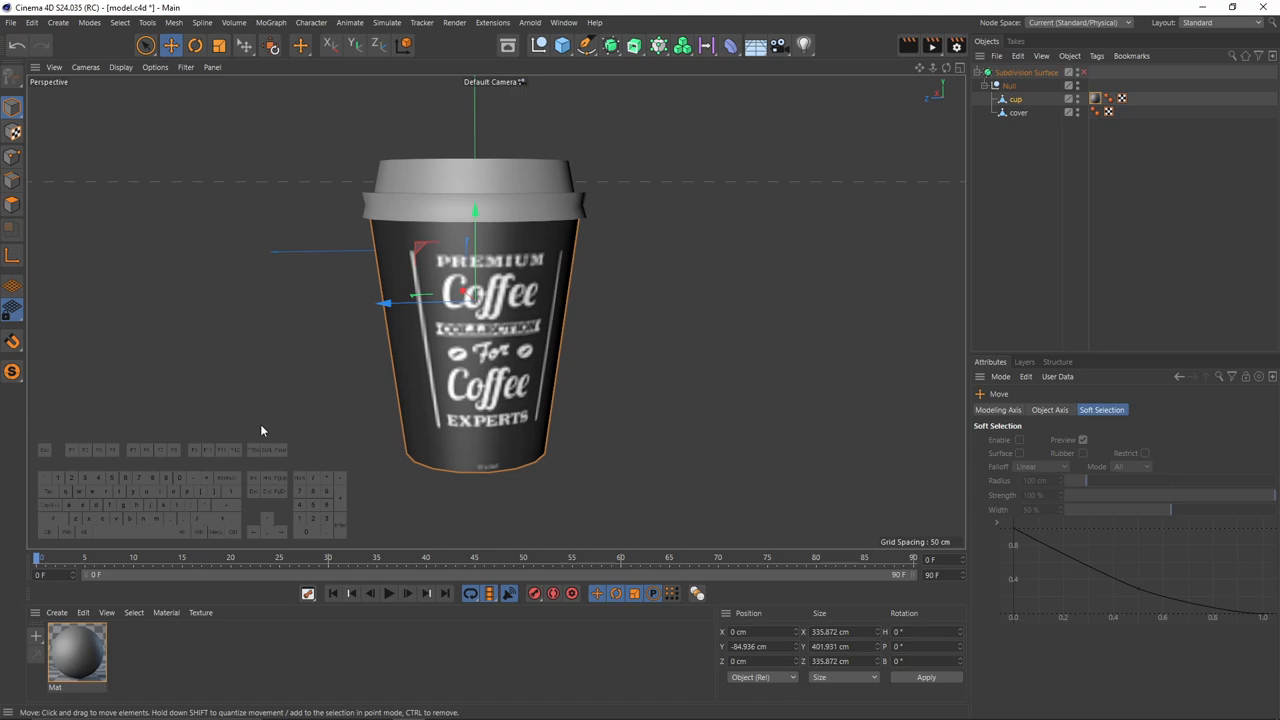
{"action": "double_click", "coordinate": [75, 656]}
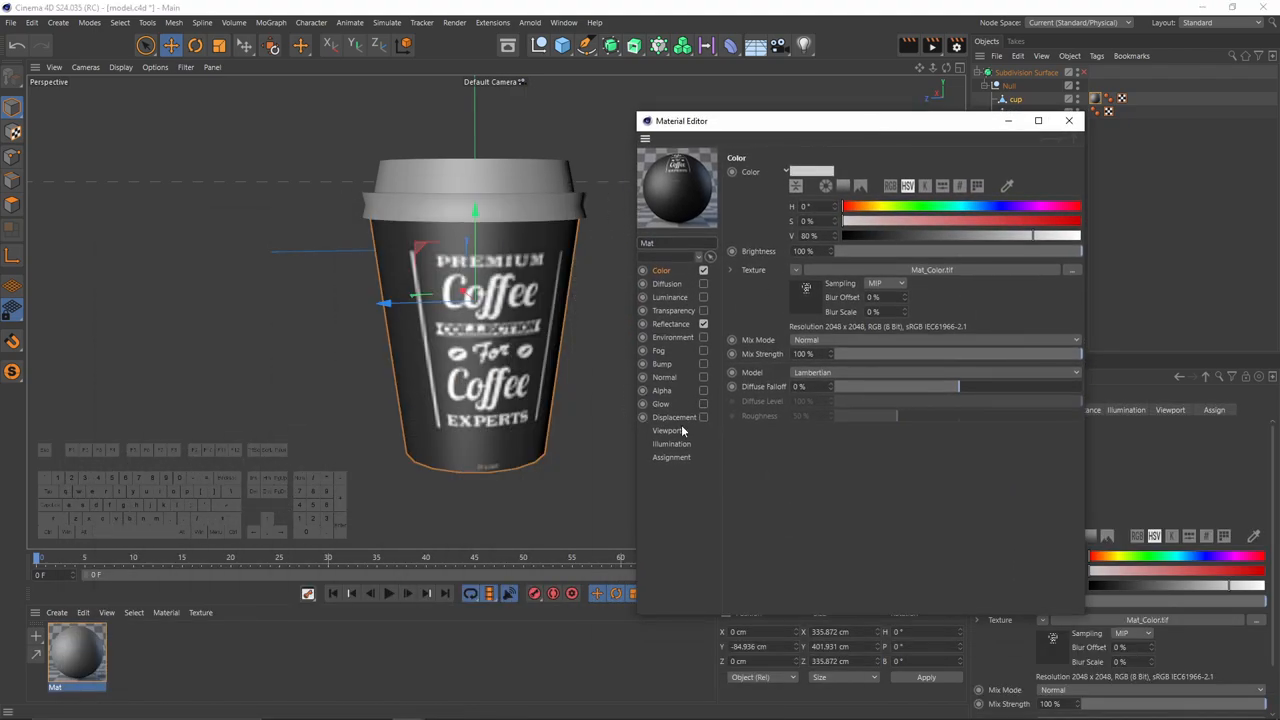
{"action": "left_click", "coordinate": [667, 430]}
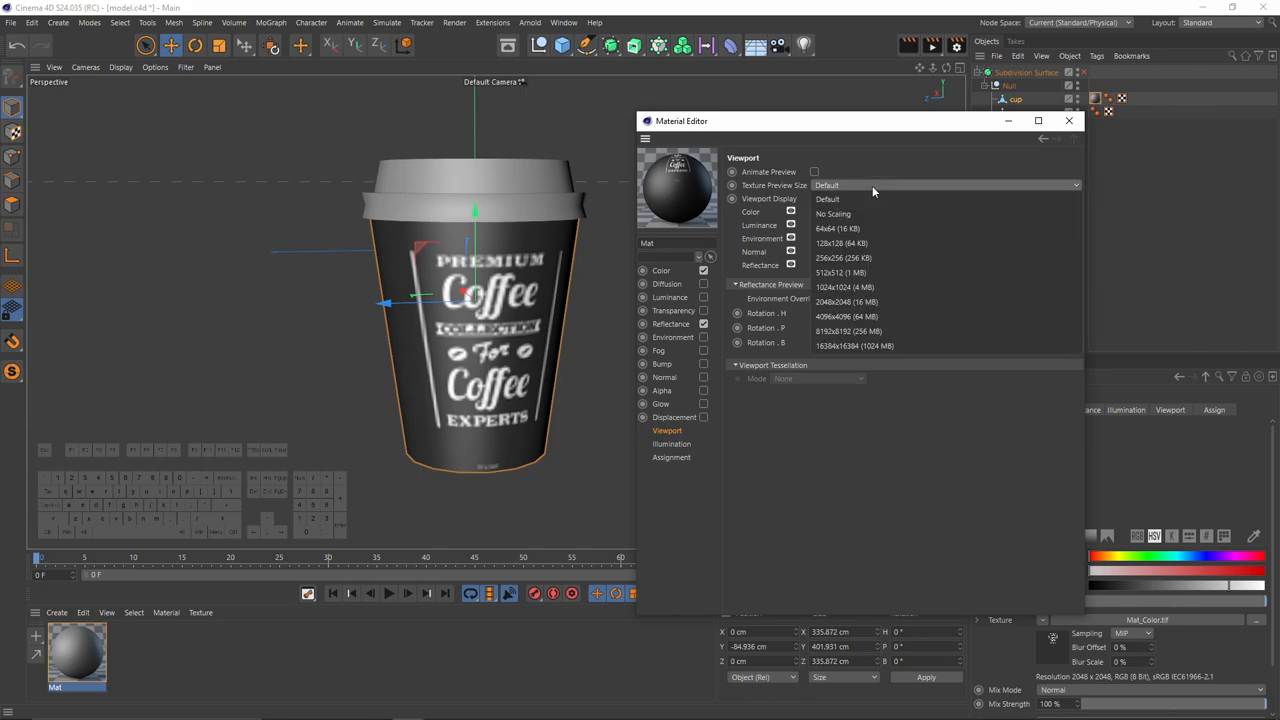
{"action": "left_click", "coordinate": [848, 301]}
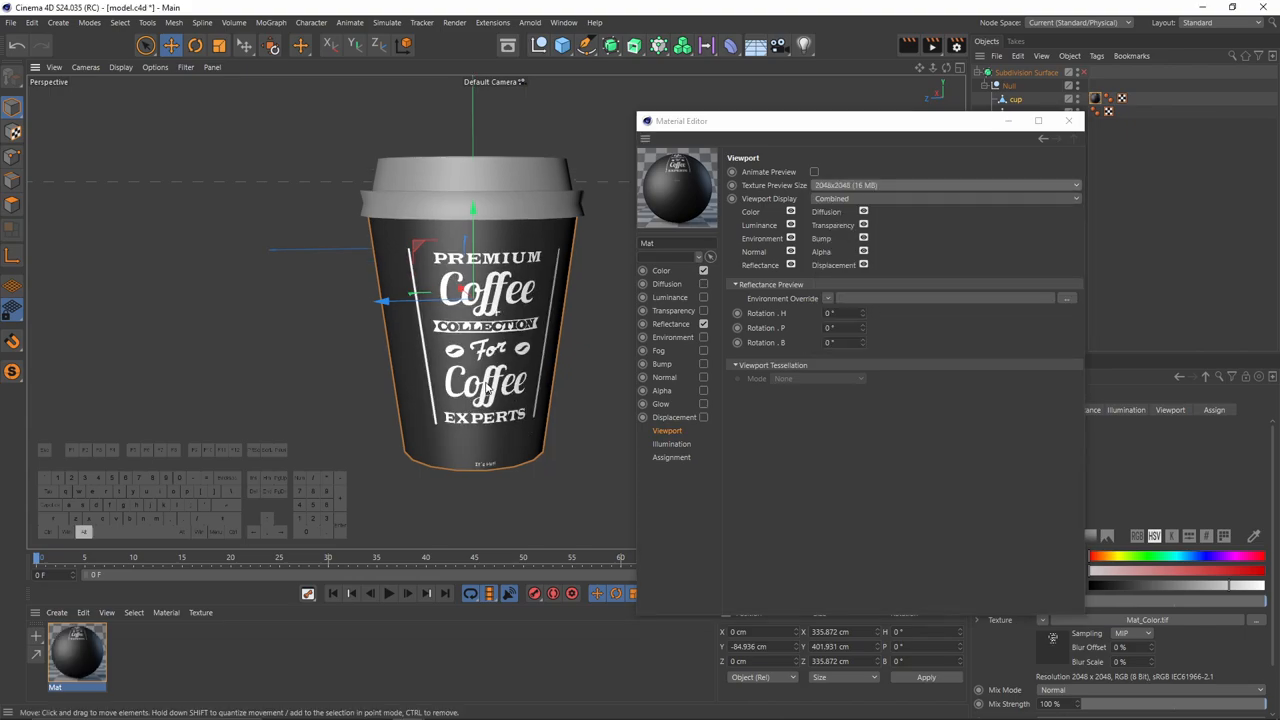
{"action": "left_click", "coordinate": [661, 270]}
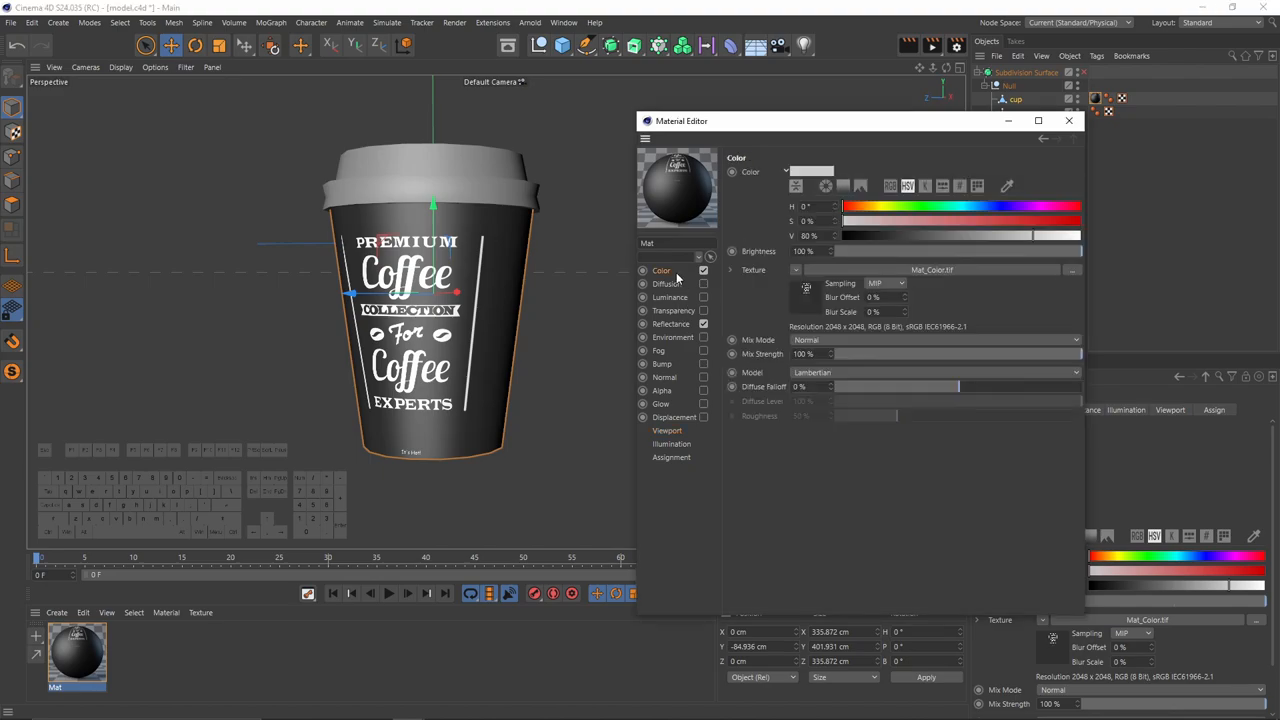
Open Mat.1's reflectance specular layer settings for the cover material.
{"action": "left_click", "coordinate": [670, 324]}
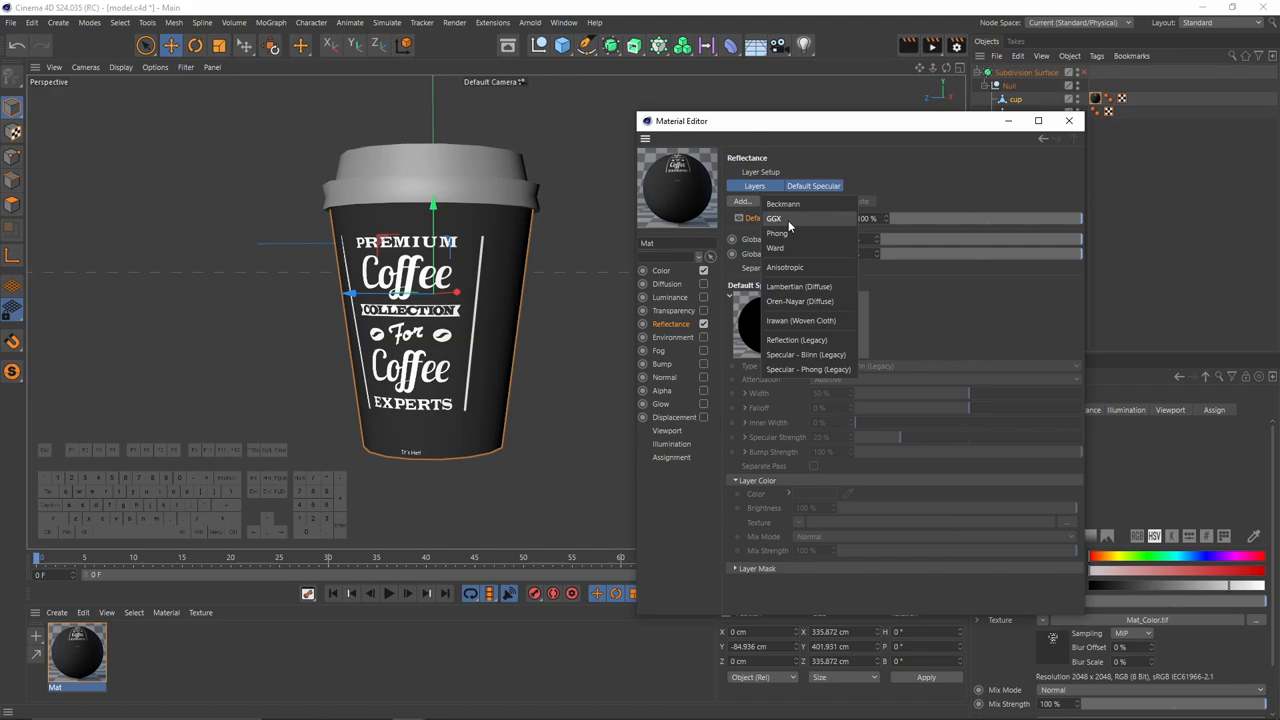
{"action": "left_click", "coordinate": [783, 218]}
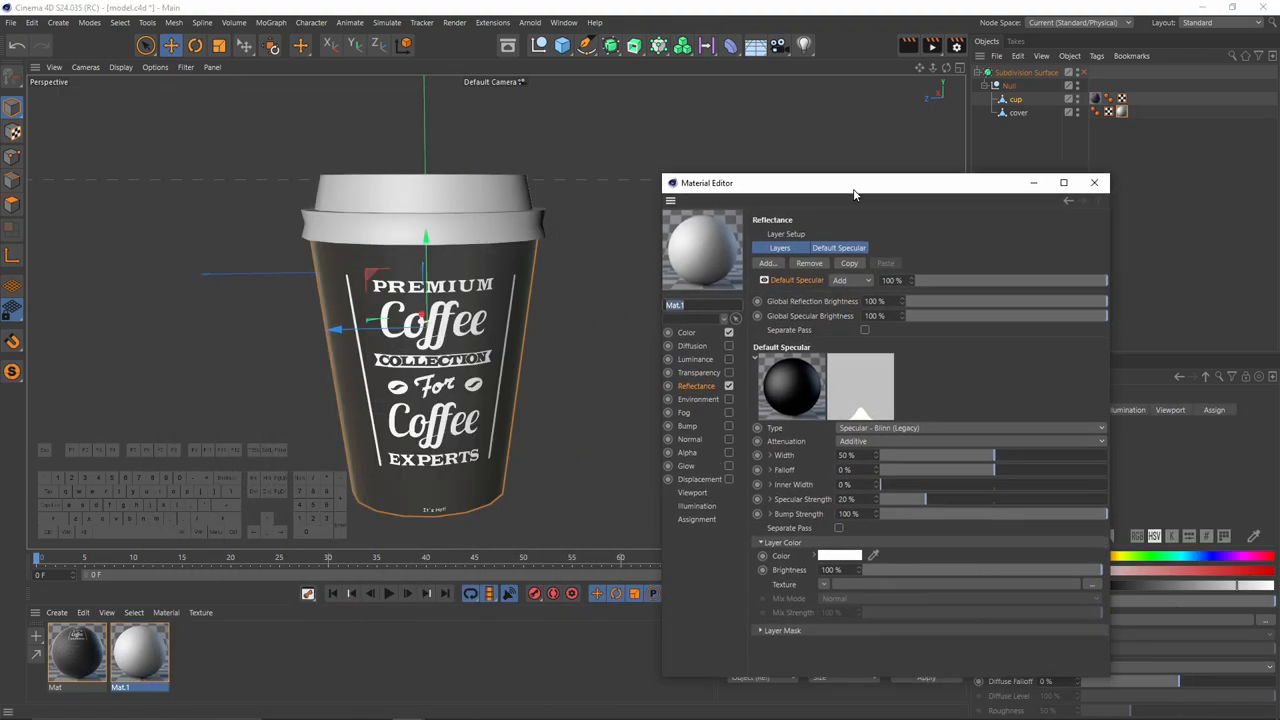
Make Mat.1 black with a dielectric-Fresnel reflection layer, then zoom in on the glossy lid.
{"action": "left_click", "coordinate": [686, 334]}
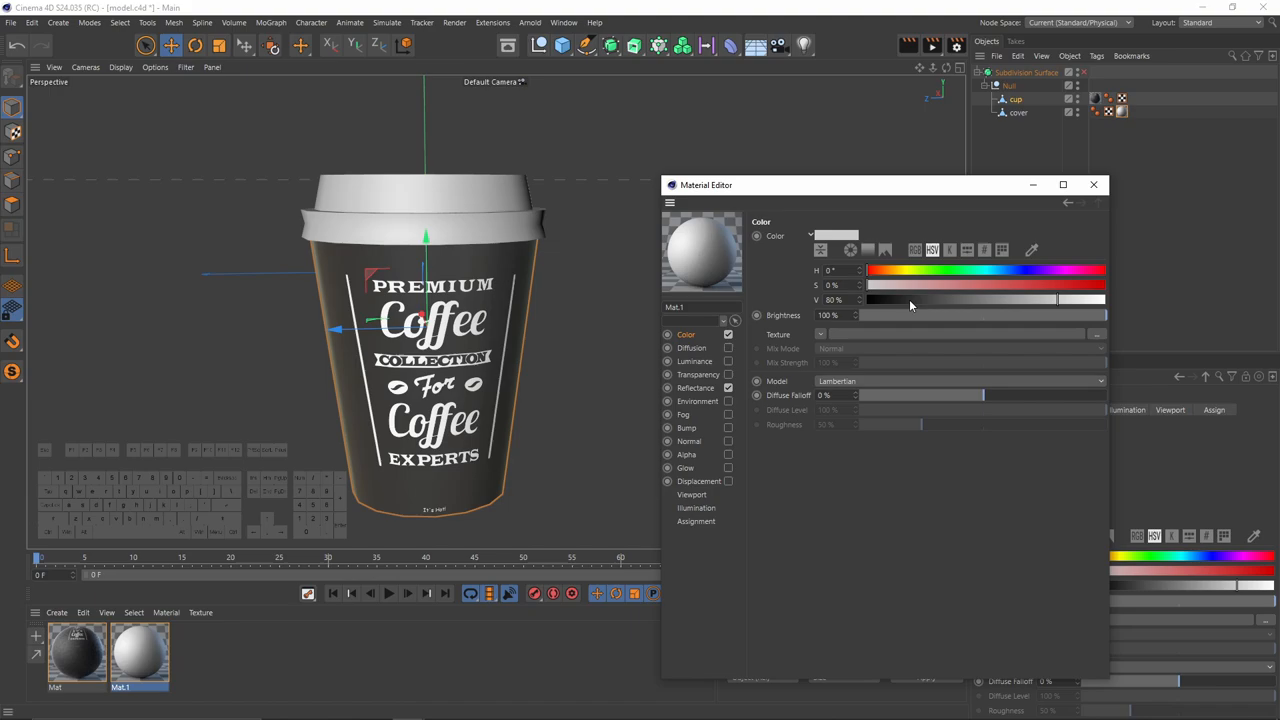
{"action": "left_click", "coordinate": [695, 387]}
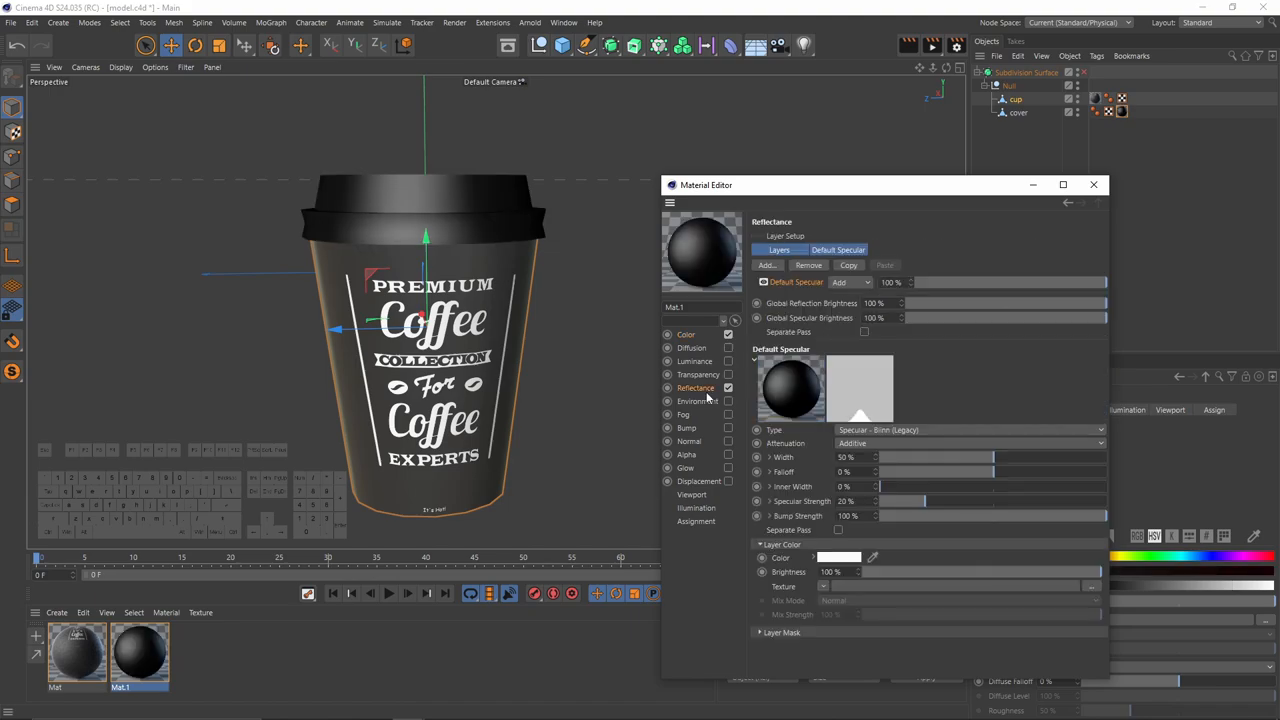
{"action": "left_click", "coordinate": [965, 429]}
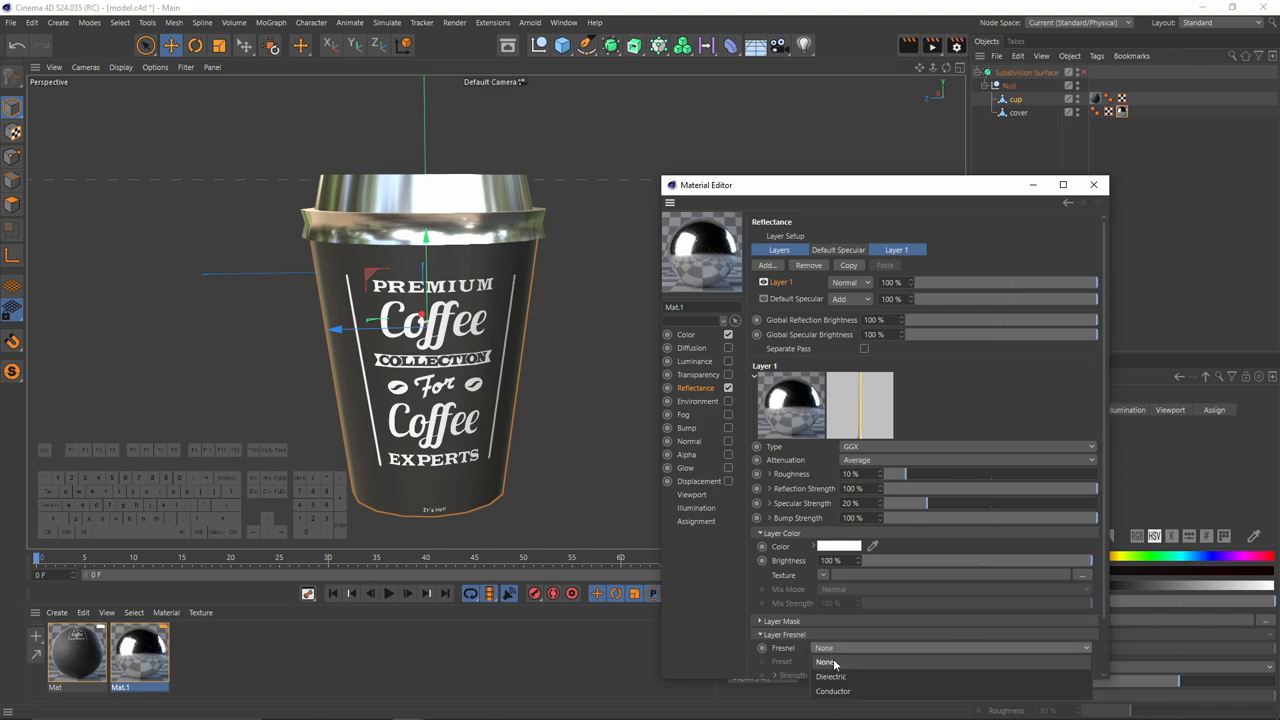
{"action": "mouse_move", "coordinate": [833, 676]}
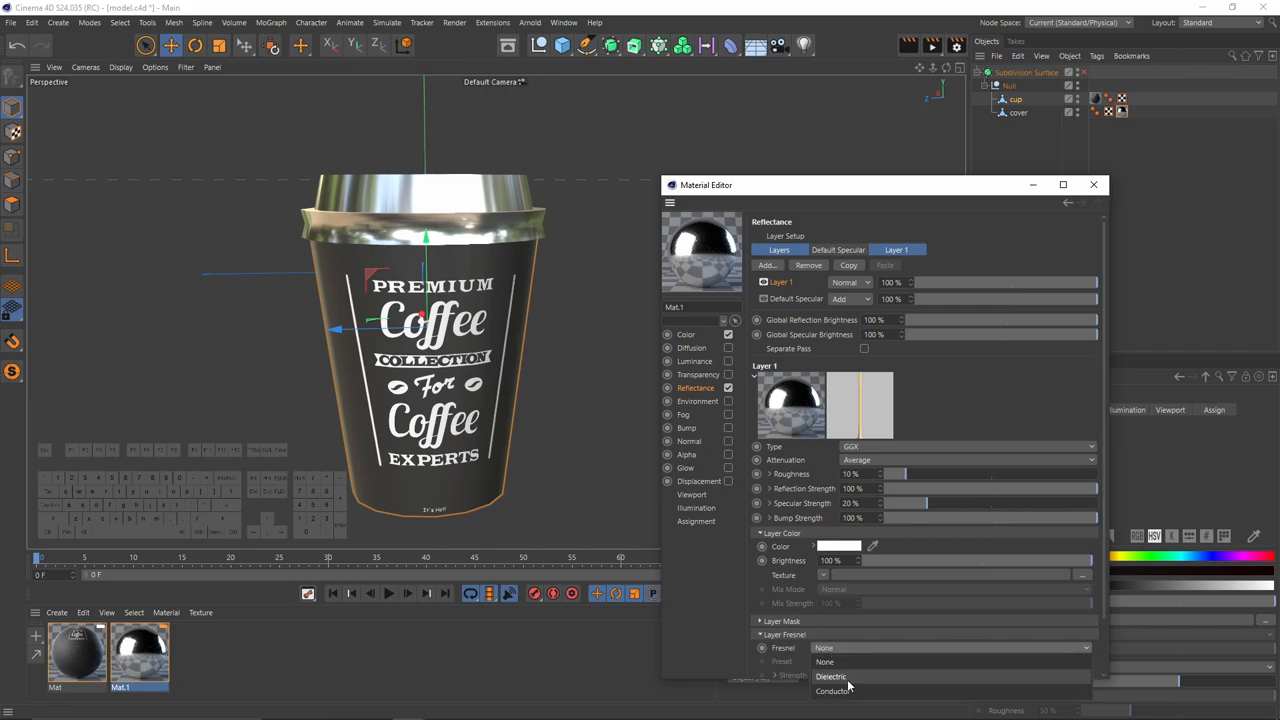
{"action": "left_click", "coordinate": [832, 676]}
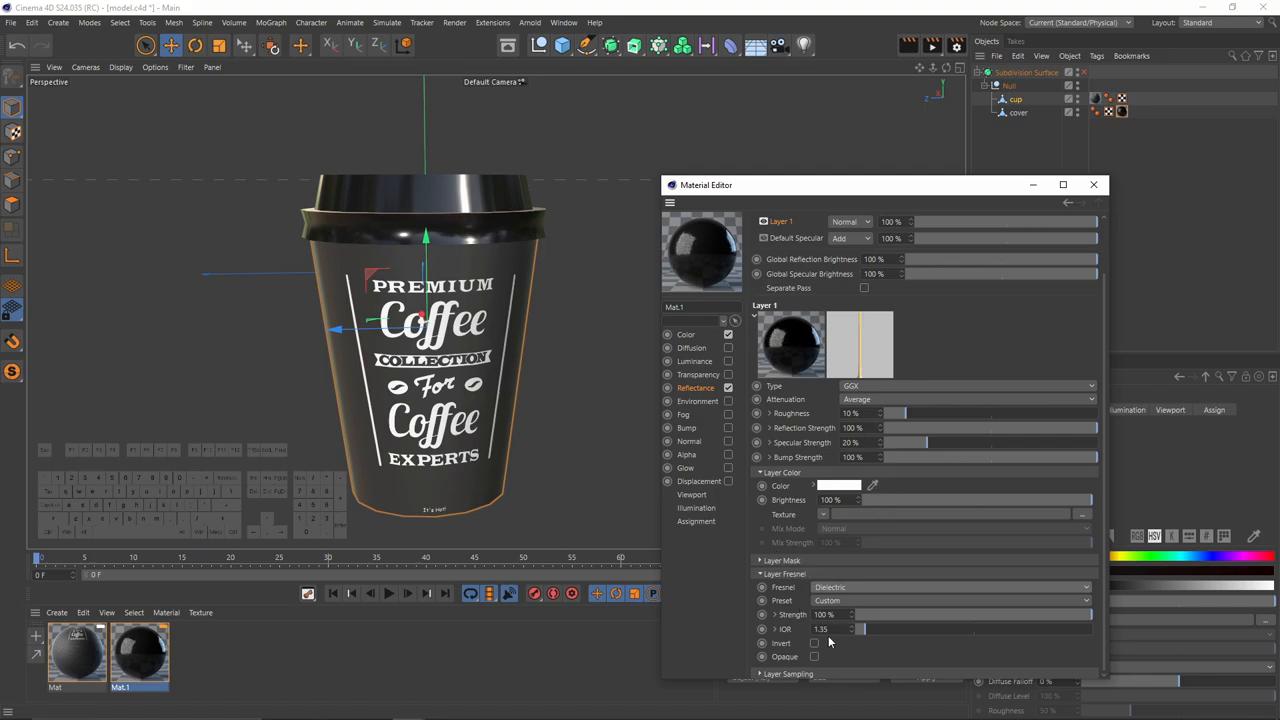
{"action": "left_click_drag", "start_coordinate": [890, 413], "coordinate": [940, 413]}
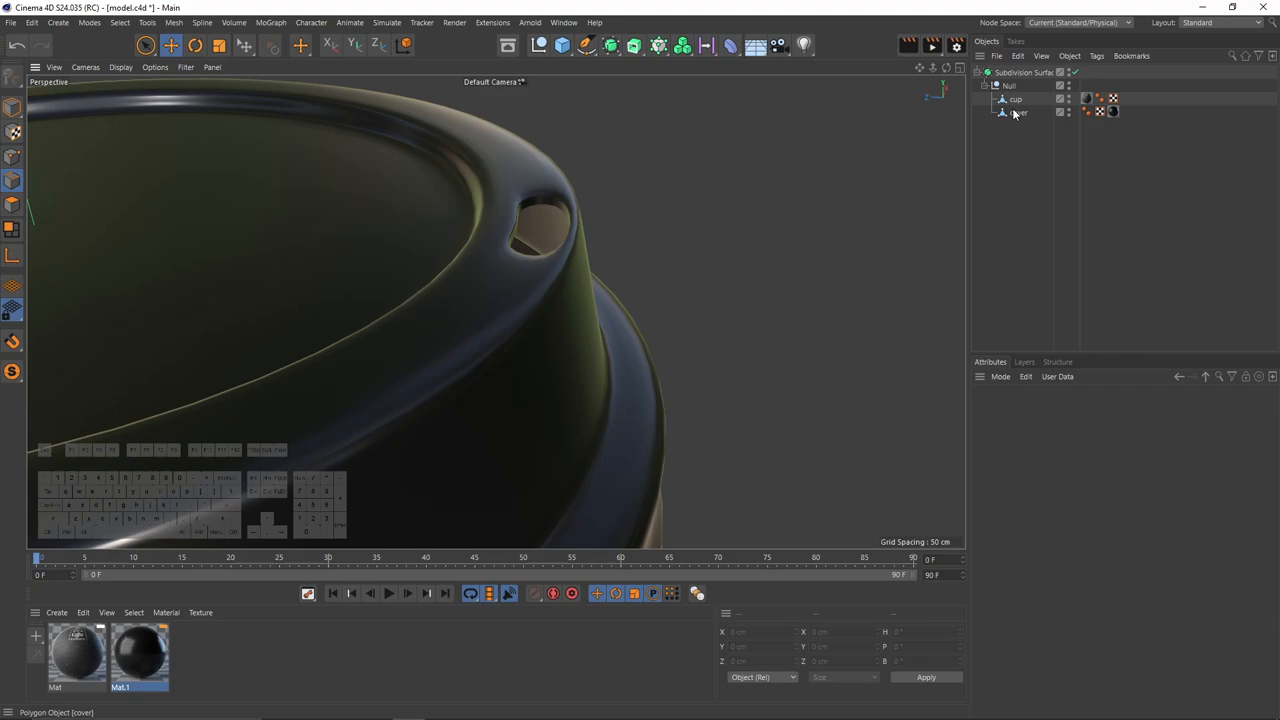
Select the cup, then check the Subdivision Surface object is set to level 2.
{"action": "left_click", "coordinate": [1014, 99]}
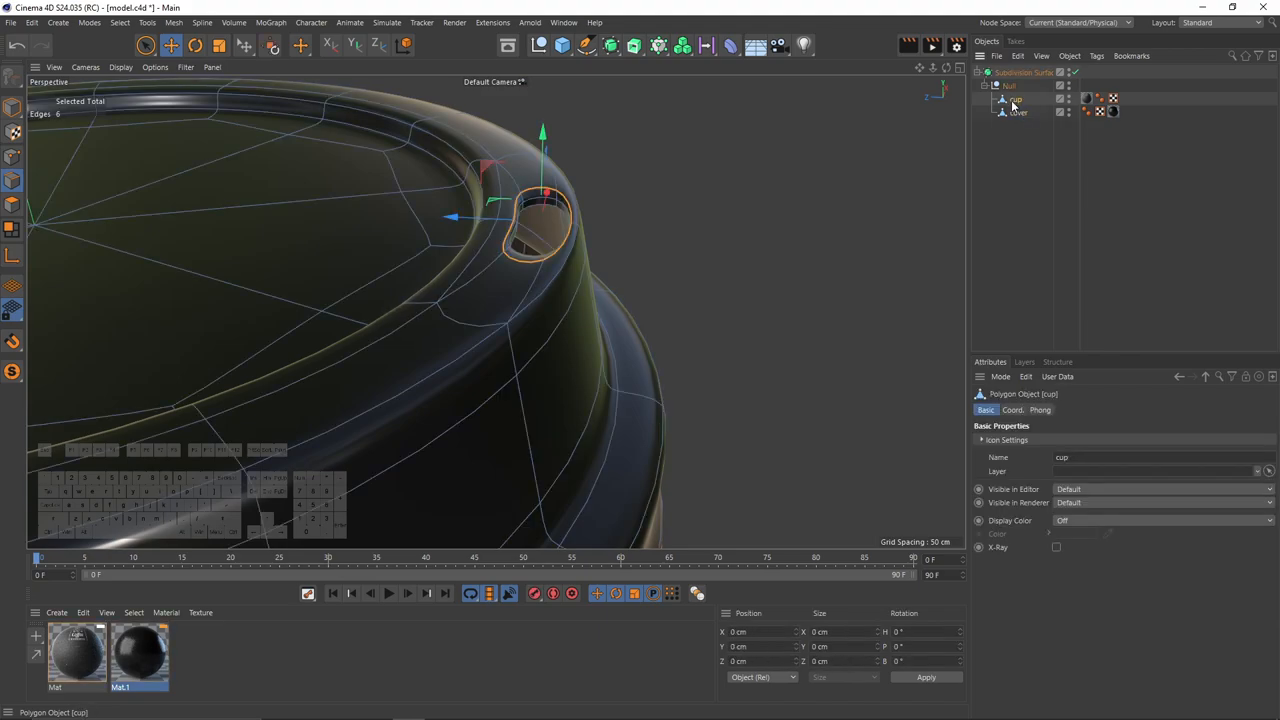
{"action": "left_click", "coordinate": [1017, 114]}
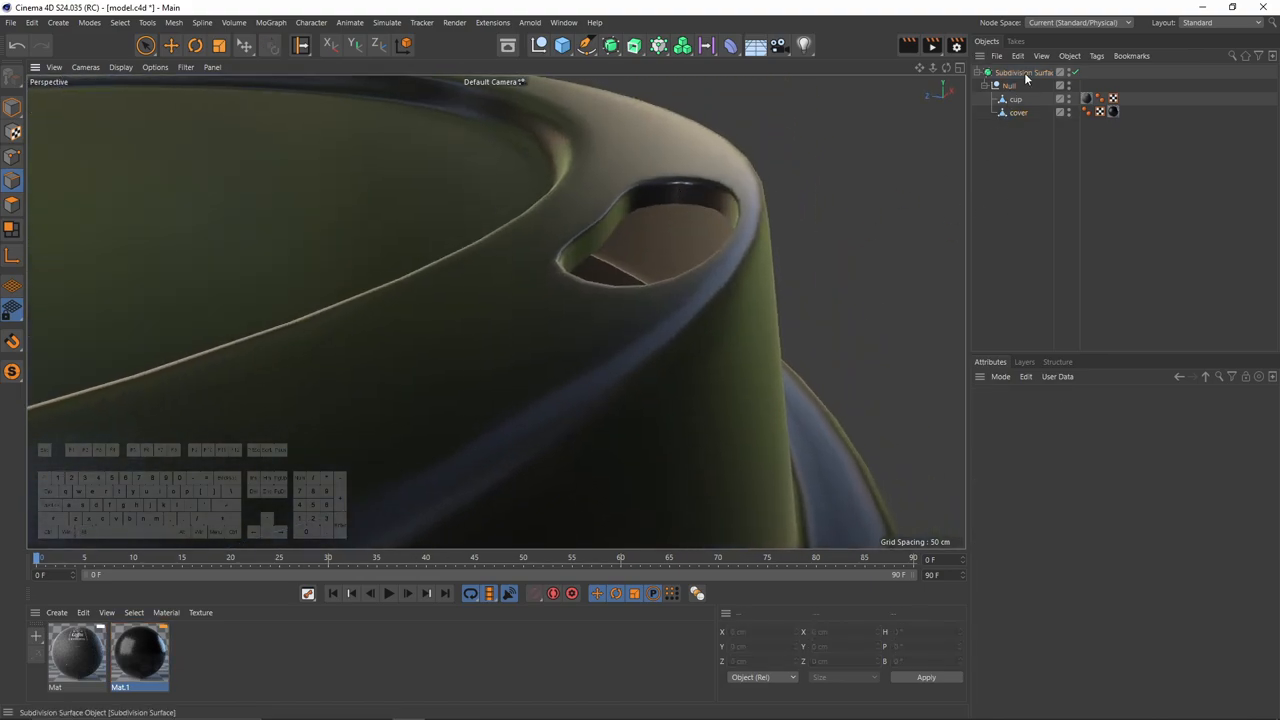
{"action": "left_click", "coordinate": [1017, 72]}
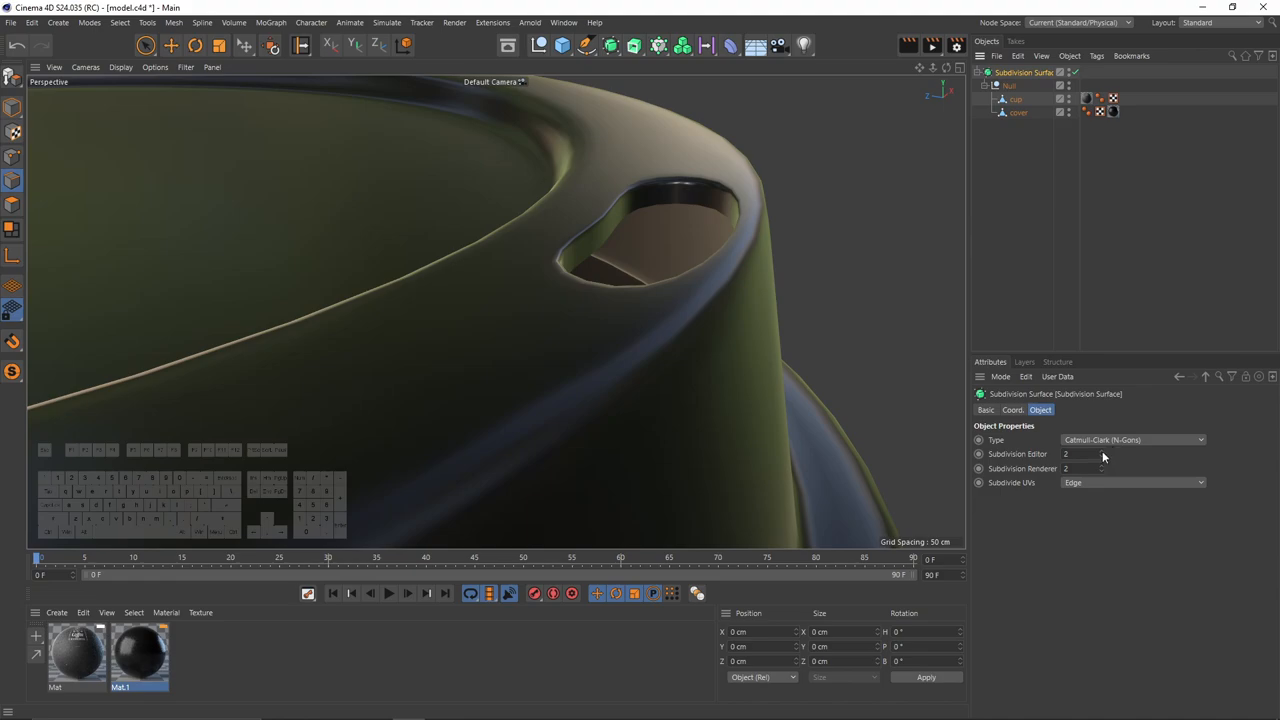